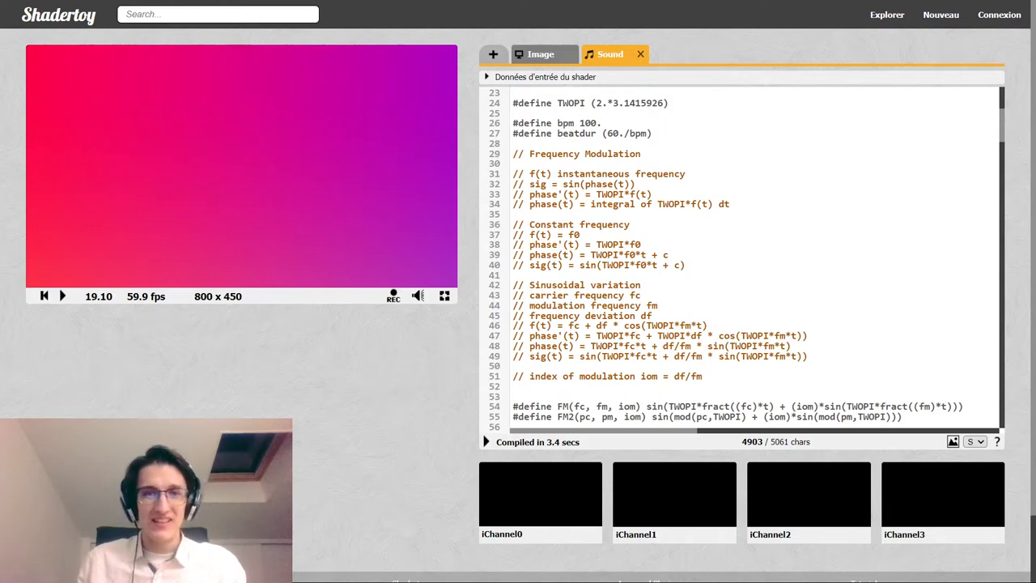
Step: Scroll down through the sound shader code to reach the MARIMBA section
{"action": "scroll", "scroll_direction": "down", "scroll_amount": 3}
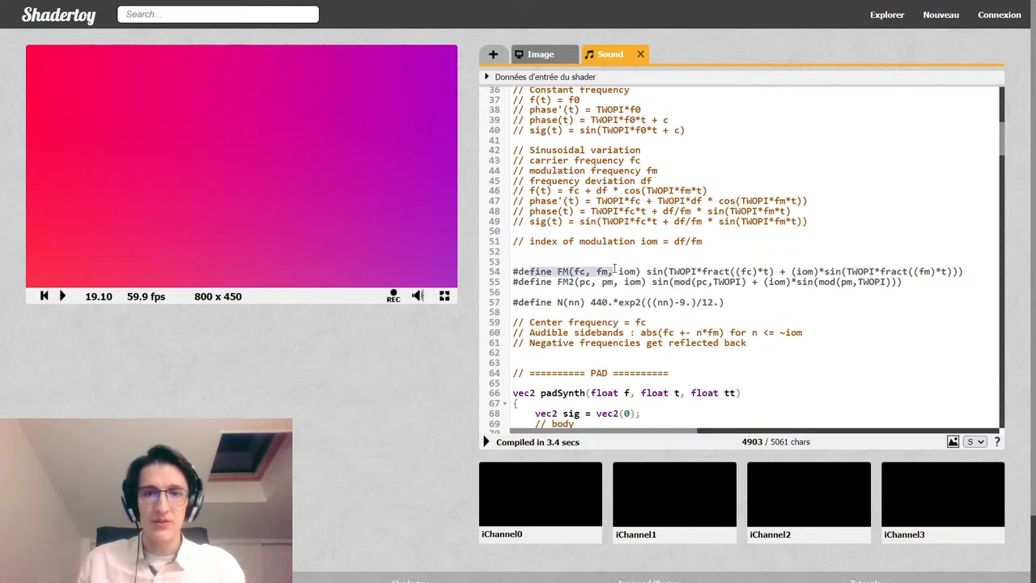
{"action": "scroll", "scroll_direction": "down", "scroll_amount": 3}
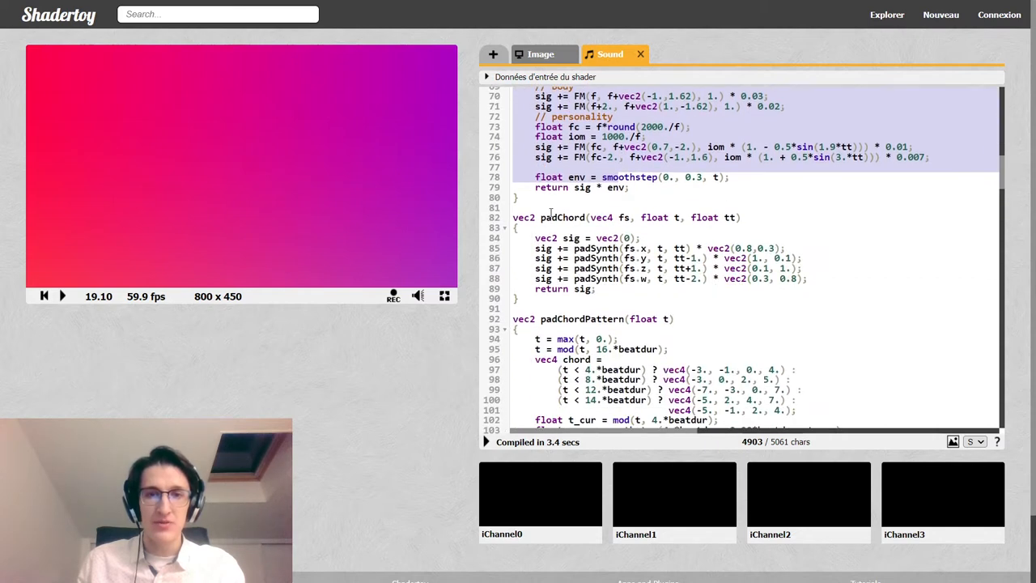
{"action": "scroll", "scroll_direction": "down", "scroll_amount": 3}
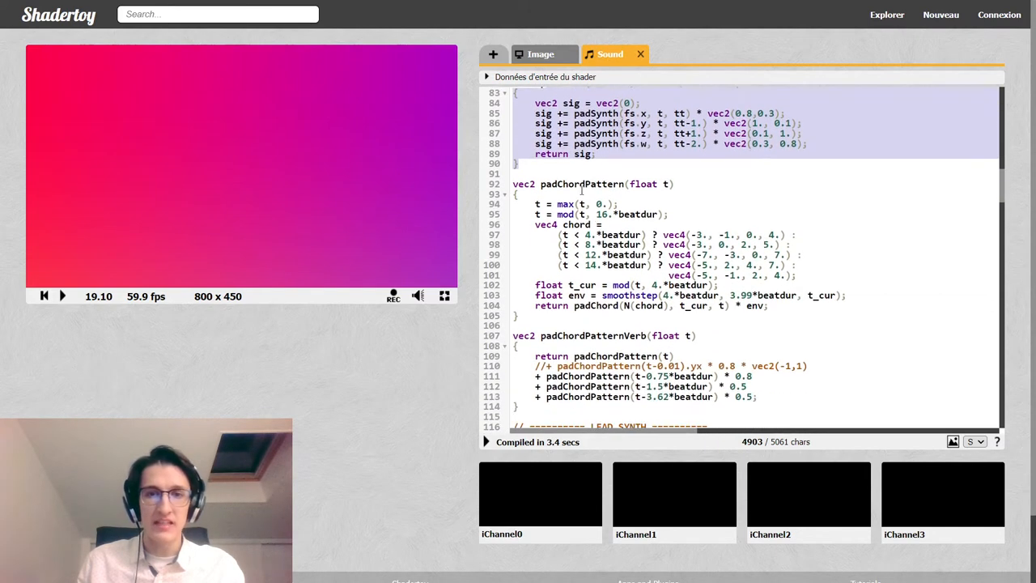
{"action": "scroll", "scroll_direction": "down", "scroll_amount": 3}
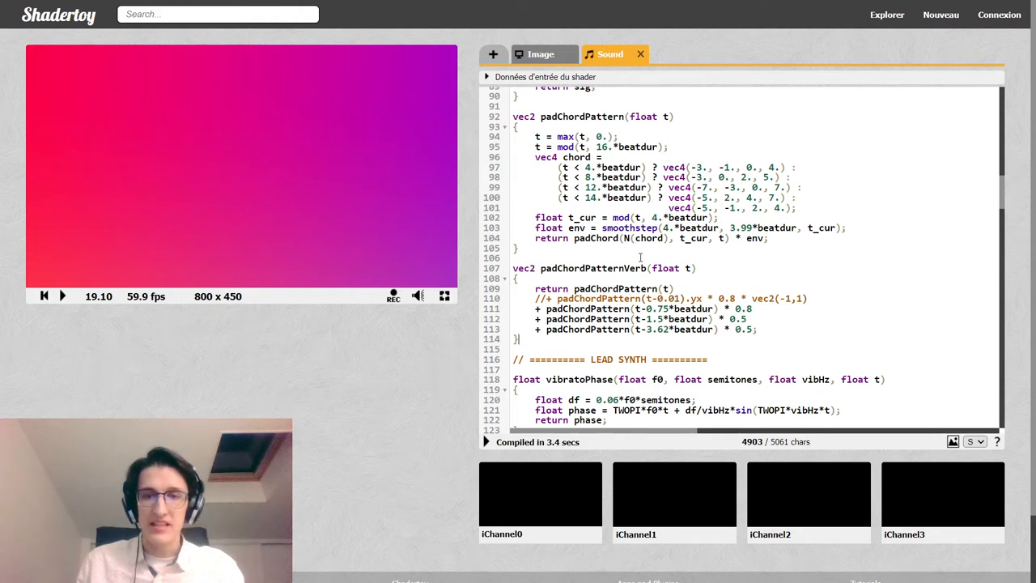
{"action": "scroll", "scroll_direction": "down", "scroll_amount": 3}
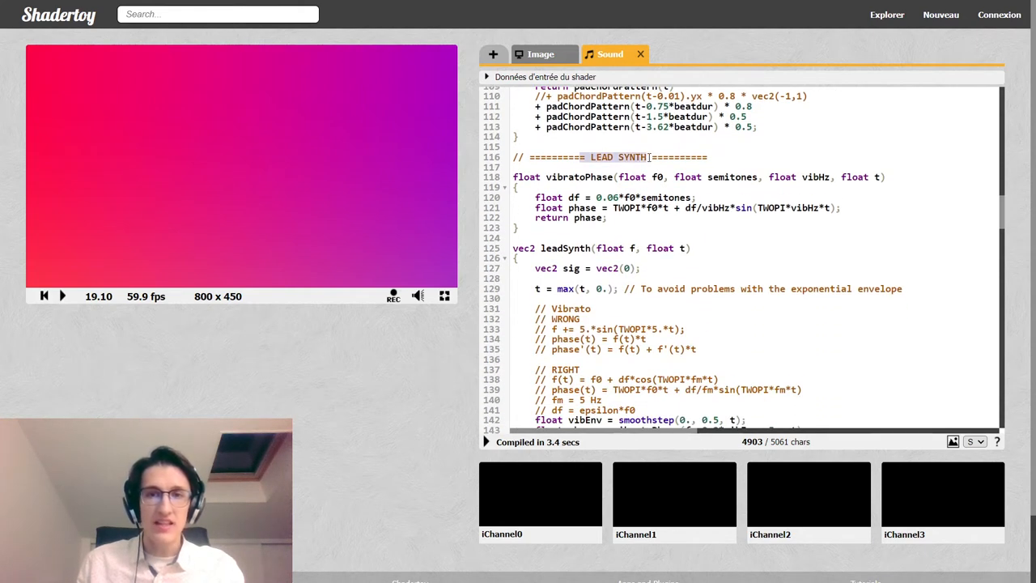
{"action": "scroll", "scroll_direction": "down", "scroll_amount": 3}
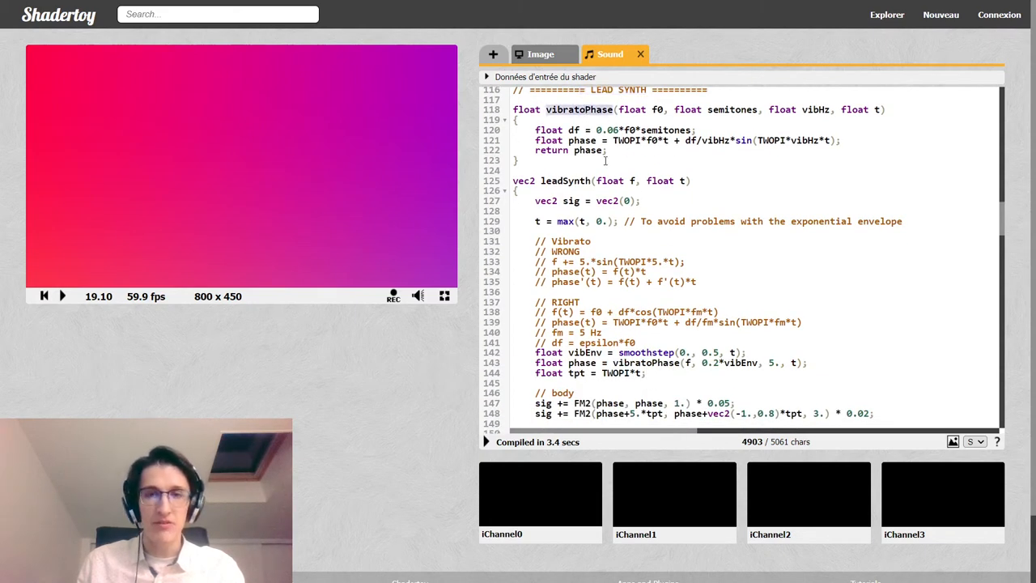
{"action": "scroll", "scroll_direction": "down", "scroll_amount": 3}
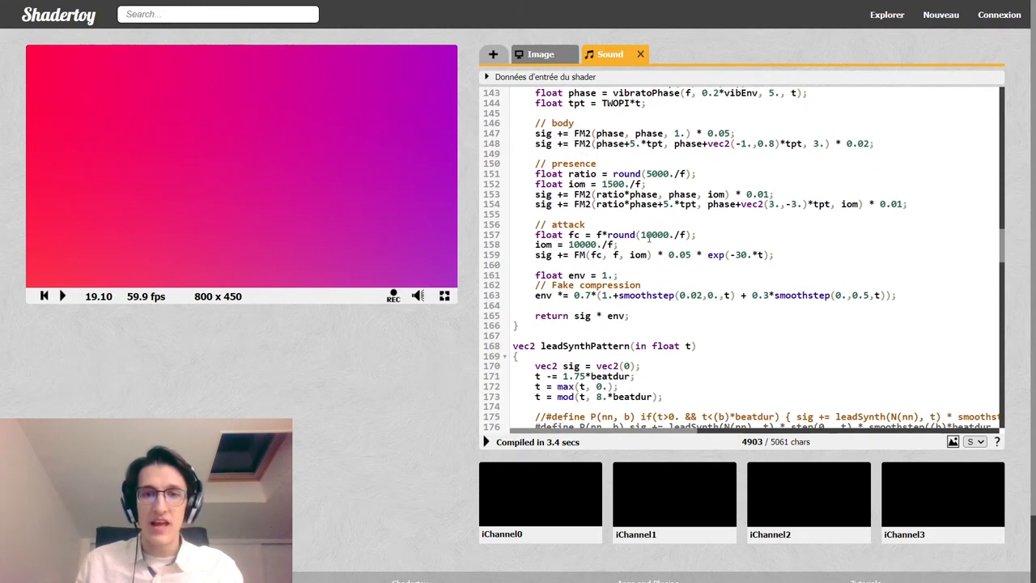
{"action": "scroll", "scroll_direction": "down", "scroll_amount": 3}
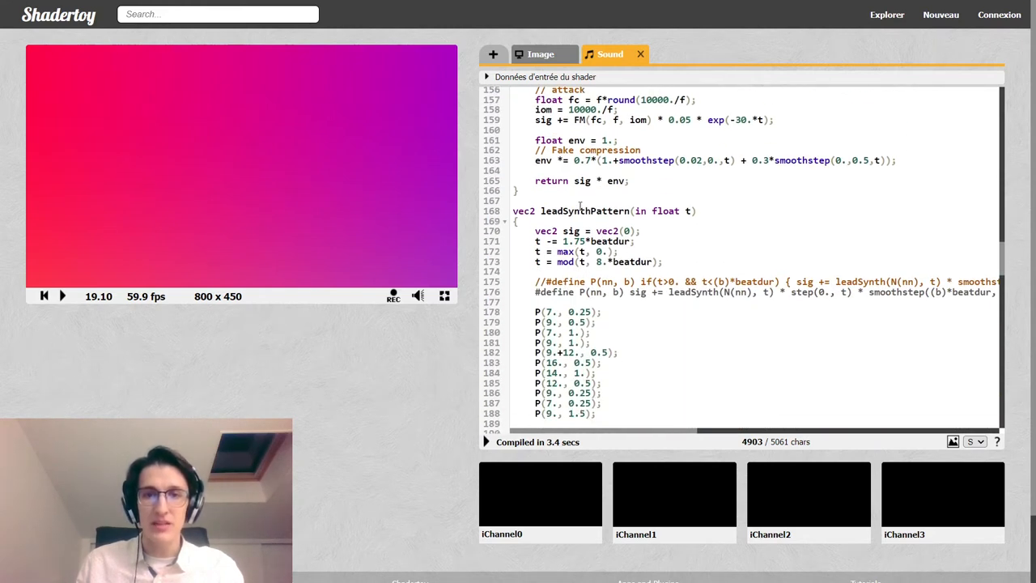
{"action": "scroll", "scroll_direction": "down", "scroll_amount": 3}
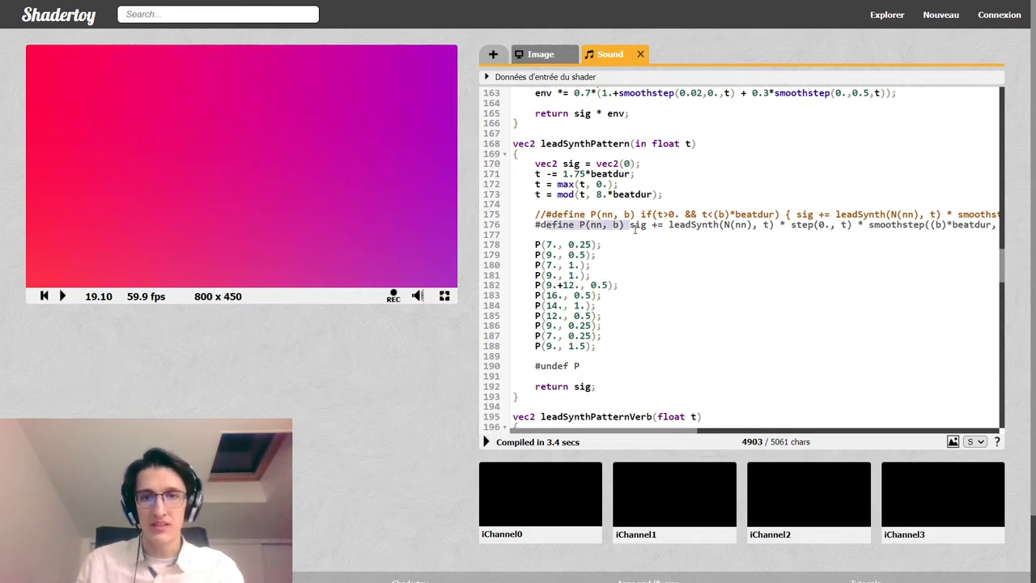
{"action": "scroll", "scroll_direction": "down", "scroll_amount": 3}
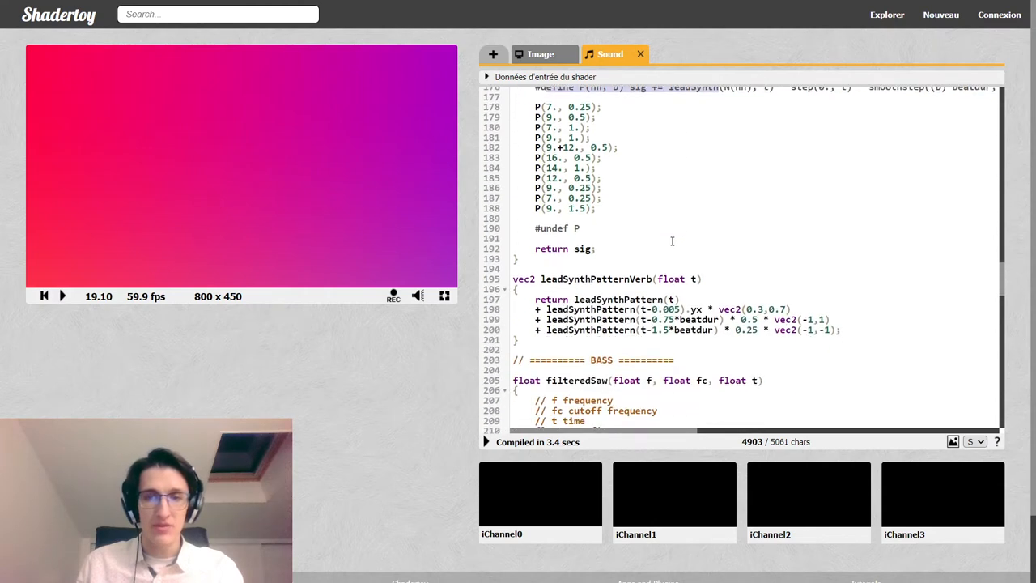
{"action": "scroll", "scroll_direction": "down", "scroll_amount": 3}
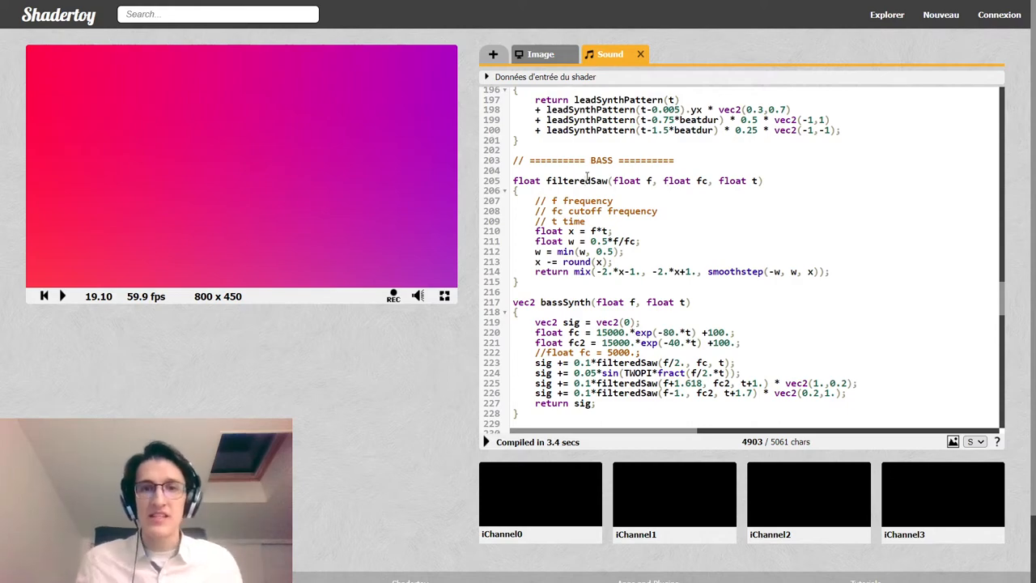
{"action": "scroll", "scroll_direction": "down", "scroll_amount": 3}
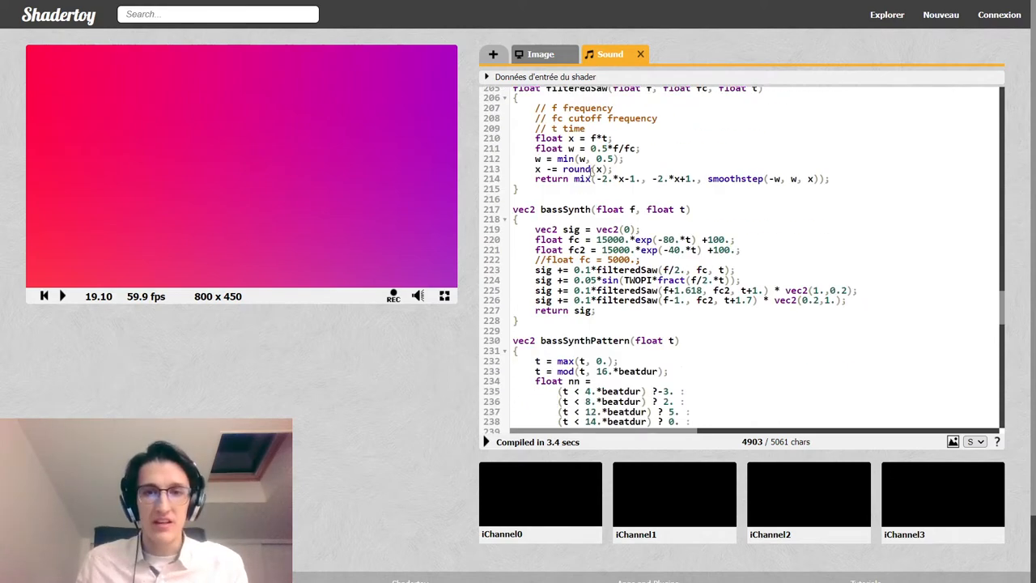
{"action": "scroll", "scroll_direction": "down", "scroll_amount": 3}
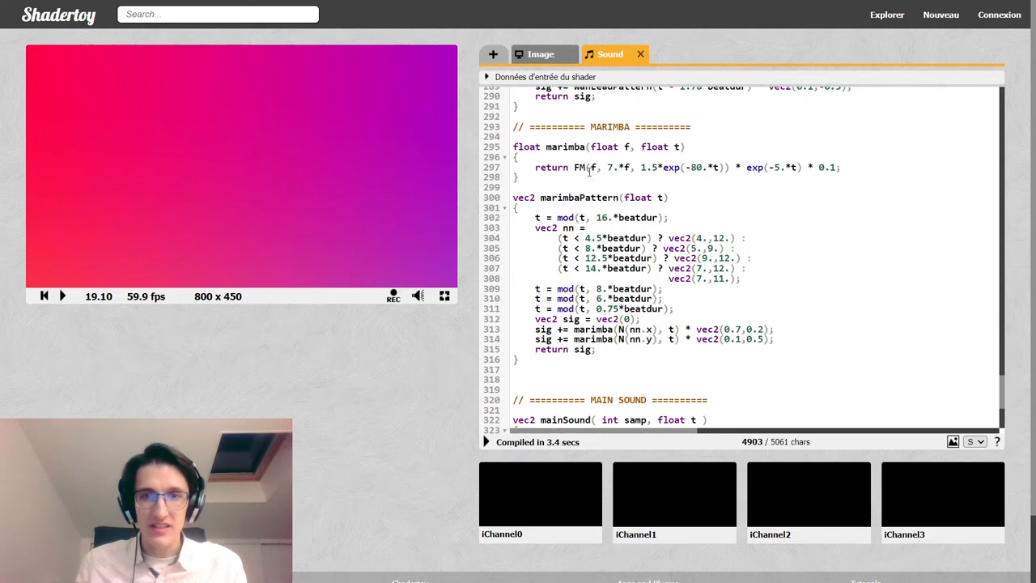
Step: Start a '// Fre' comment at the marimba FM call, erase it, leaving a blank line
{"action": "double_click", "coordinate": [565, 146]}
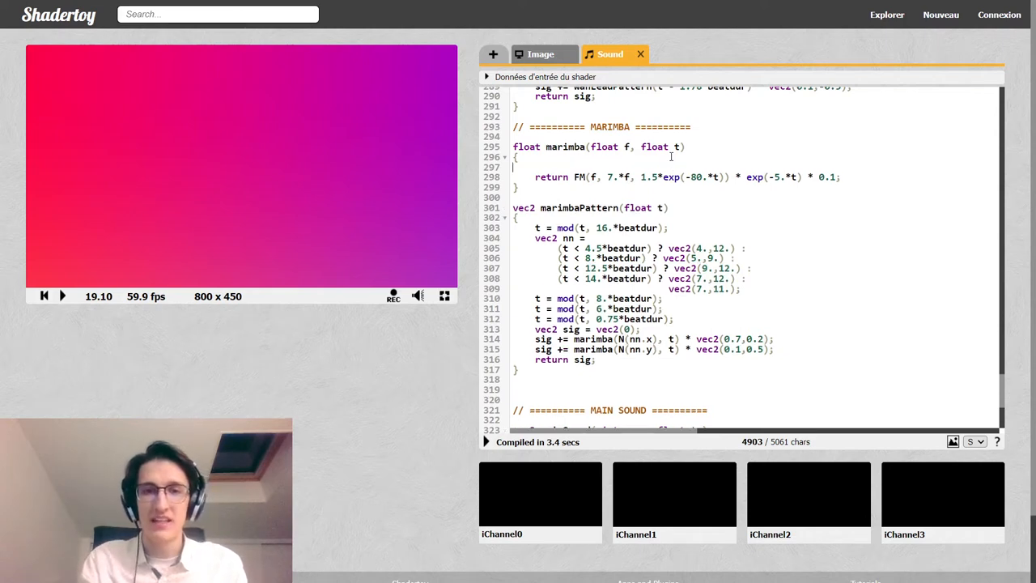
{"action": "type", "text": "// Fre"}
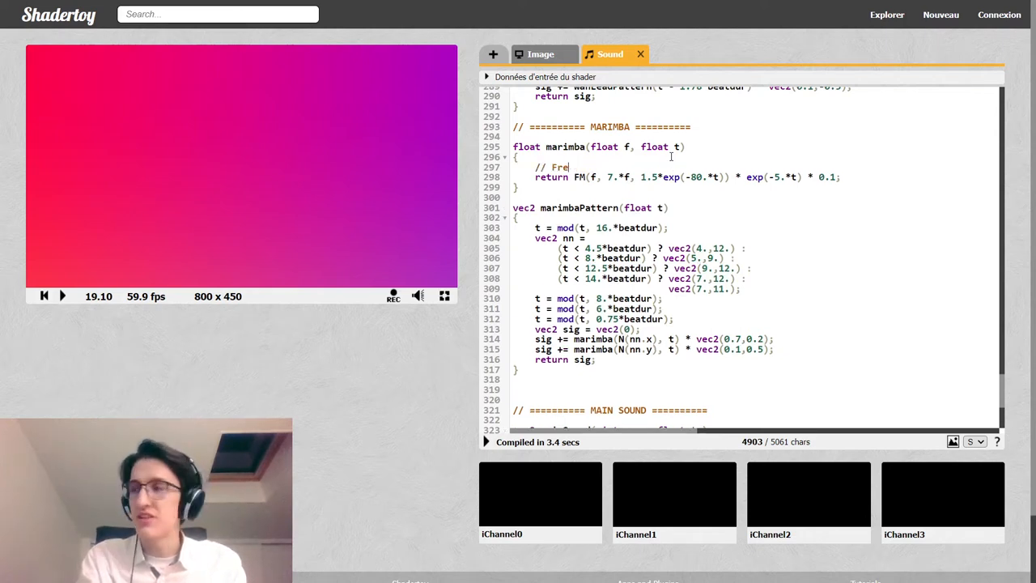
{"action": "key", "text": "Backspace"}
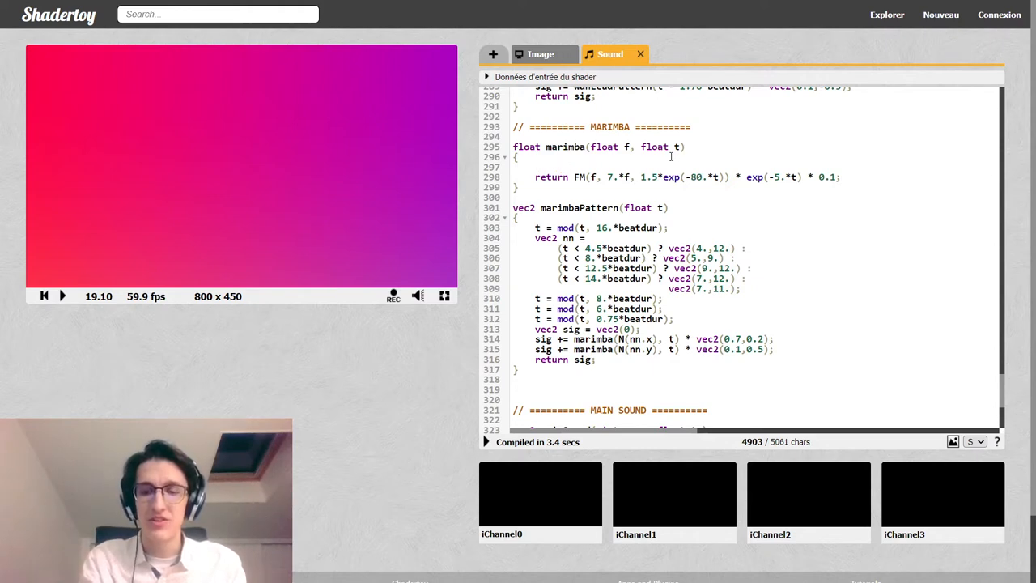
{"action": "left_click", "coordinate": [672, 158]}
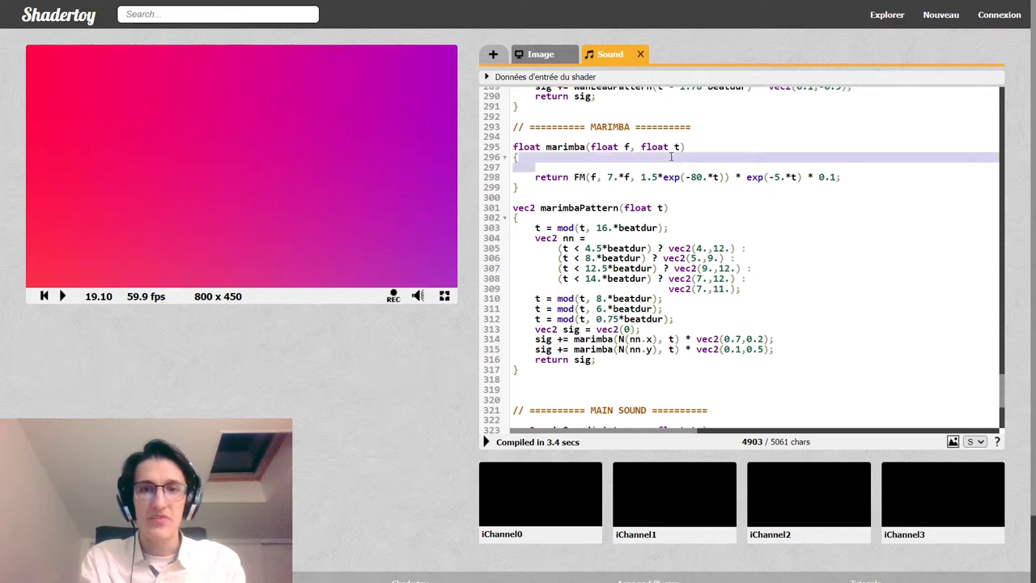
{"action": "key", "text": "Backspace"}
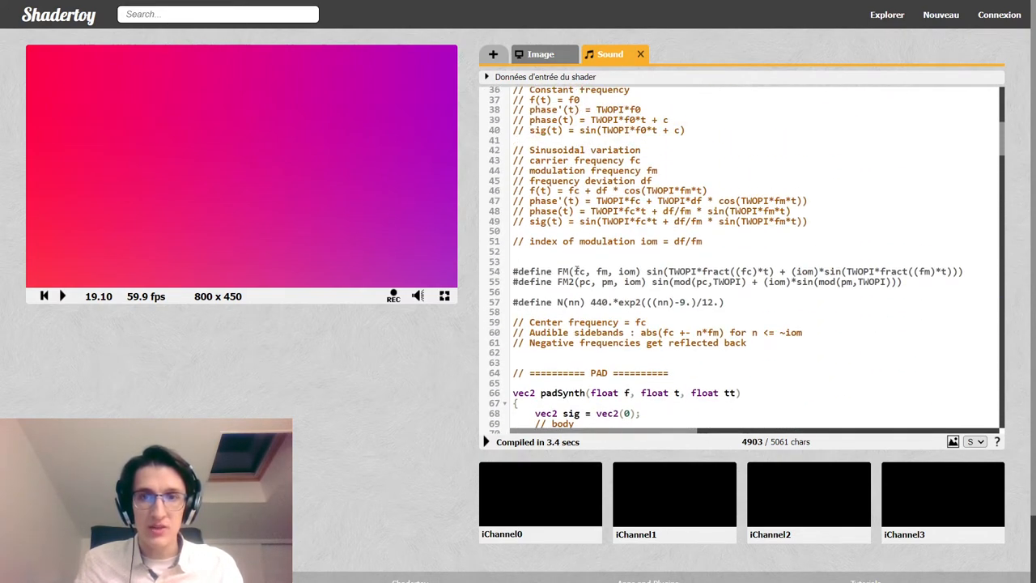
{"action": "double_click", "coordinate": [603, 272]}
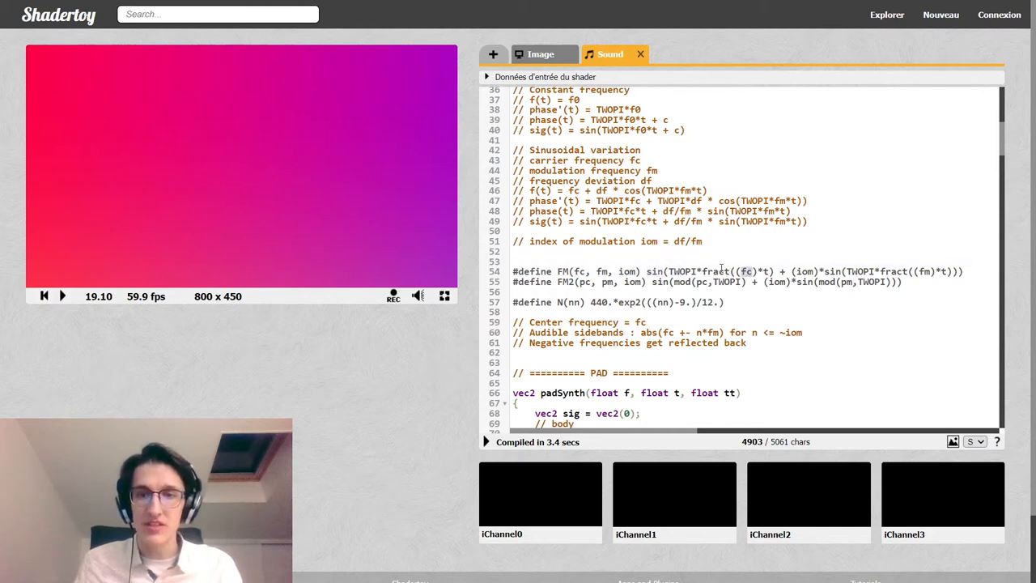
{"action": "double_click", "coordinate": [715, 272]}
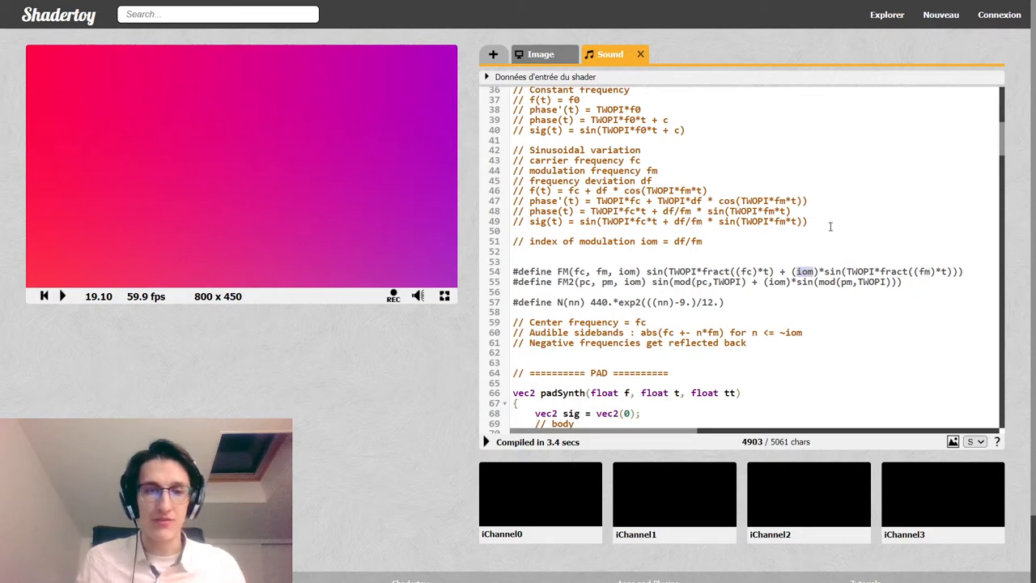
Step: Scroll down past the bass and wah-lead code to the marimba() and marimbaPattern() functions
{"action": "scroll", "scroll_direction": "down", "scroll_amount": 3}
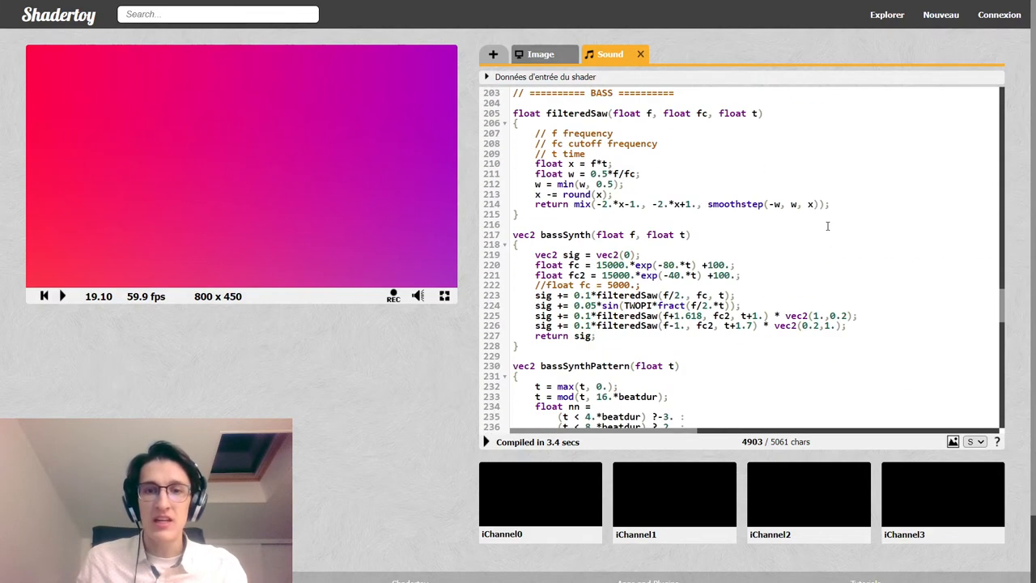
{"action": "scroll", "scroll_direction": "down", "scroll_amount": 3}
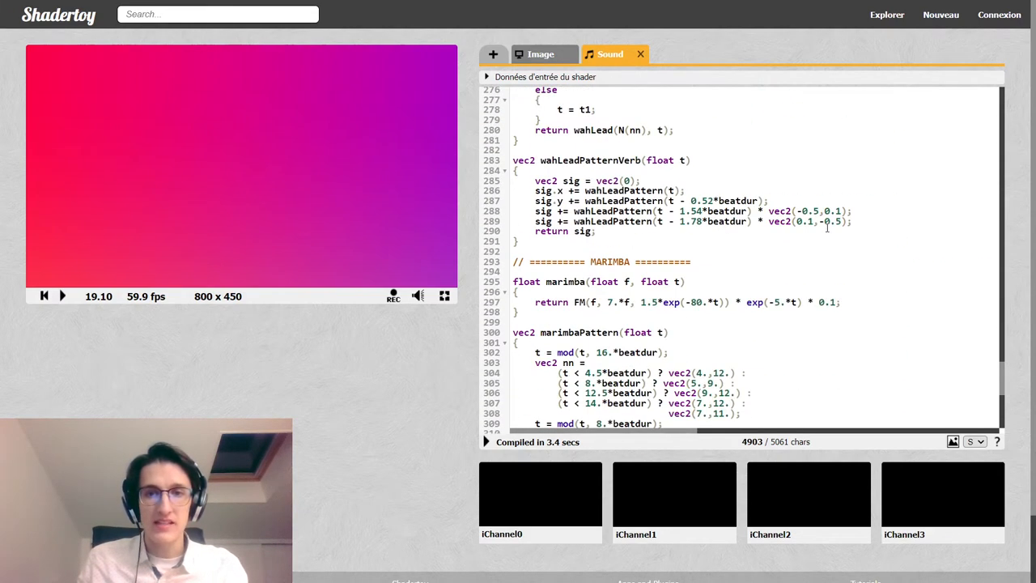
{"action": "scroll", "scroll_direction": "down", "scroll_amount": 3}
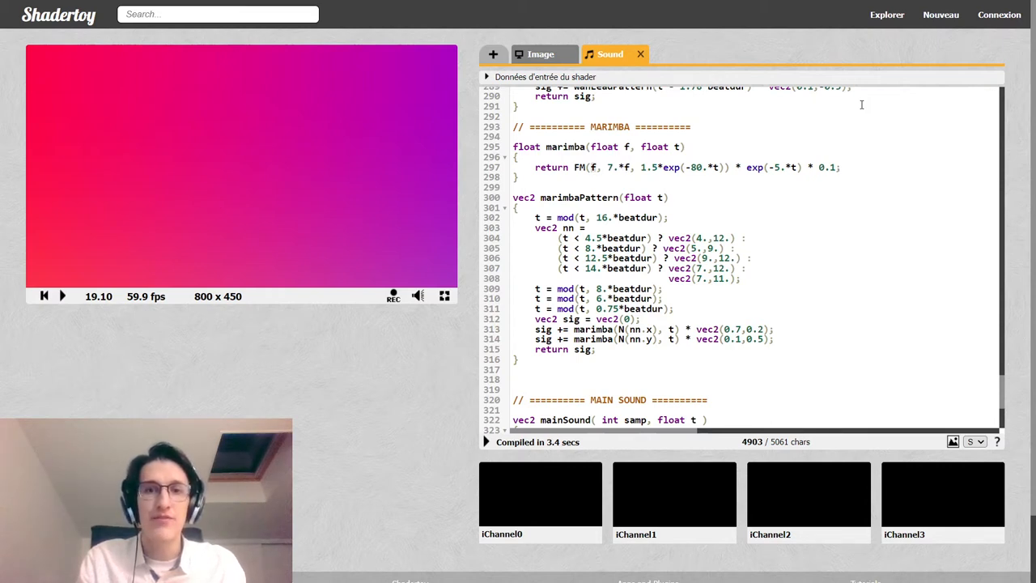
{"action": "double_click", "coordinate": [613, 166]}
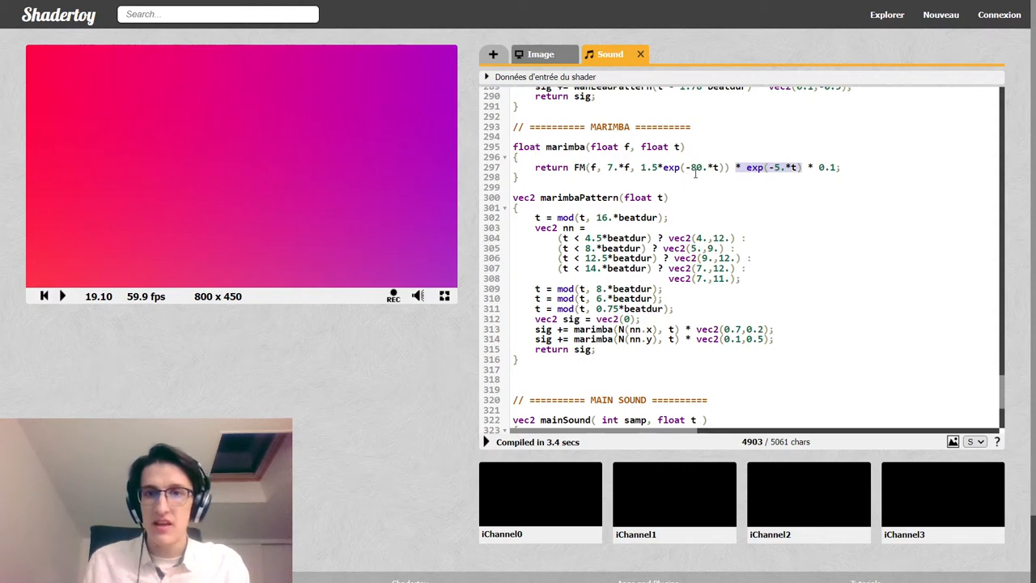
{"action": "mouse_move", "coordinate": [754, 160]}
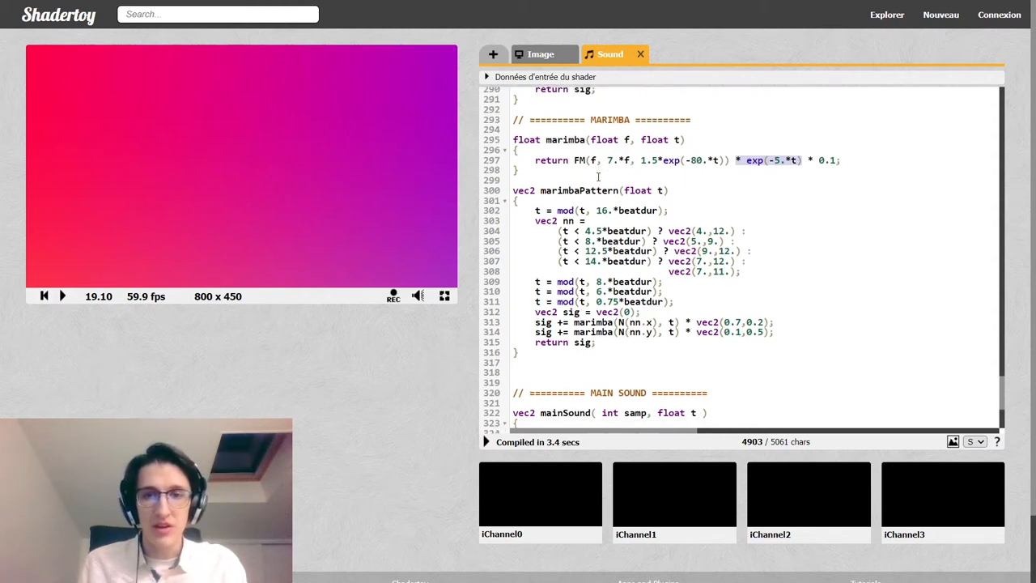
{"action": "scroll", "scroll_direction": "down", "scroll_amount": 3}
{"action": "type", "text": "sig += marimba("}
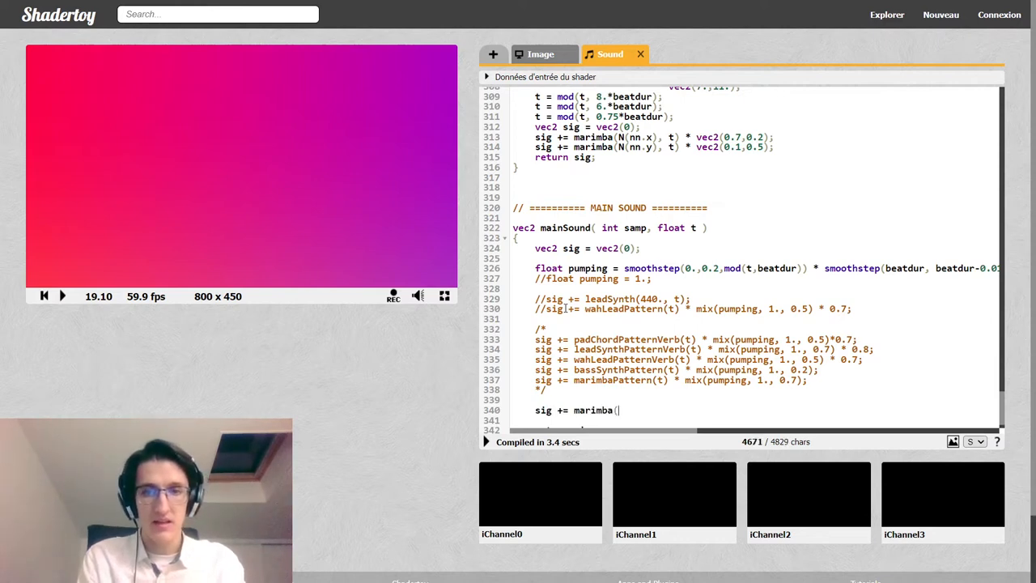
Step: Complete the mainSound line sig += marimba(440., fract(t)); for a 440 Hz marimba retriggered each second
{"action": "type", "text": "440.,"}
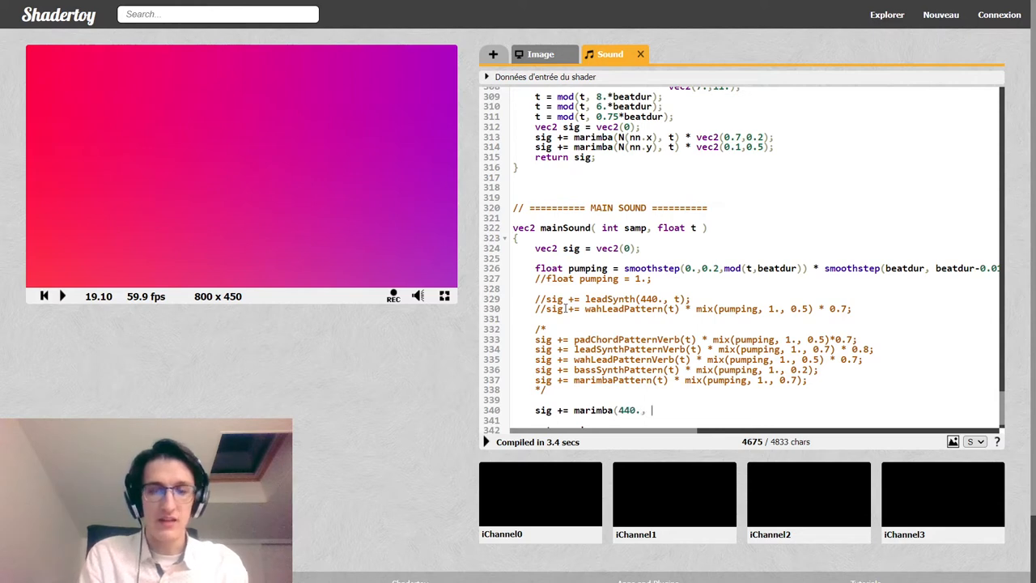
{"action": "type", "text": "fract"}
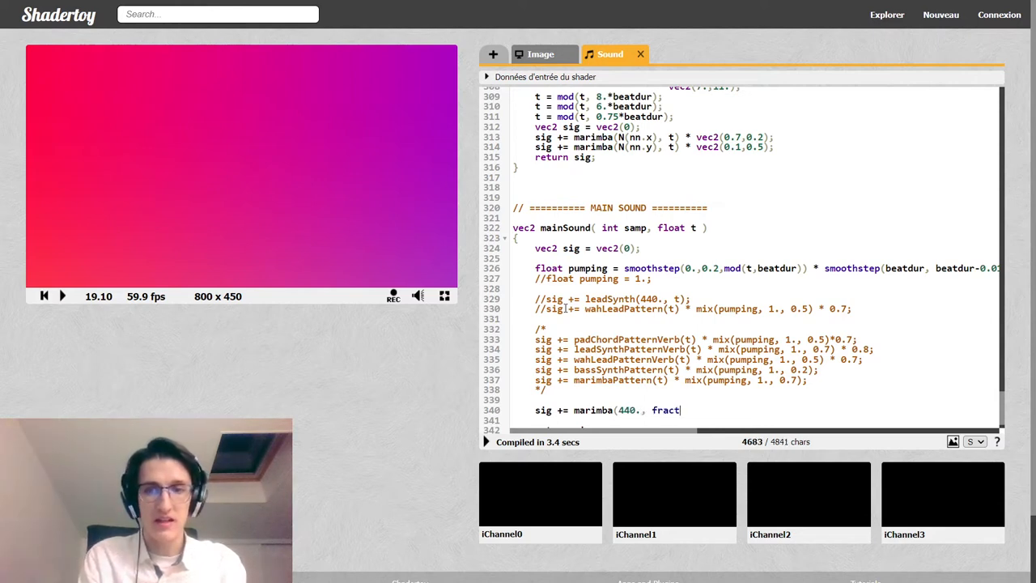
{"action": "type", "text": "(t));"}
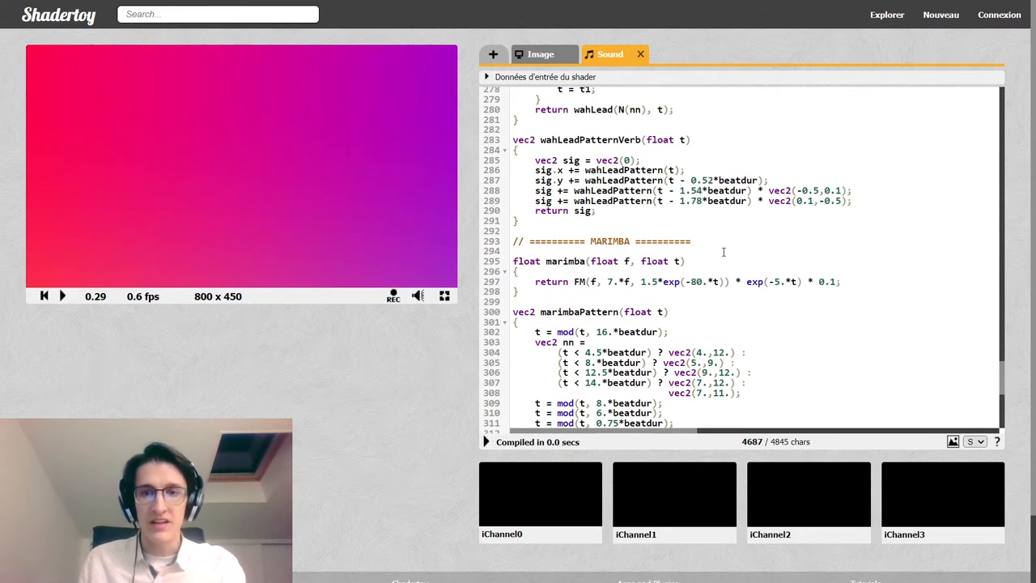
{"action": "scroll", "scroll_direction": "down", "scroll_amount": 3}
{"action": "type", "text": "2"}
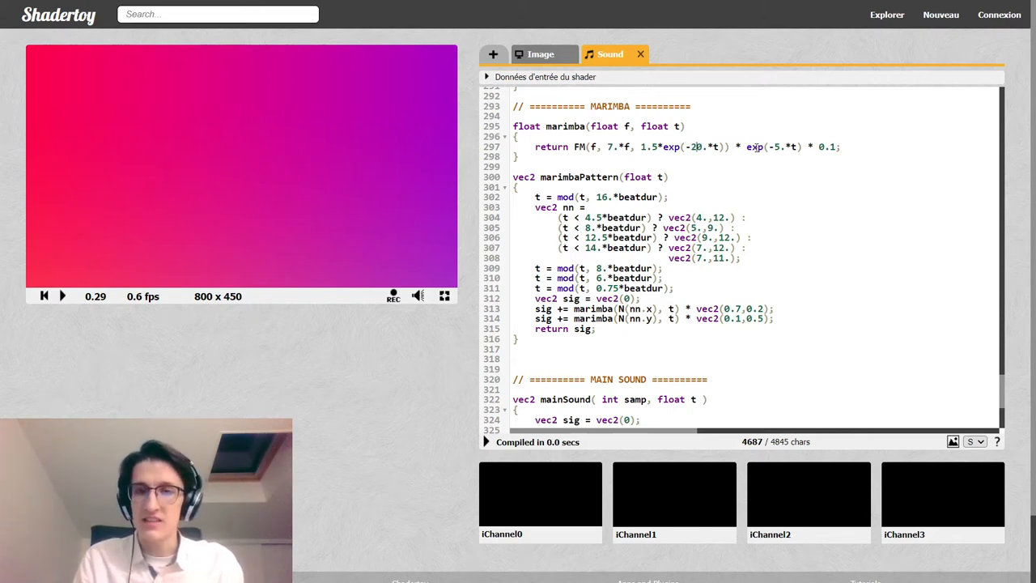
{"action": "left_click", "coordinate": [44, 295]}
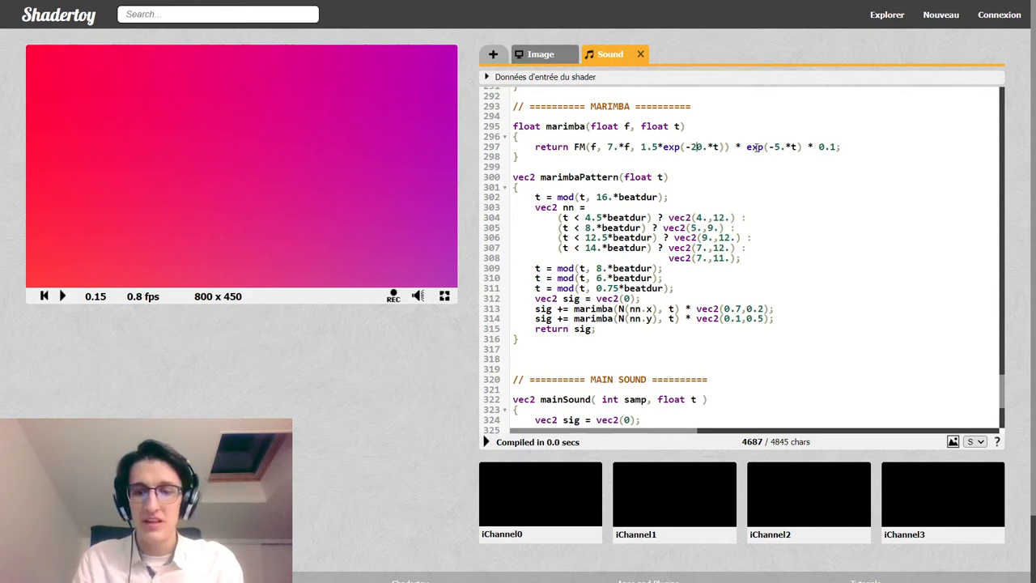
{"action": "key", "text": "Backspace"}
{"action": "type", "text": "8"}
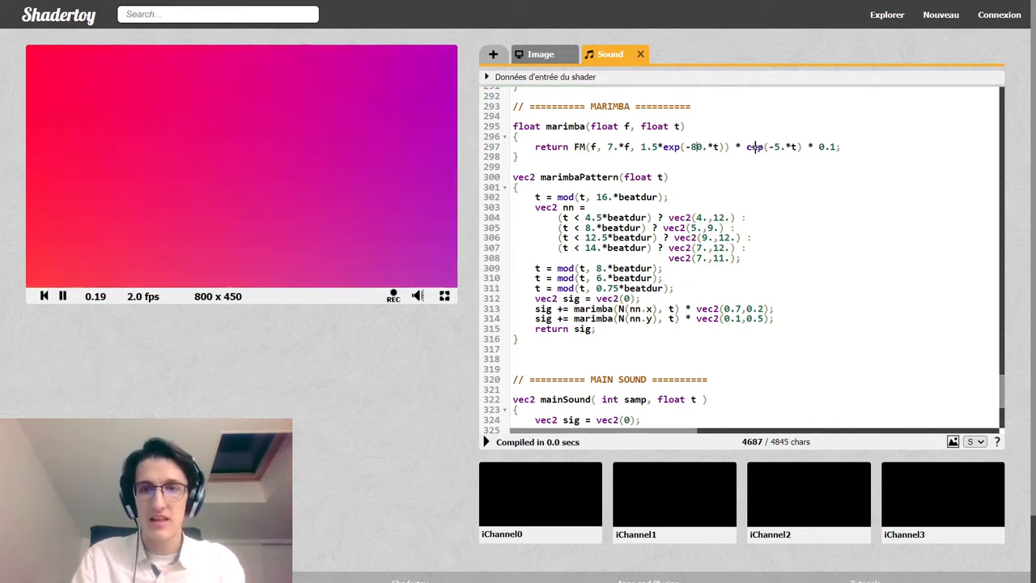
{"action": "left_click", "coordinate": [62, 295]}
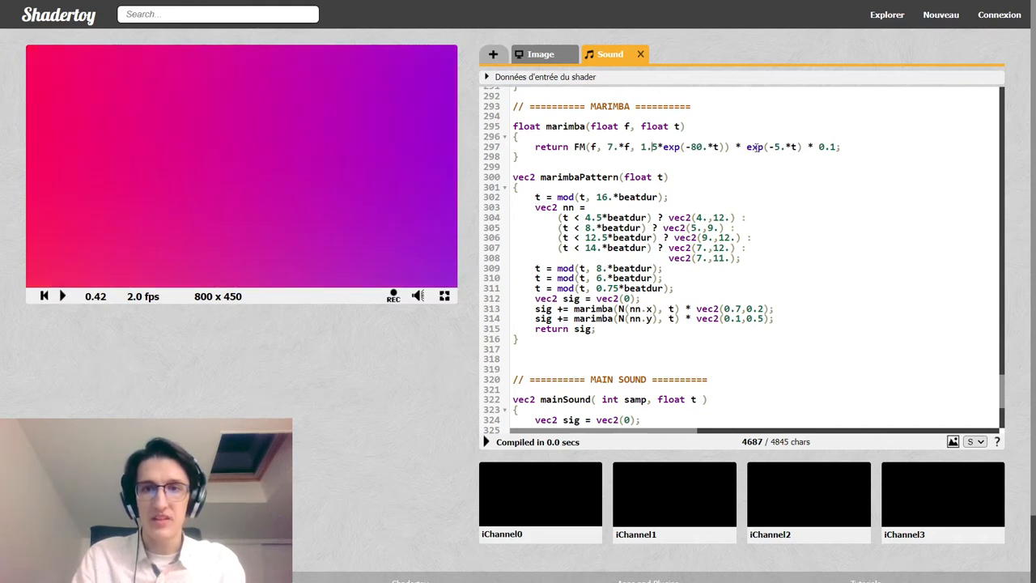
{"action": "key", "text": "Backspace"}
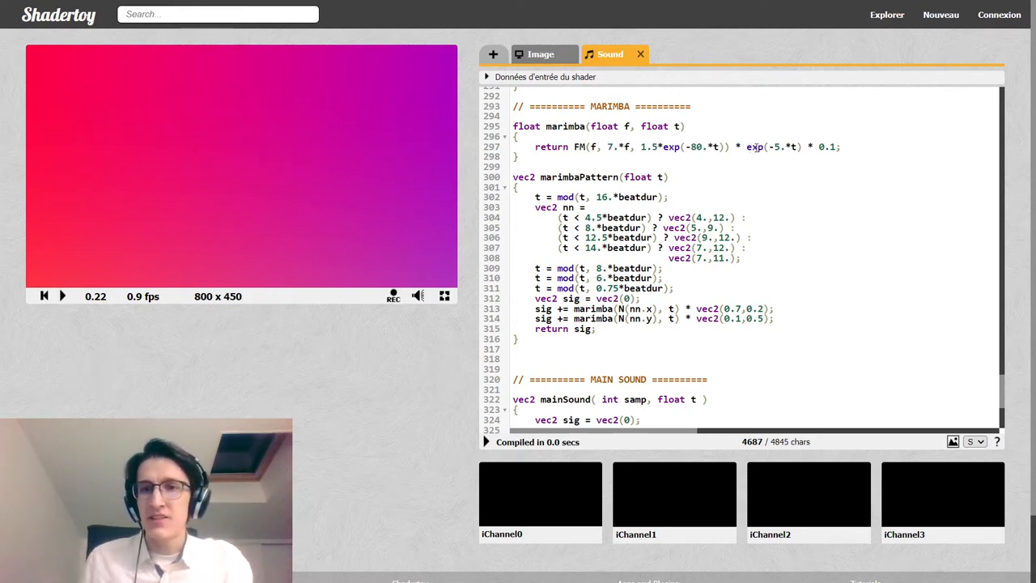
{"action": "scroll", "scroll_direction": "down", "scroll_amount": 3}
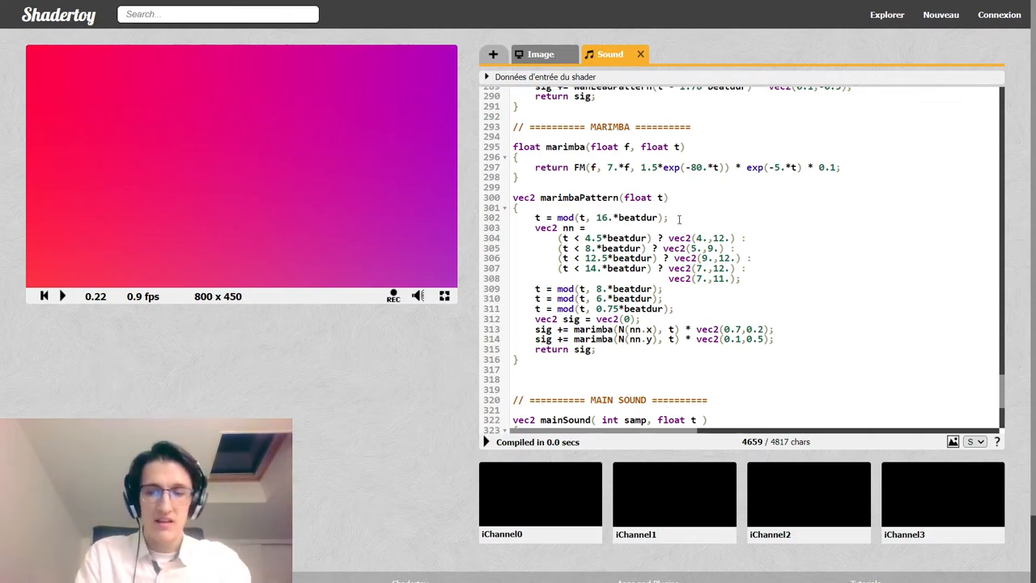
Step: Highlight the nn note conditions in marimbaPattern, then move up toward padChordPattern
{"action": "double_click", "coordinate": [599, 217]}
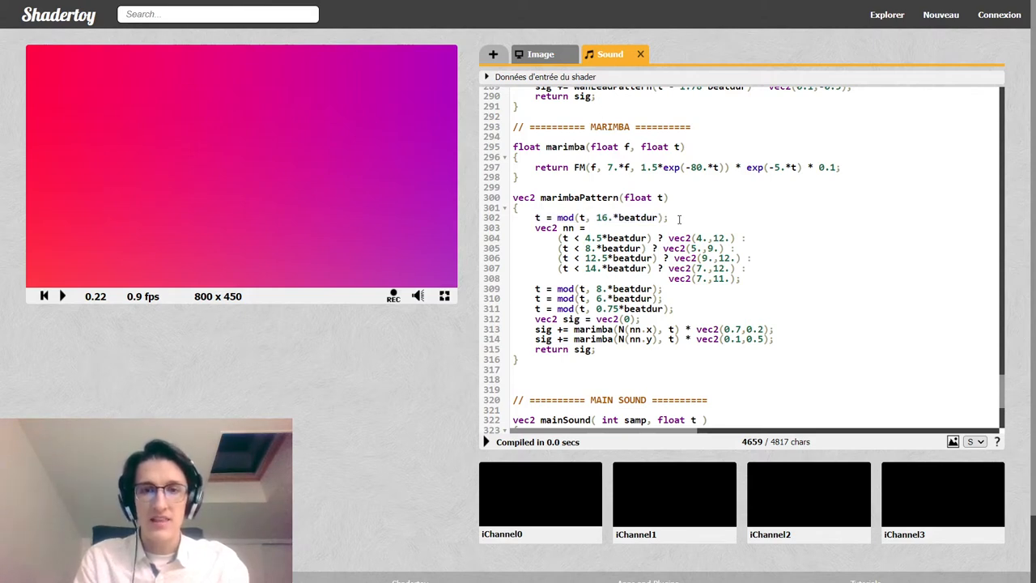
{"action": "left_click_drag", "start_coordinate": [558, 237], "coordinate": [742, 278]}
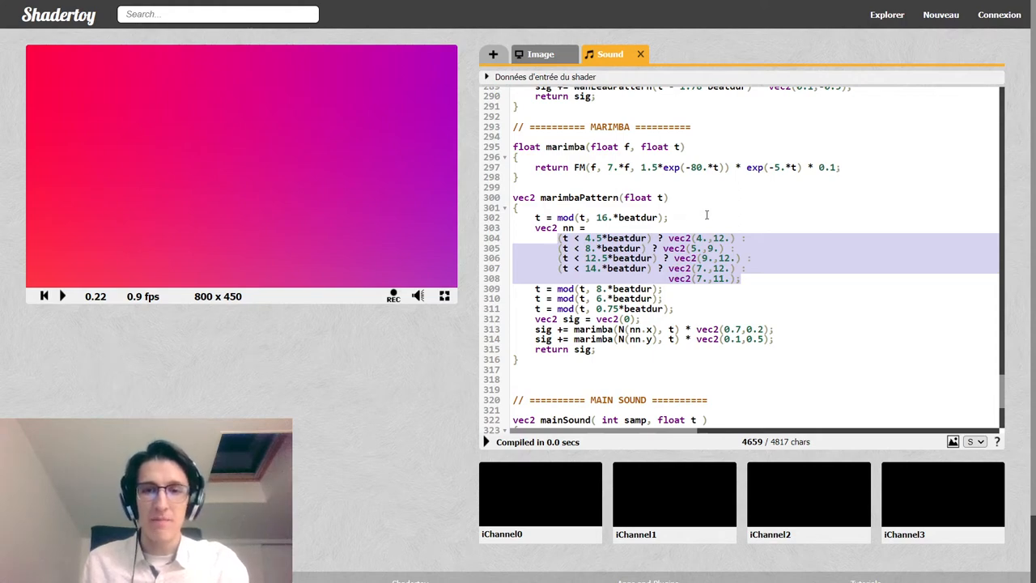
{"action": "scroll", "scroll_direction": "down", "scroll_amount": 3}
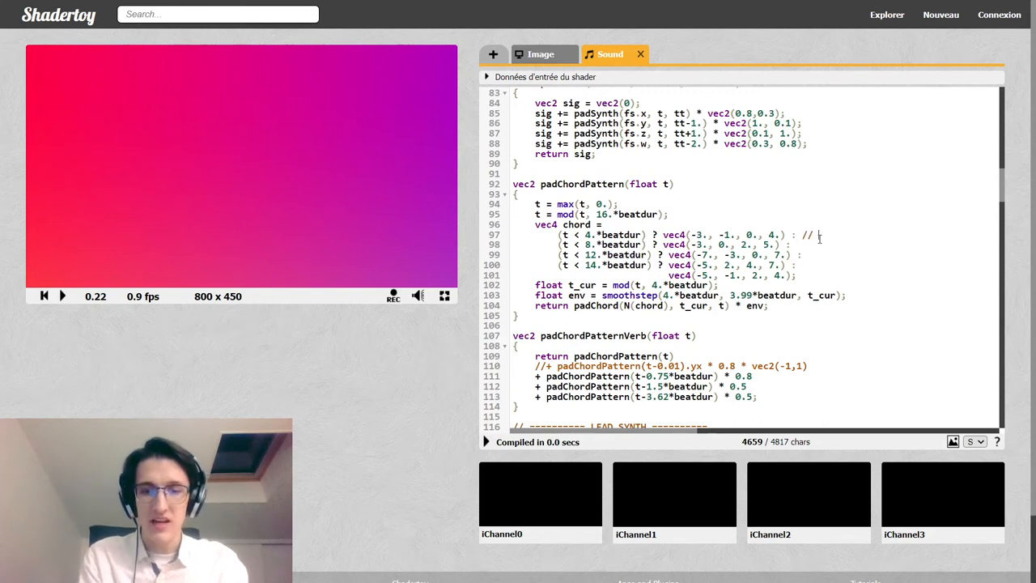
Step: Annotate the padChordPattern chords with // Am, // Dm7, // F, // Cadd9 and // Gadd6 comments
{"action": "type", "text": "Am"}
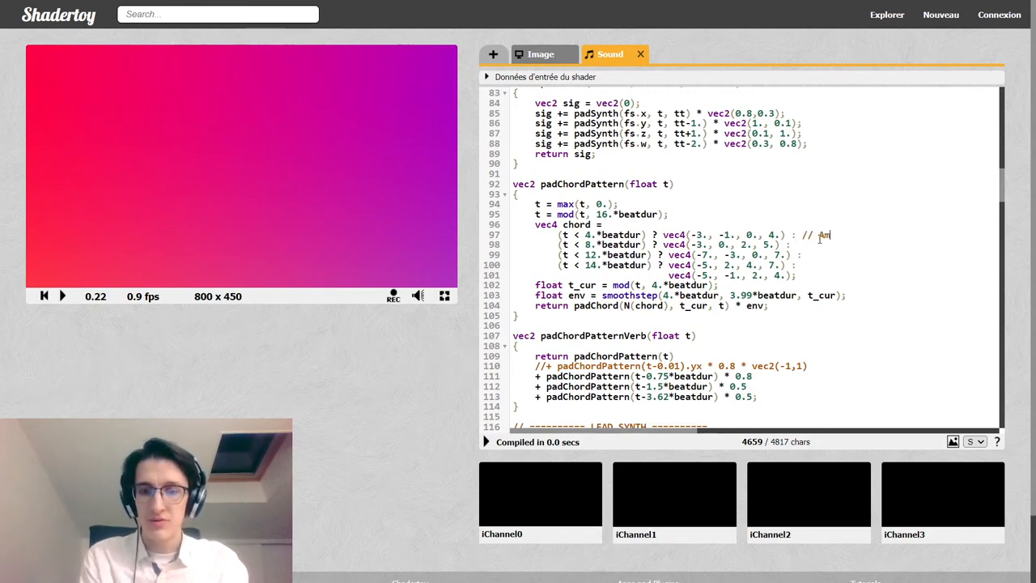
{"action": "type", "text": "//"}
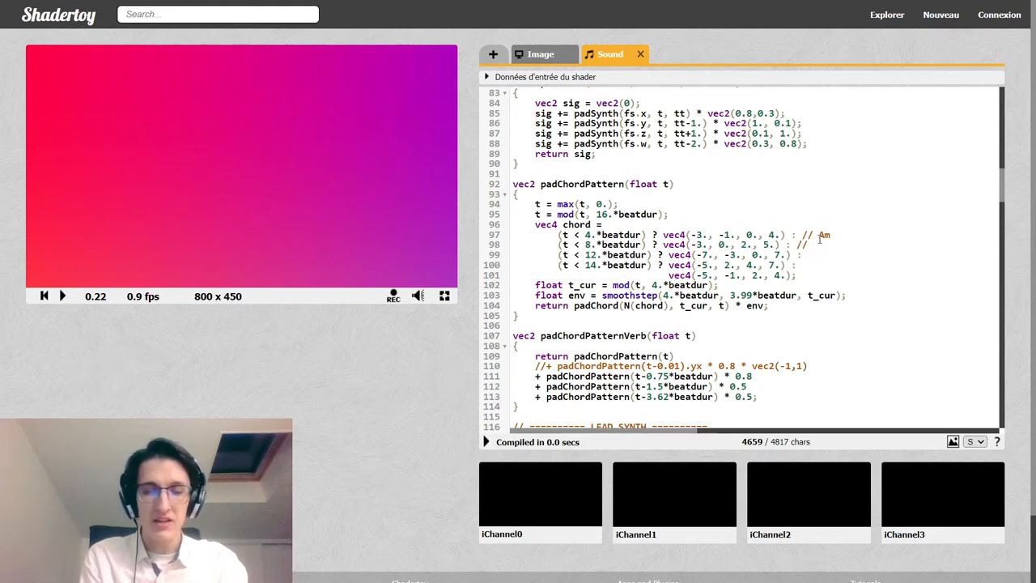
{"action": "type", "text": "Dm7"}
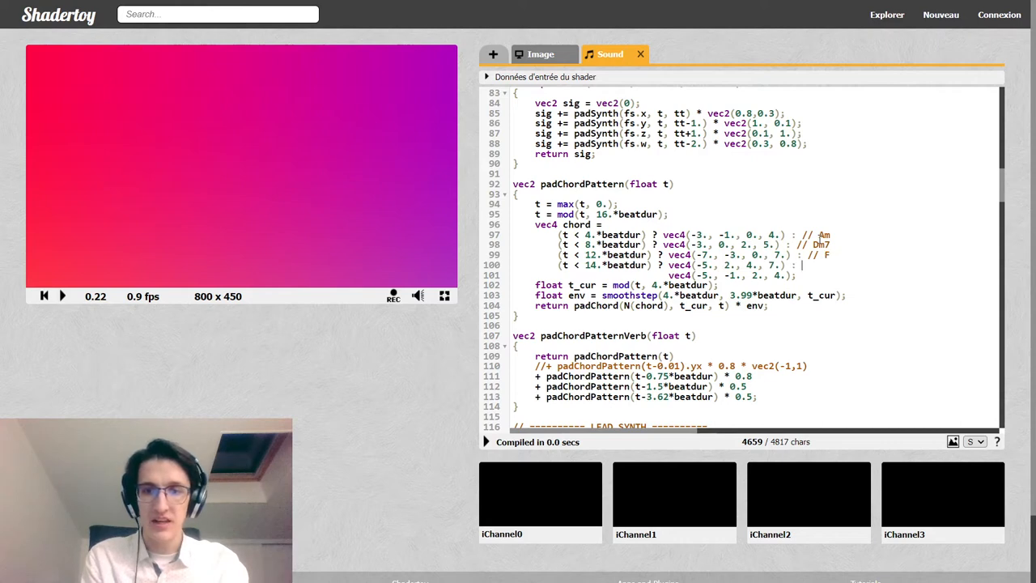
{"action": "type", "text": "// Cadd9"}
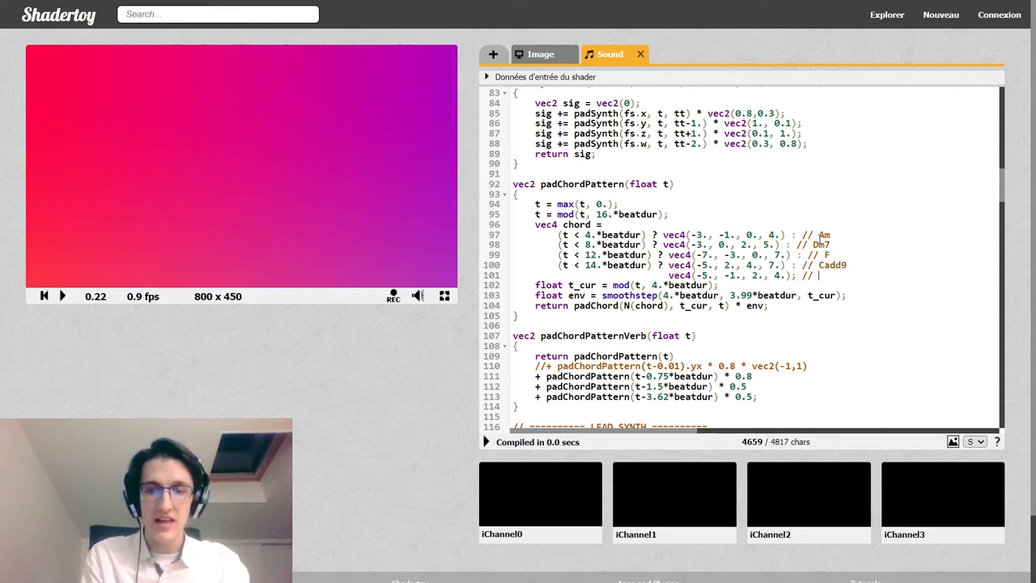
{"action": "type", "text": "Gadd6"}
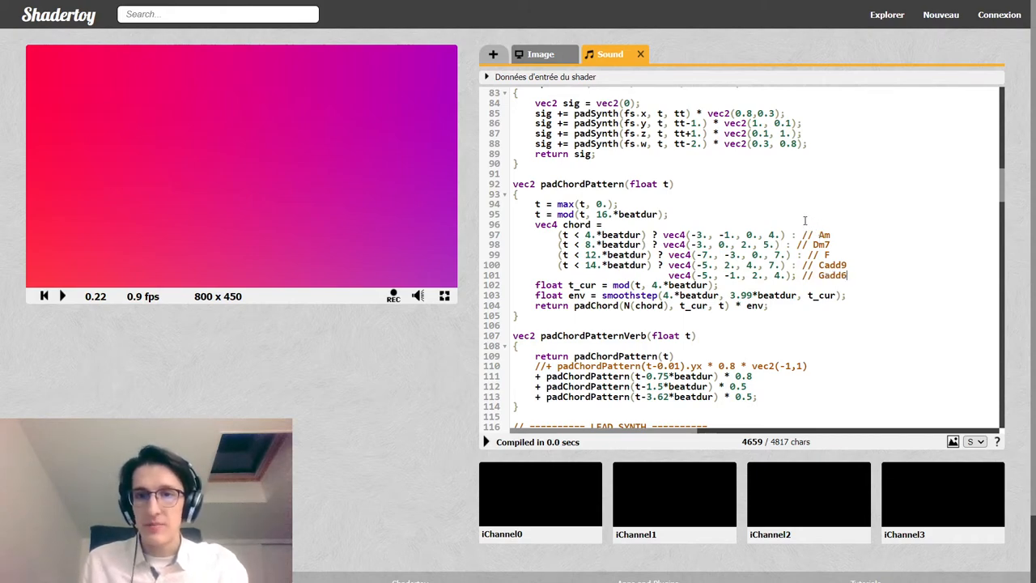
{"action": "scroll", "scroll_direction": "down", "scroll_amount": 3}
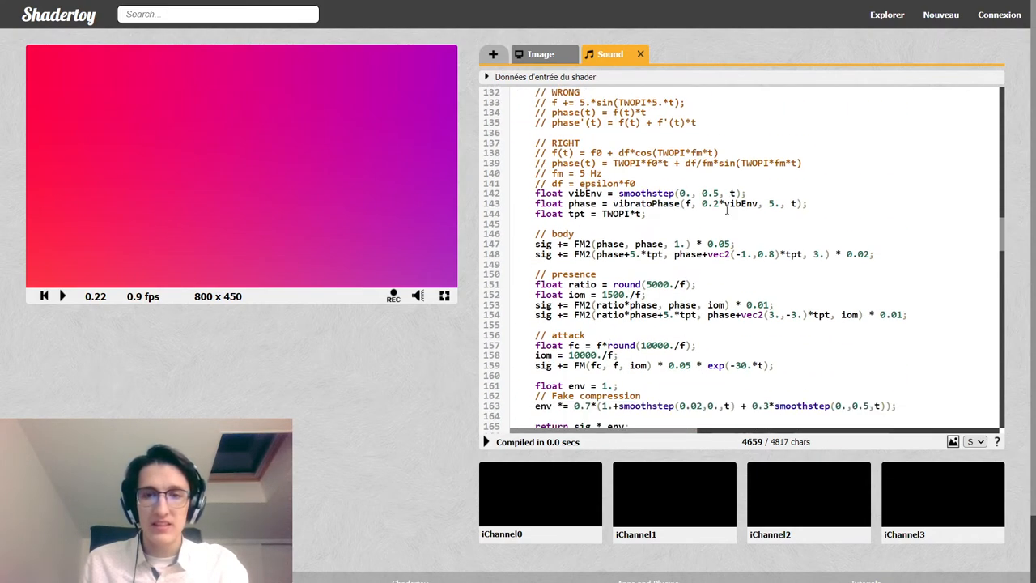
{"action": "scroll", "scroll_direction": "down", "scroll_amount": 3}
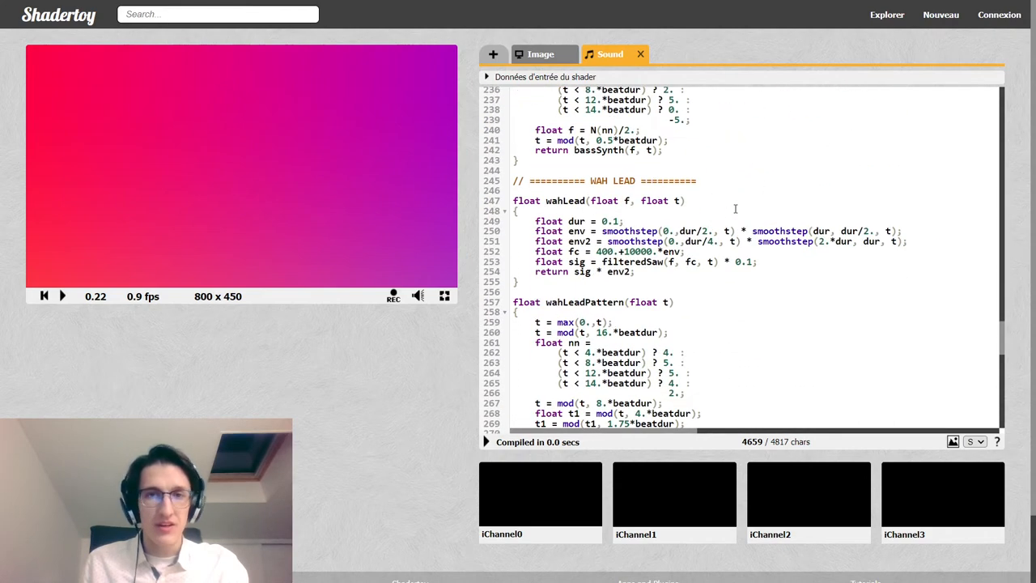
{"action": "scroll", "scroll_direction": "down", "scroll_amount": 3}
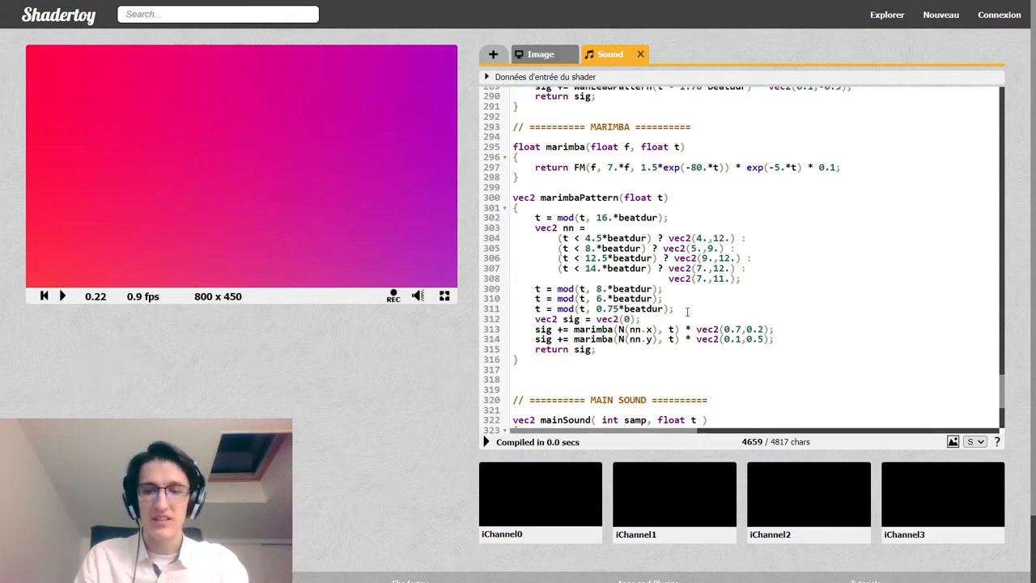
{"action": "left_click_drag", "start_coordinate": [536, 288], "coordinate": [673, 308]}
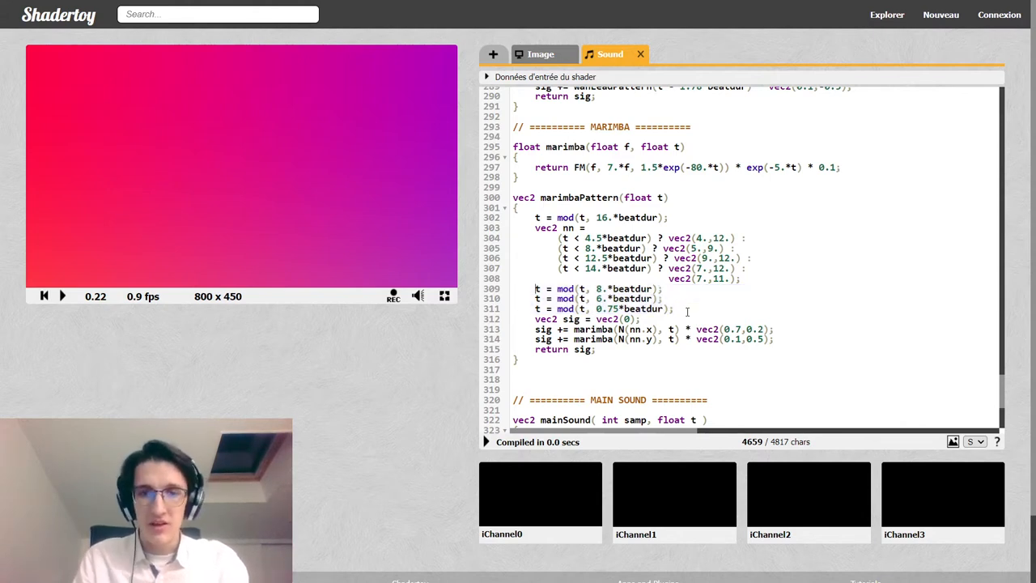
{"action": "left_click_drag", "start_coordinate": [535, 288], "coordinate": [673, 310]}
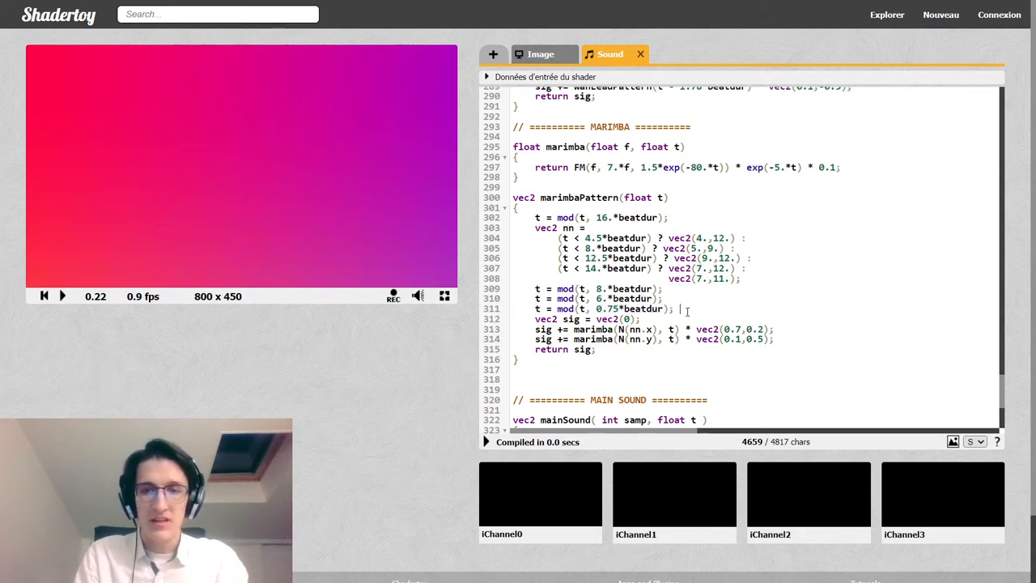
Step: Append '// Dotted eighth notes' to the 0.75*beatdur modulo line and select a voice in mainSound to isolate the marimba
{"action": "type", "text": "//"}
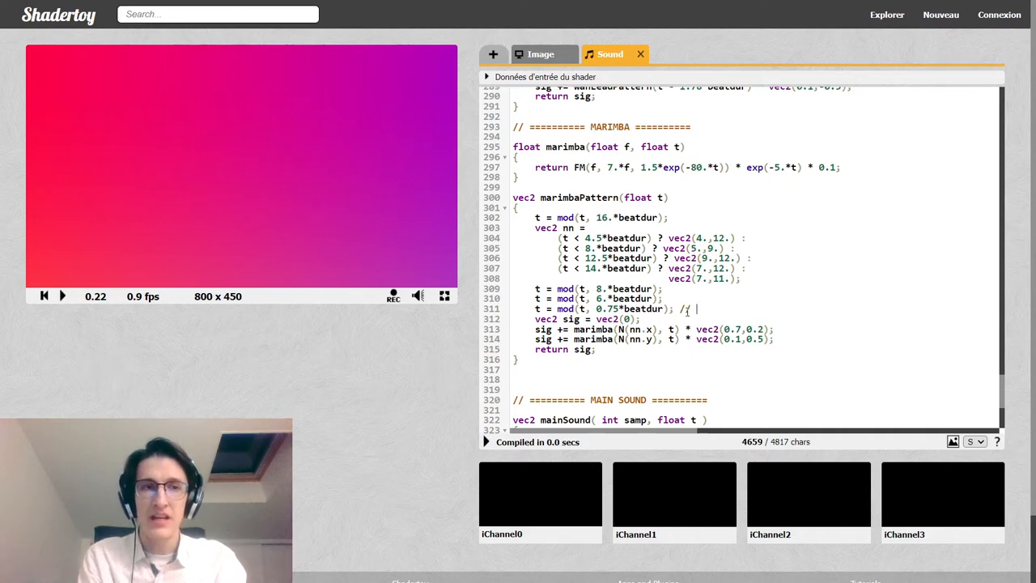
{"action": "type", "text": "Dotted e"}
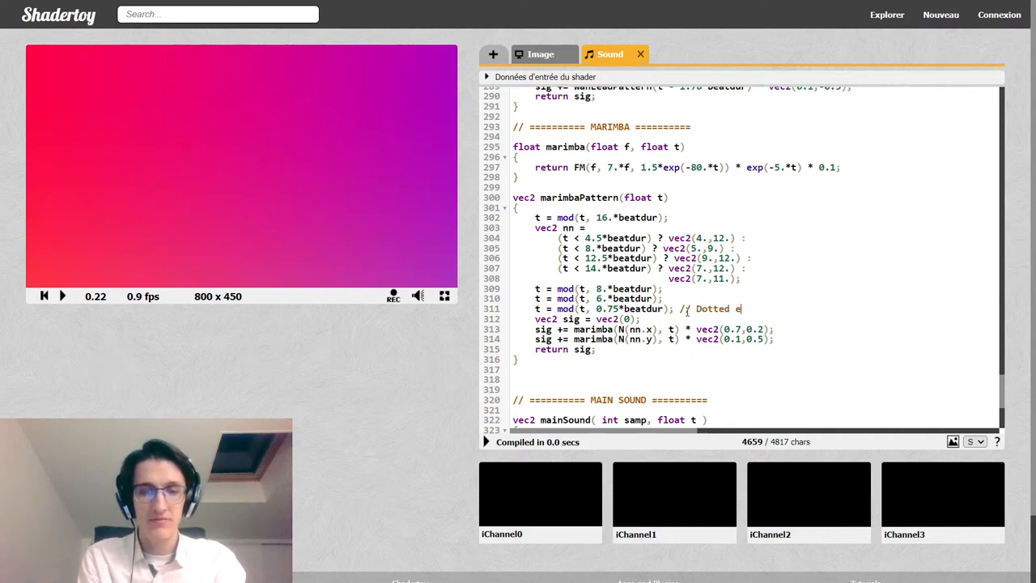
{"action": "type", "text": "ighth"}
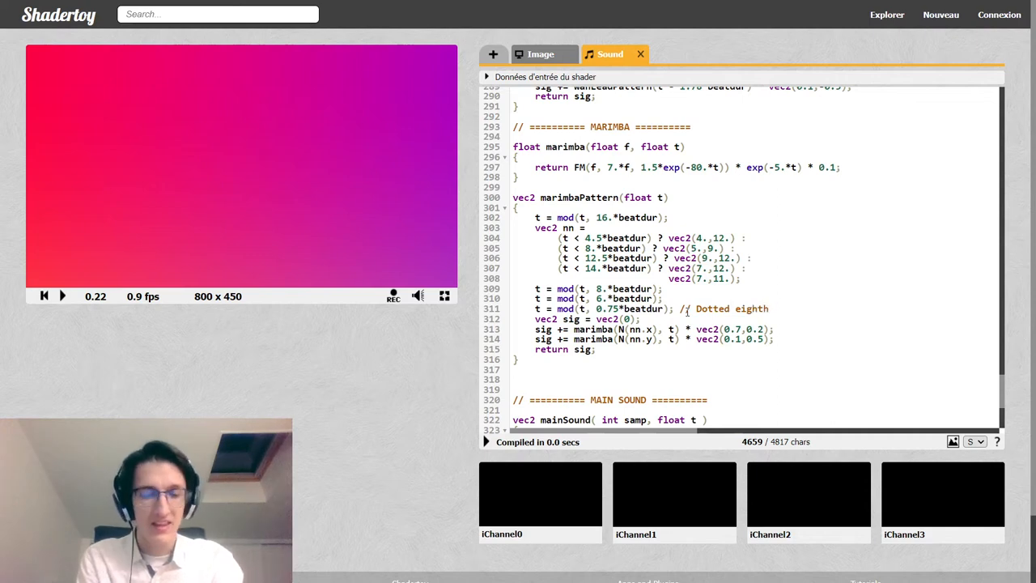
{"action": "type", "text": "notes"}
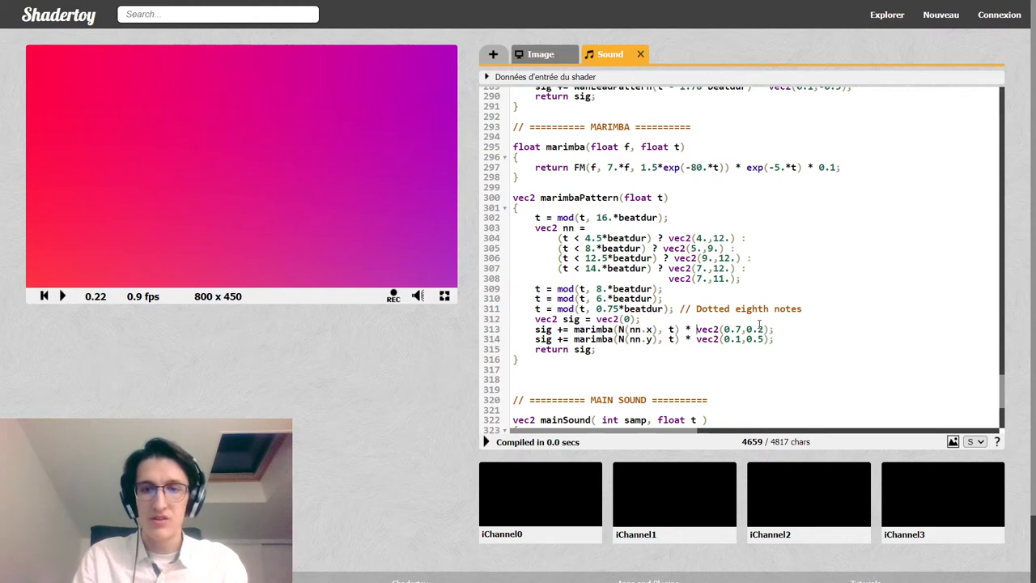
{"action": "double_click", "coordinate": [732, 330]}
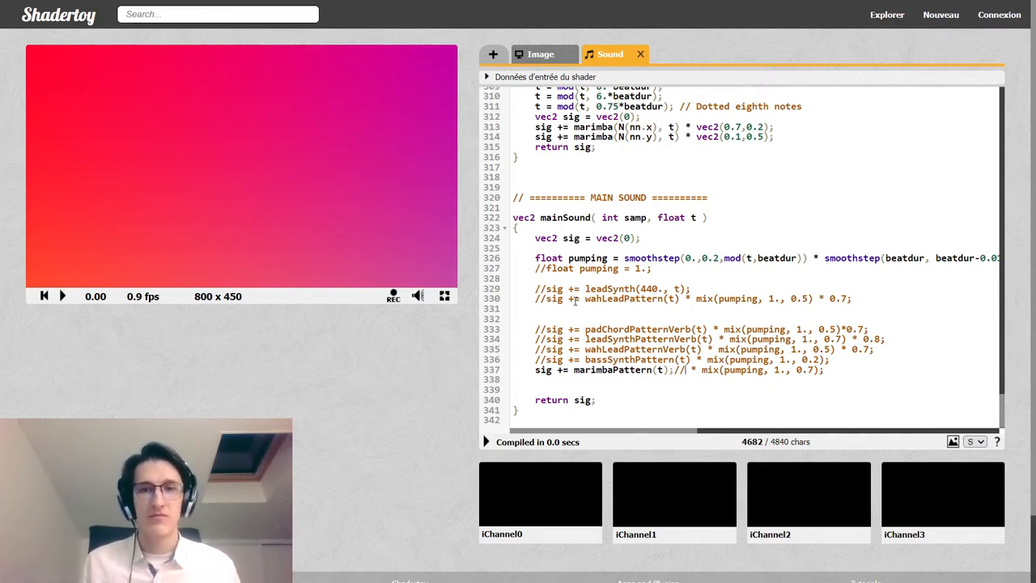
Step: Comment out the pad chord voice line and its pumping multiplier in mainSound
{"action": "left_click", "coordinate": [61, 294]}
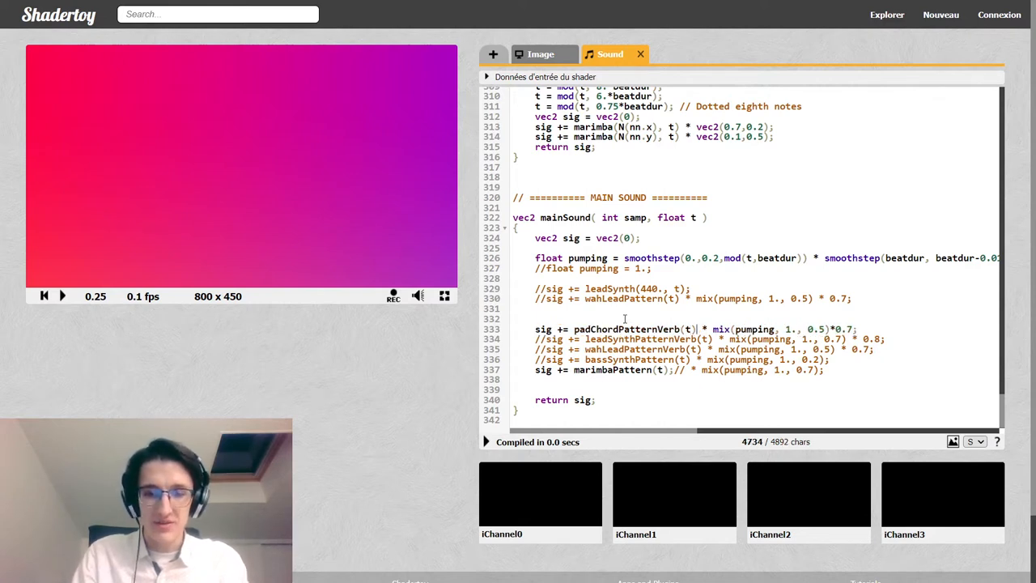
{"action": "type", "text": "//"}
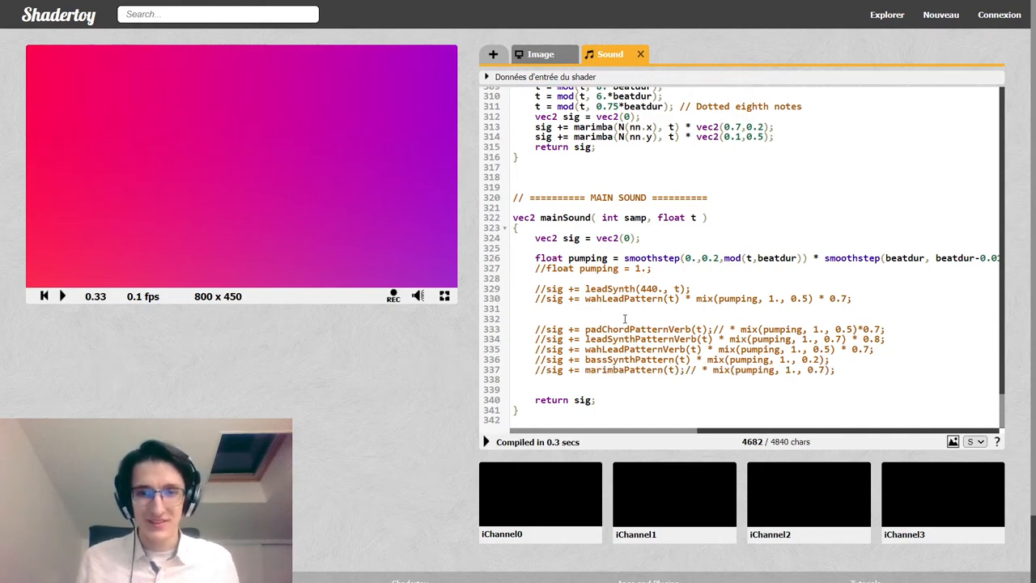
Step: Scroll to the BASS section and highlight the whole filteredSaw function to point it out
{"action": "scroll", "scroll_direction": "up", "scroll_amount": 3}
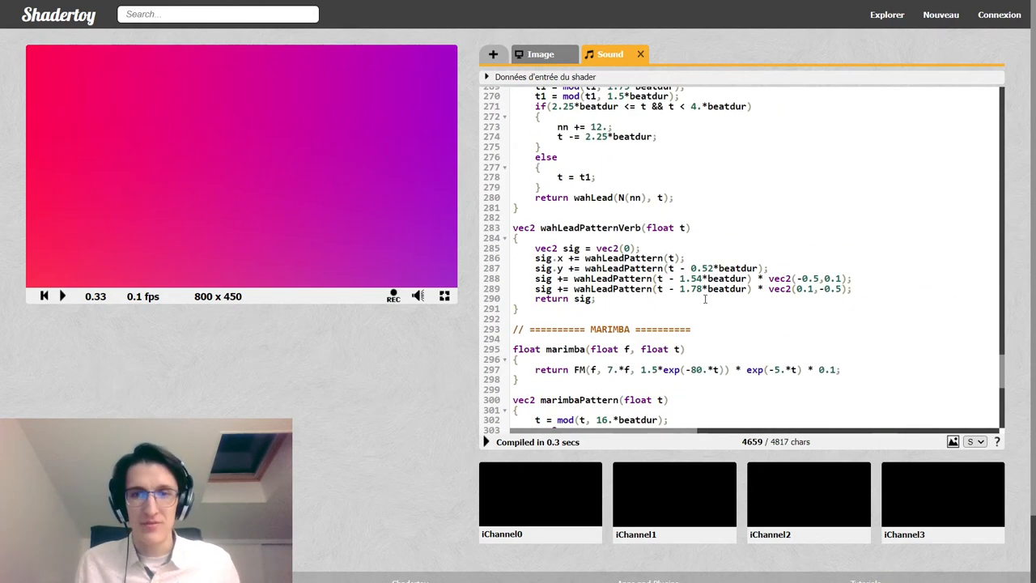
{"action": "scroll", "scroll_direction": "down", "scroll_amount": 3}
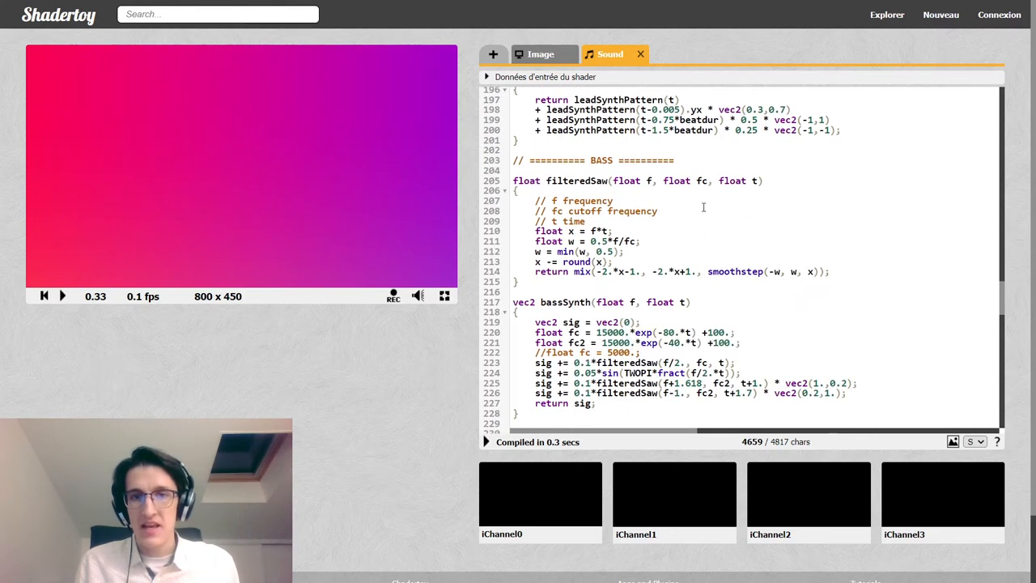
{"action": "left_click_drag", "start_coordinate": [513, 181], "coordinate": [829, 272]}
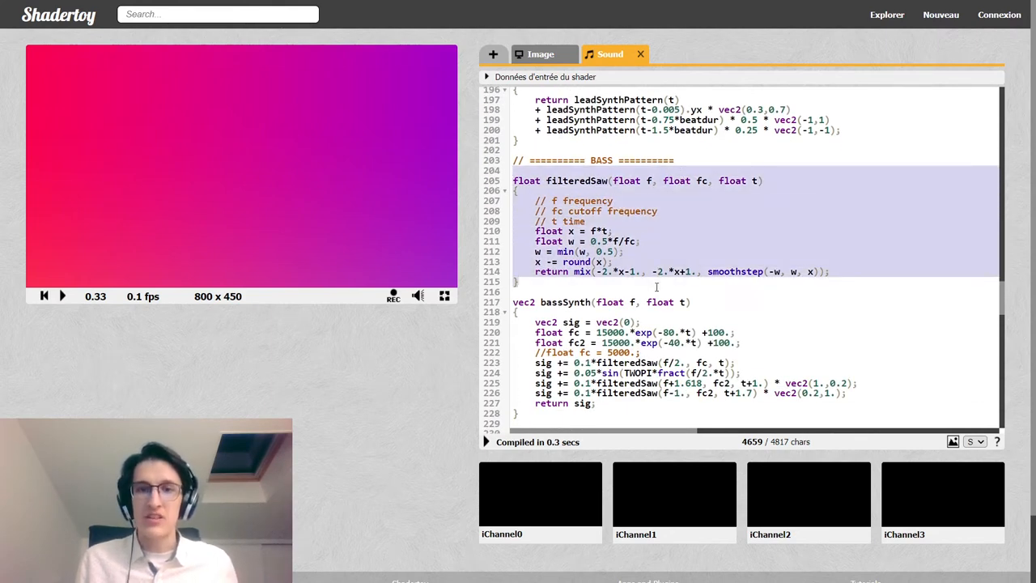
{"action": "left_click", "coordinate": [657, 288]}
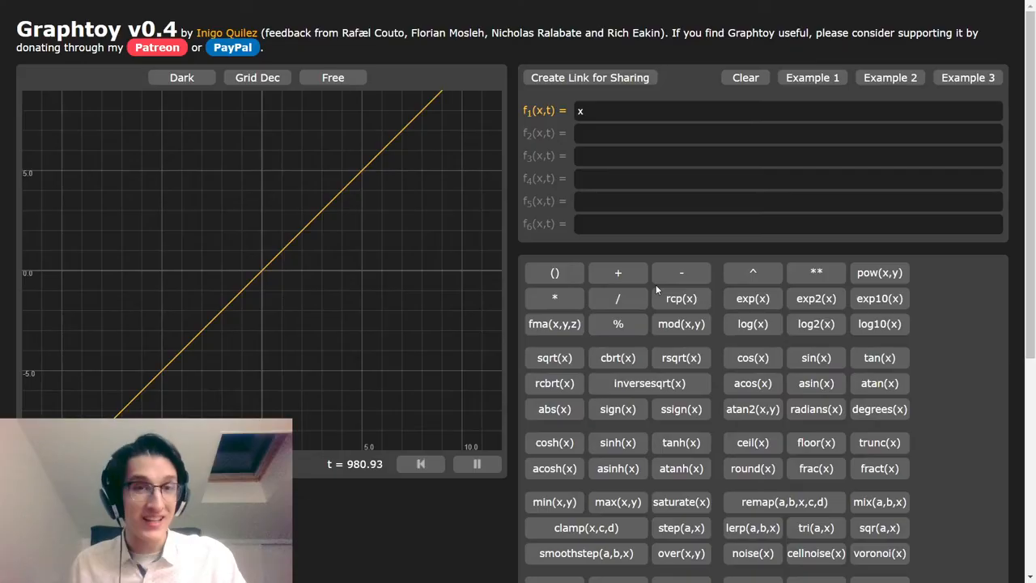
Step: Replace the f1 formula x with 1-2*fract(x) to plot a descending sawtooth between 1 and -1
{"action": "left_click", "coordinate": [785, 110]}
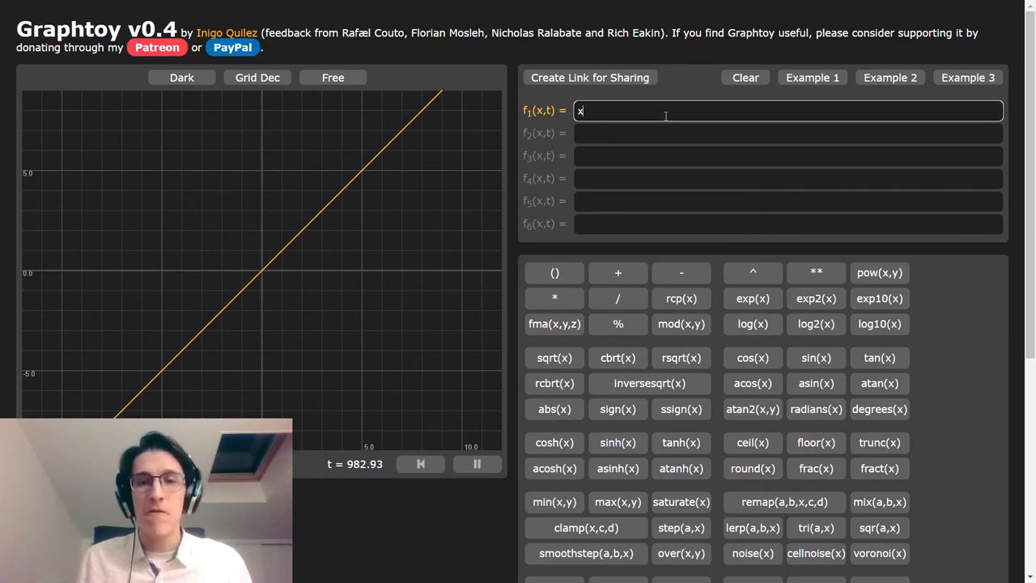
{"action": "key", "text": "Backspace"}
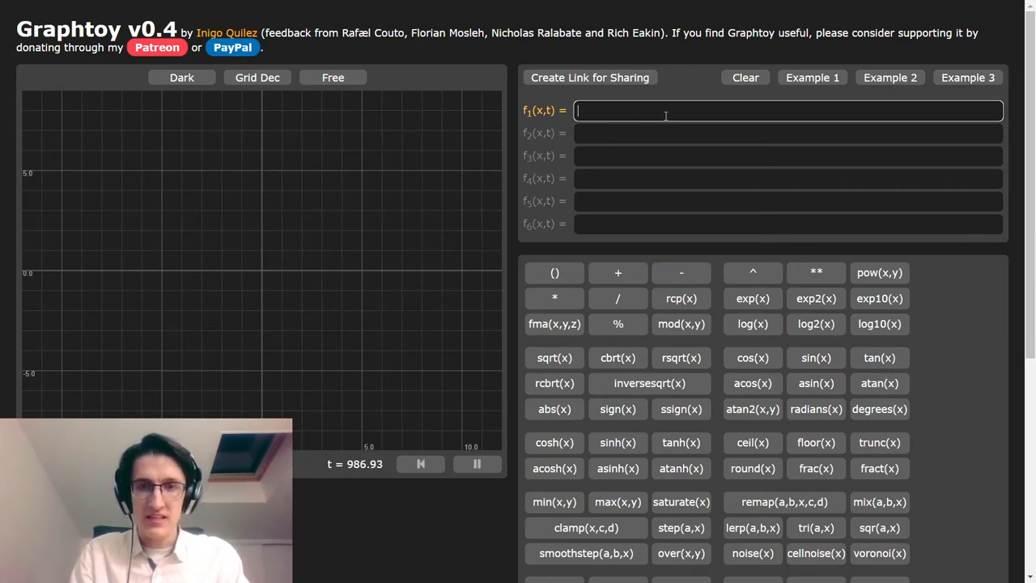
{"action": "type", "text": "2.1"}
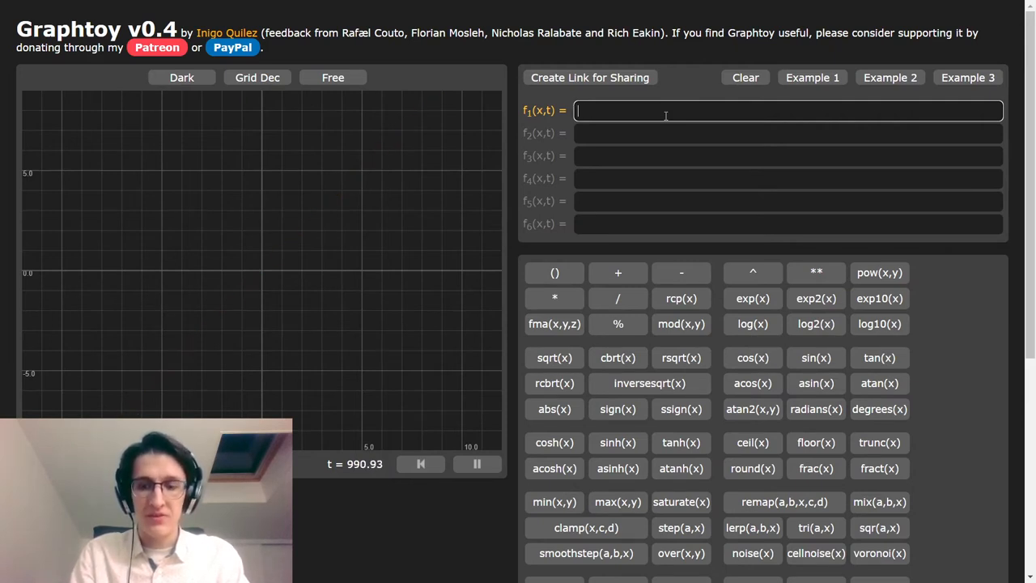
{"action": "type", "text": "1."}
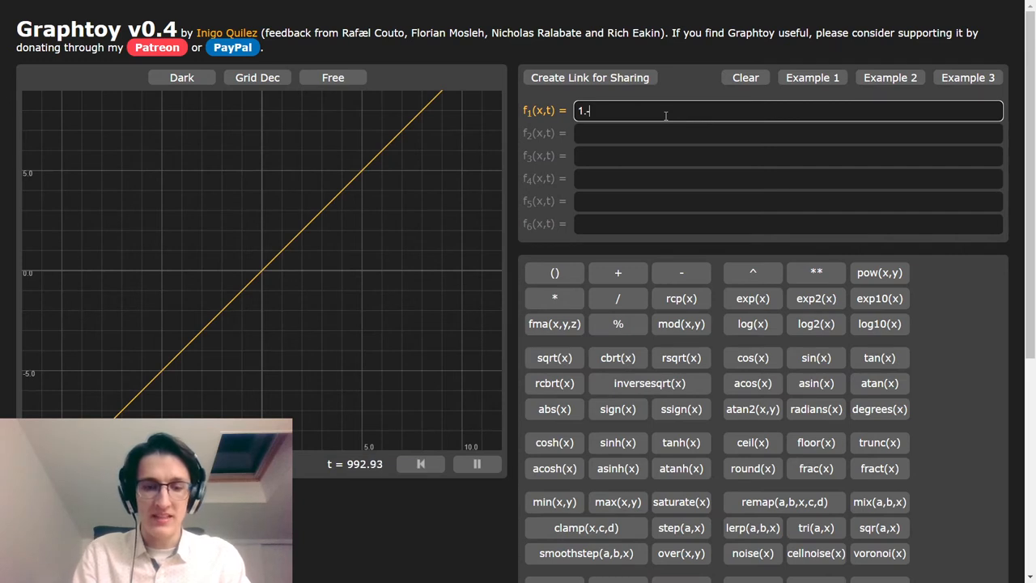
{"action": "type", "text": "-2.*x"}
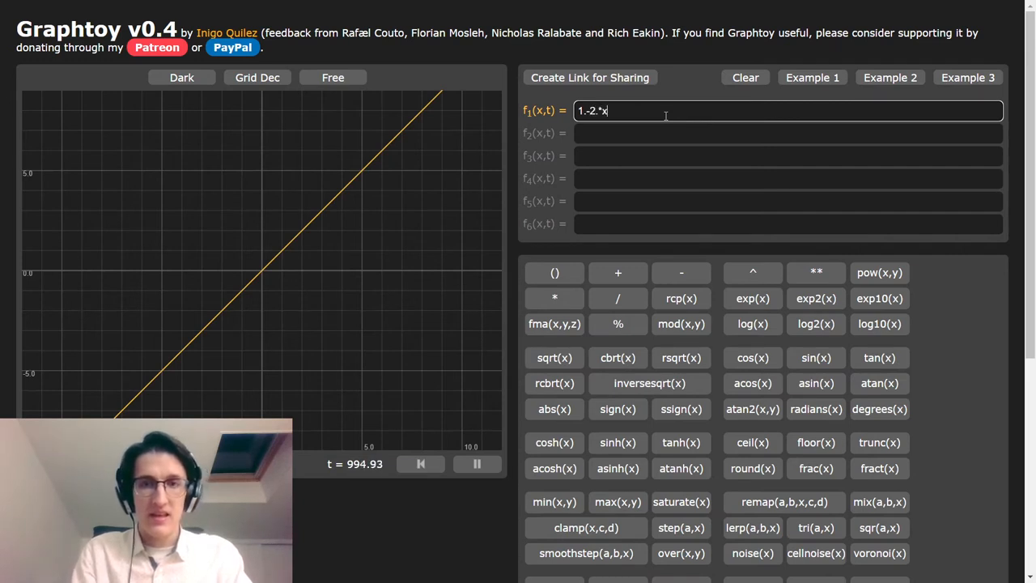
{"action": "type", "text": "fract"}
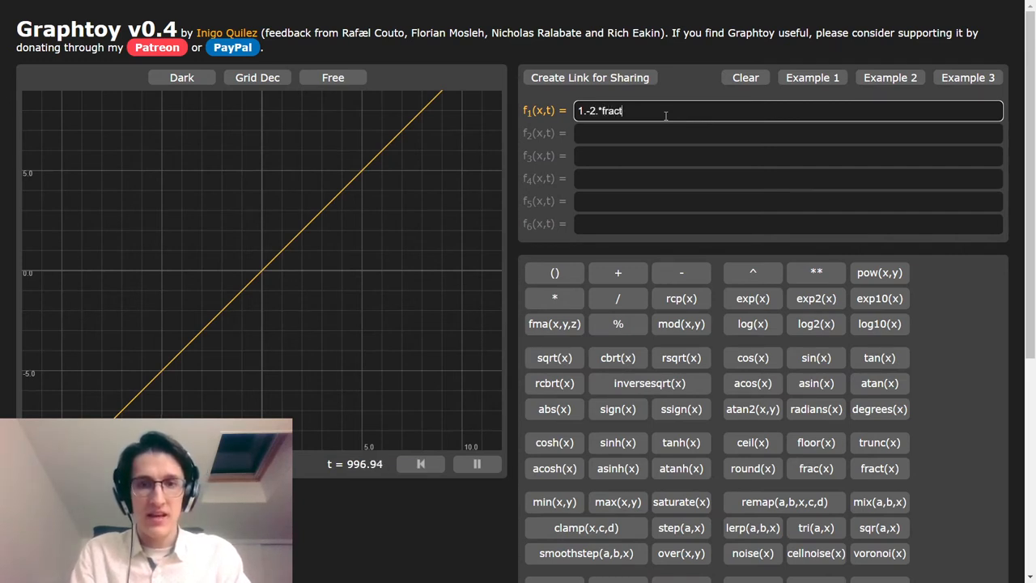
{"action": "type", "text": "(x)"}
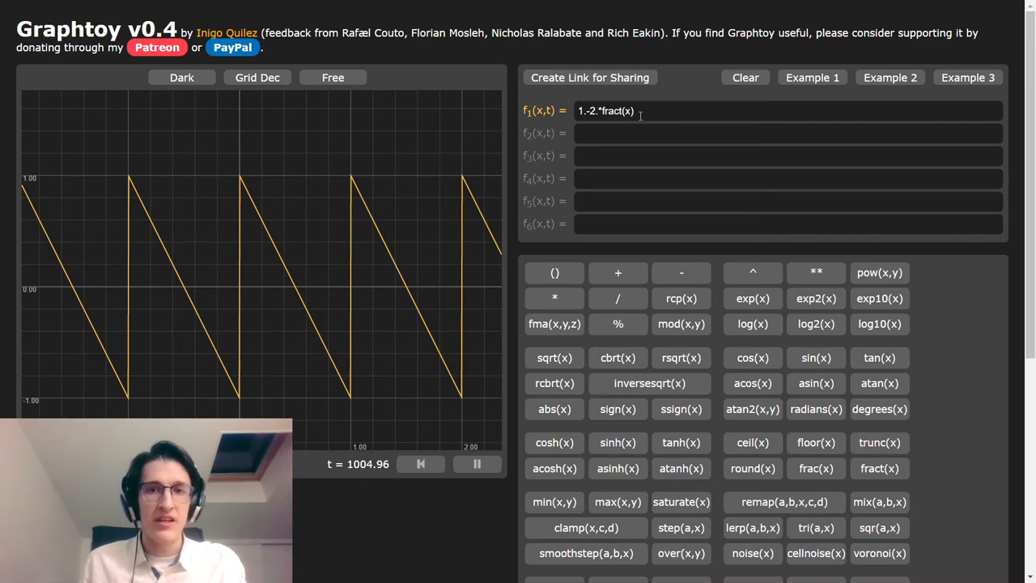
{"action": "double_click", "coordinate": [581, 110]}
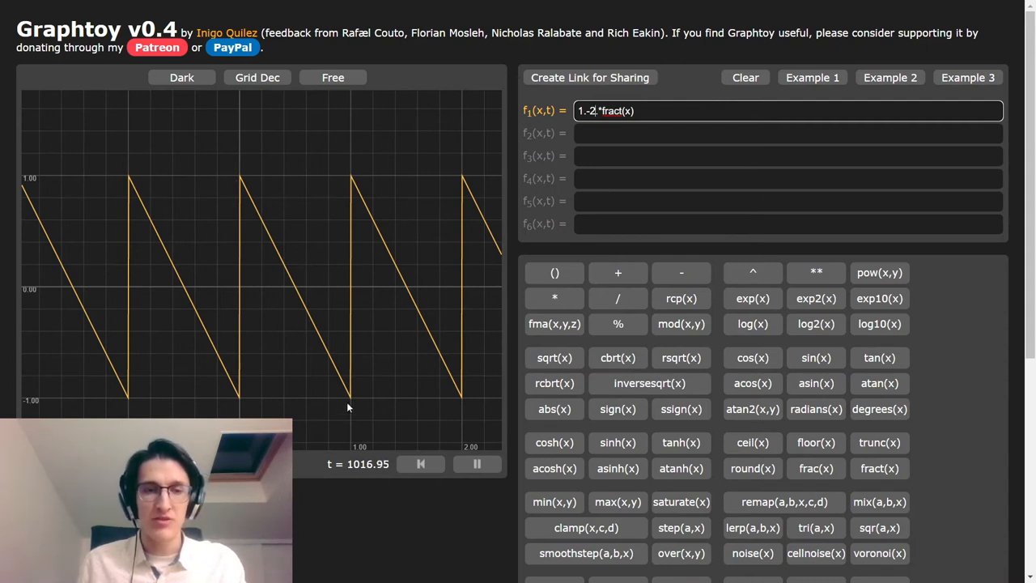
{"action": "mouse_move", "coordinate": [408, 207]}
{"action": "type", "text": "."}
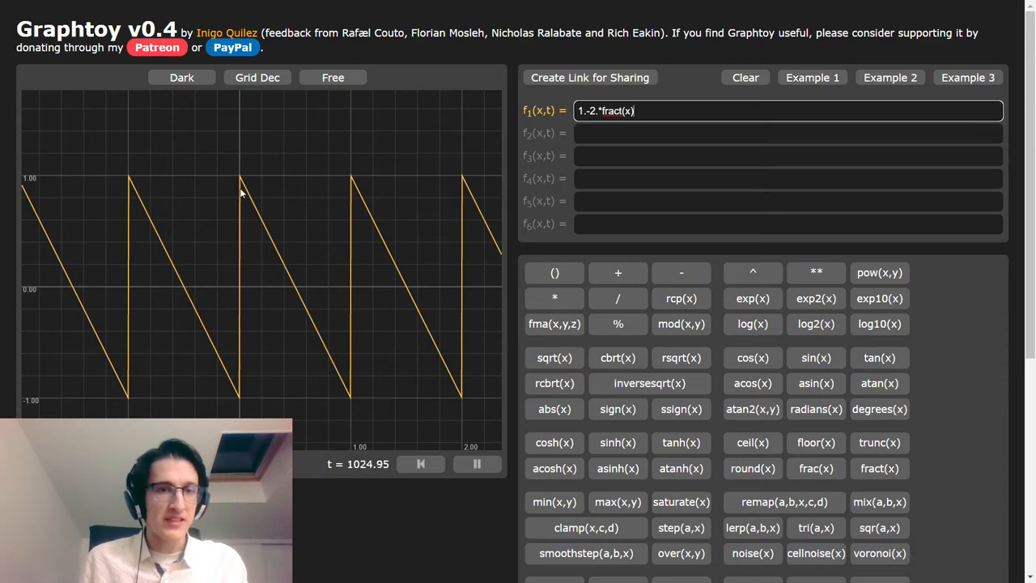
{"action": "mouse_move", "coordinate": [240, 270]}
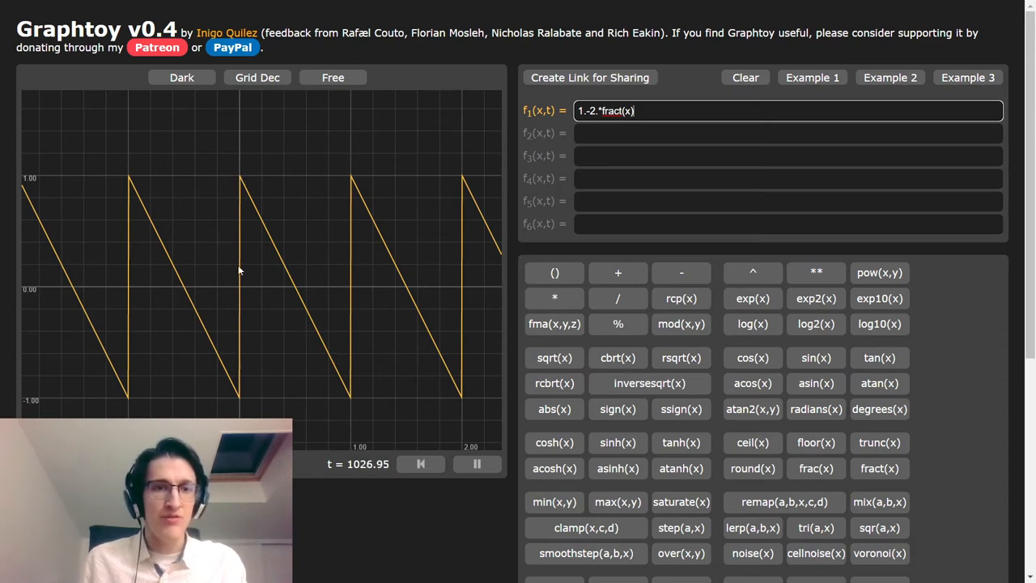
{"action": "mouse_move", "coordinate": [255, 305]}
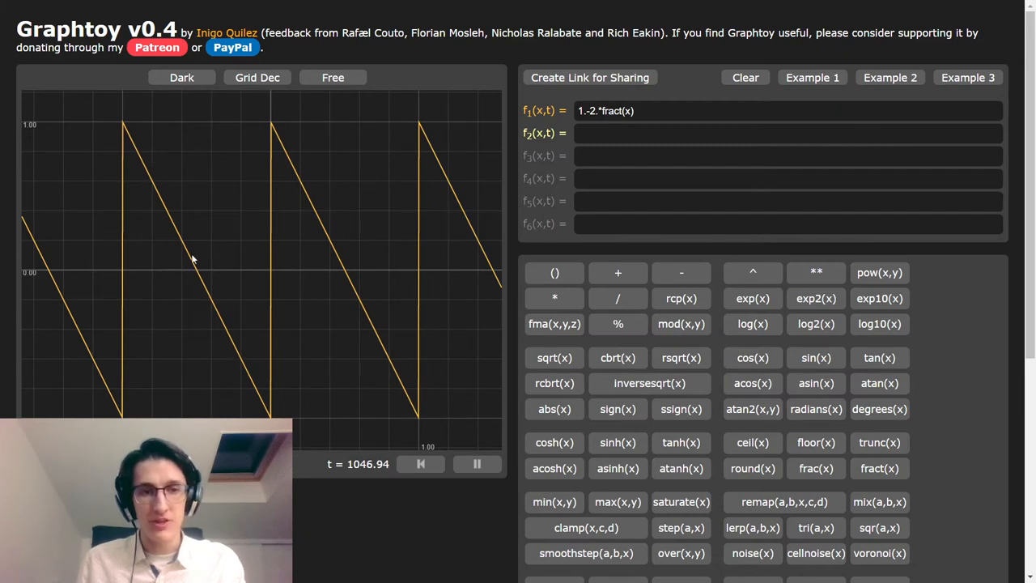
{"action": "mouse_move", "coordinate": [315, 224]}
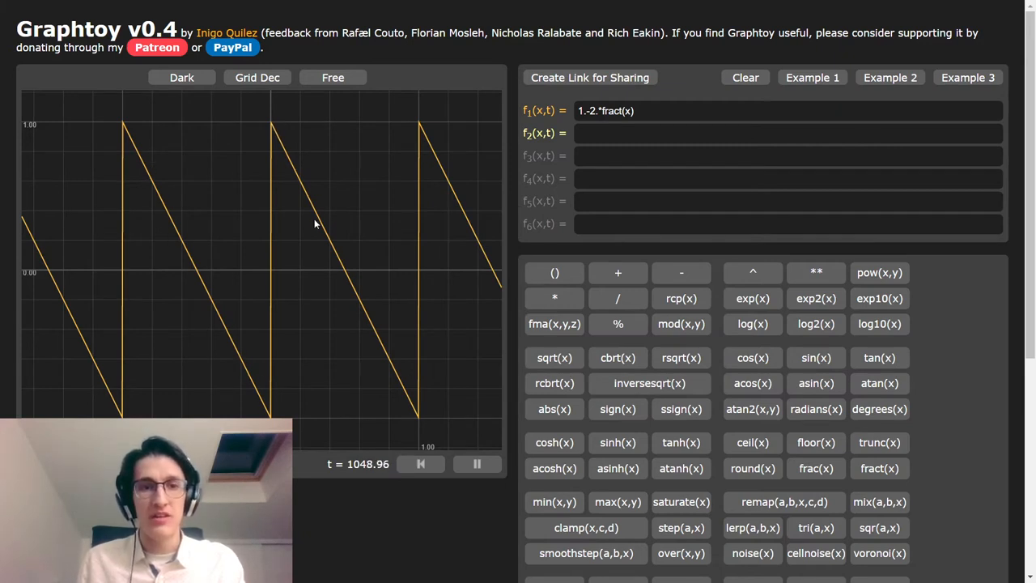
{"action": "mouse_move", "coordinate": [204, 306]}
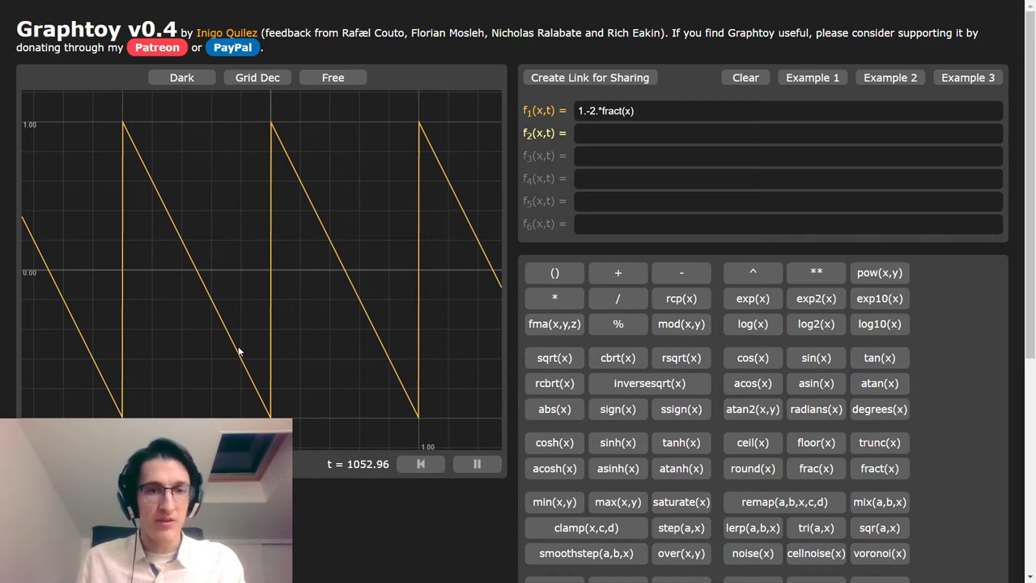
{"action": "mouse_move", "coordinate": [300, 181]}
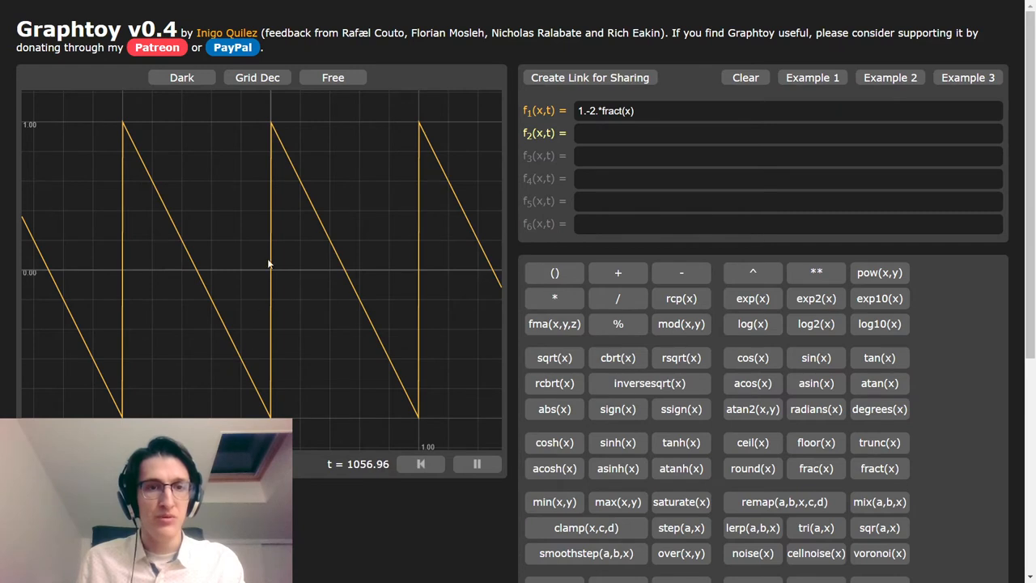
Step: Enter f2 as mix(-1-2*x, 1-2*x, smoothstep(-0.2, 0.2, x)) for a falling line with a smooth jump near zero
{"action": "left_click", "coordinate": [786, 133]}
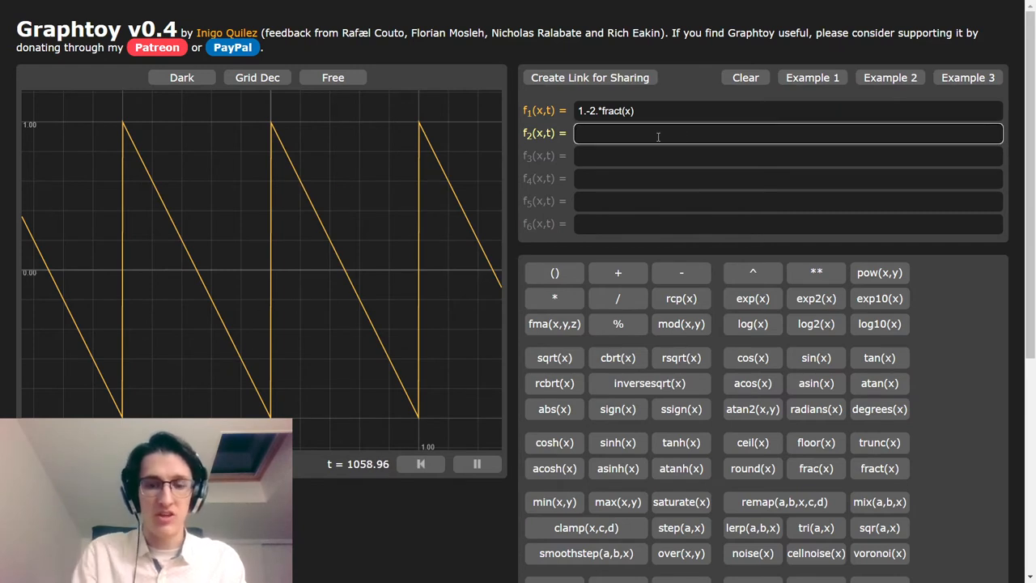
{"action": "type", "text": "mix("}
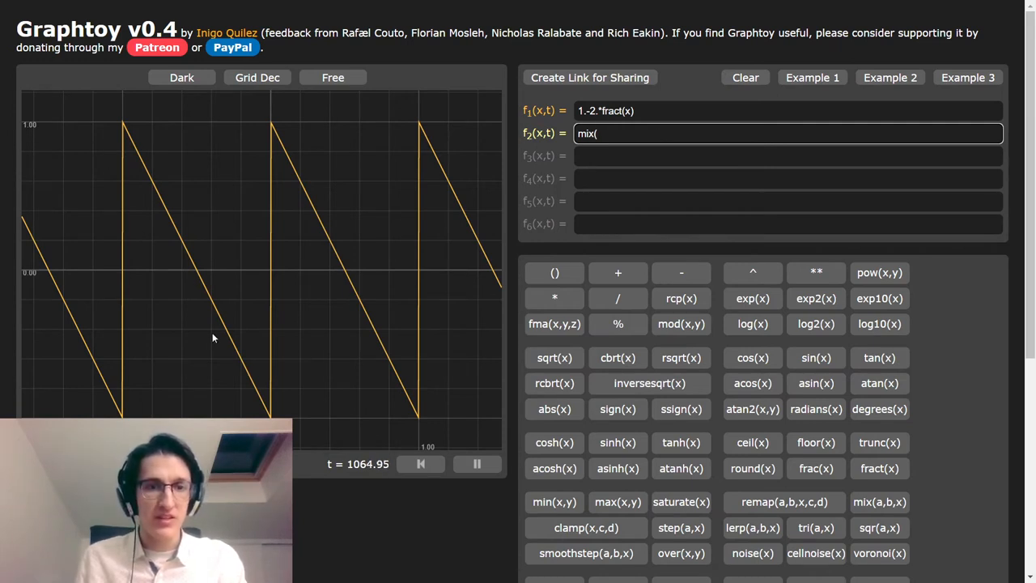
{"action": "type", "text": "-1"}
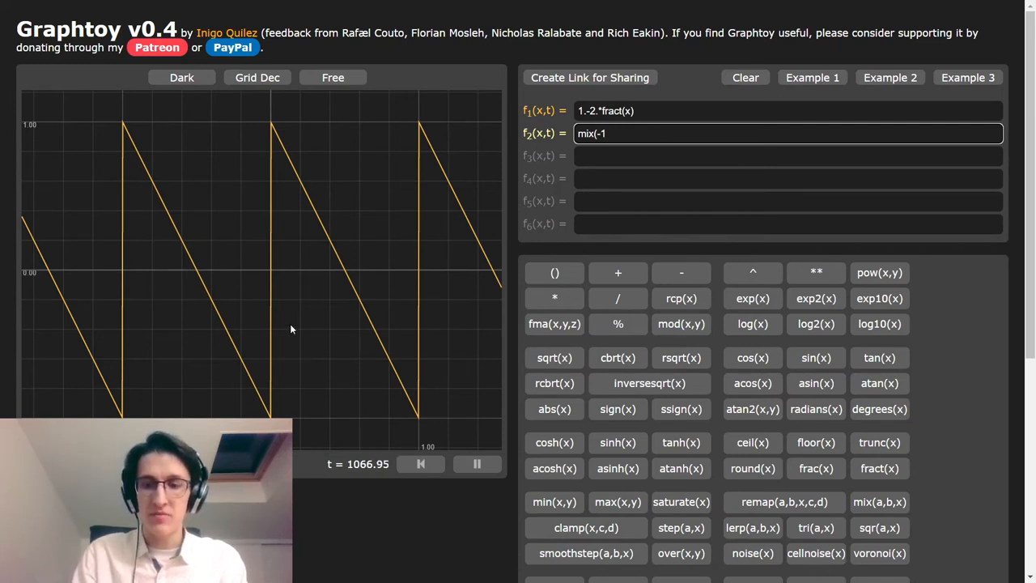
{"action": "type", "text": "-2*x,"}
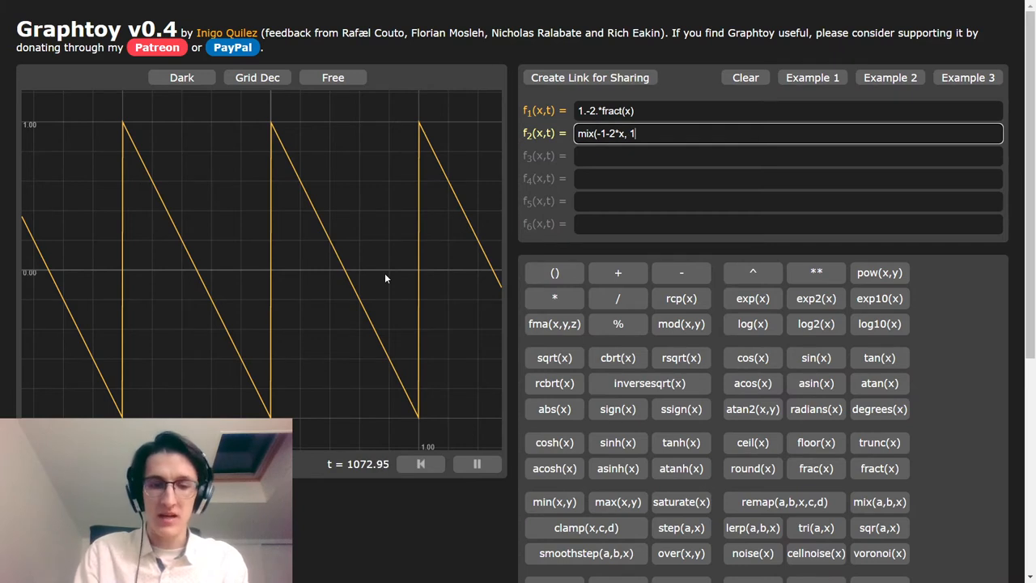
{"action": "type", "text": "1-2*x,"}
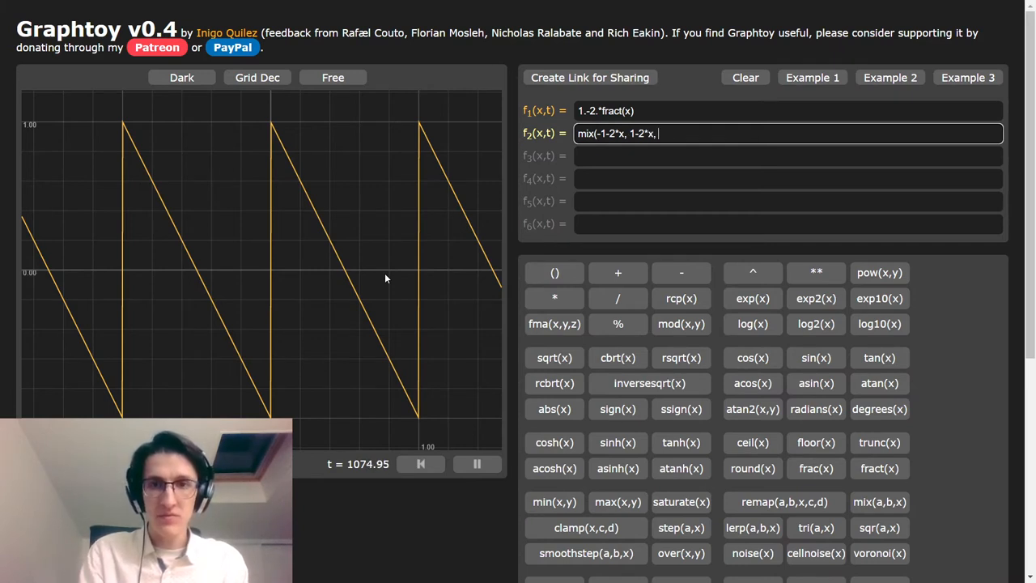
{"action": "mouse_move", "coordinate": [298, 234]}
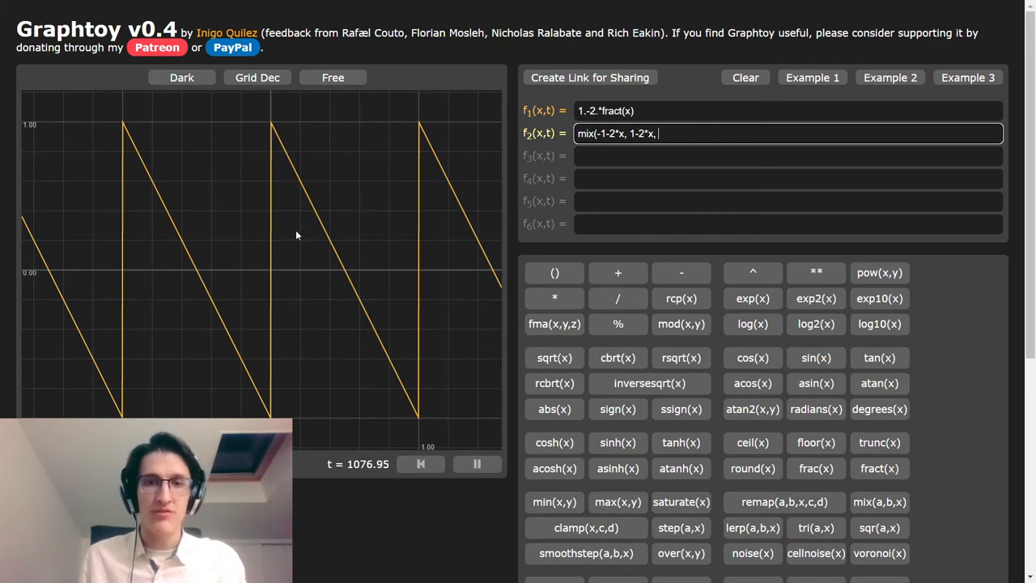
{"action": "type", "text": "smoothstep("}
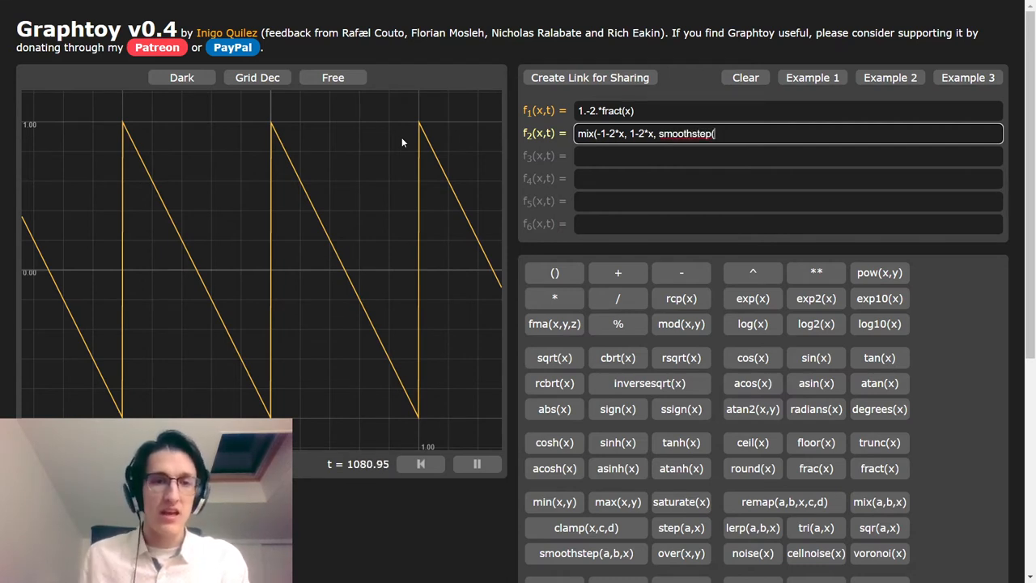
{"action": "mouse_move", "coordinate": [241, 365]}
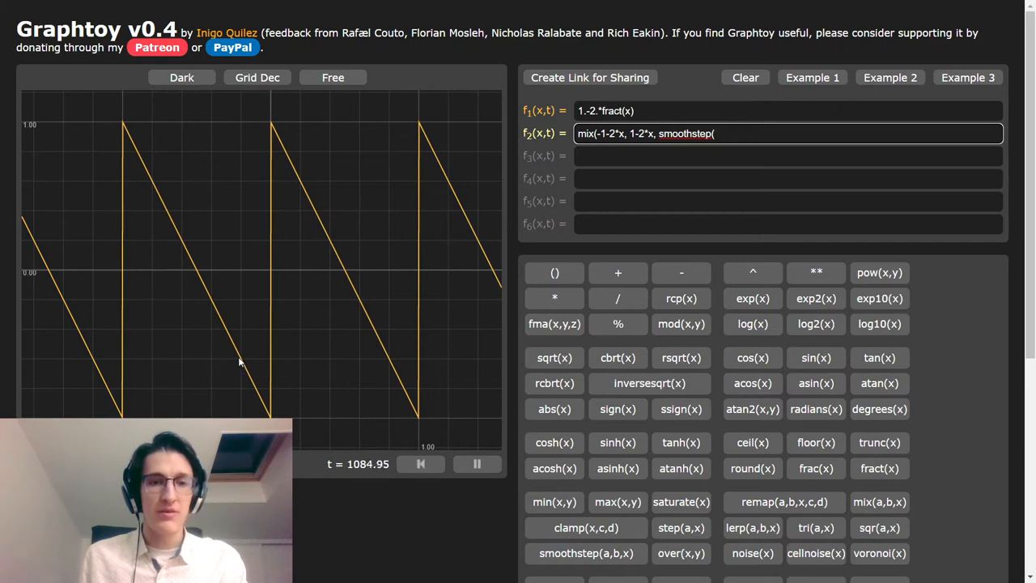
{"action": "type", "text": "-0.2"}
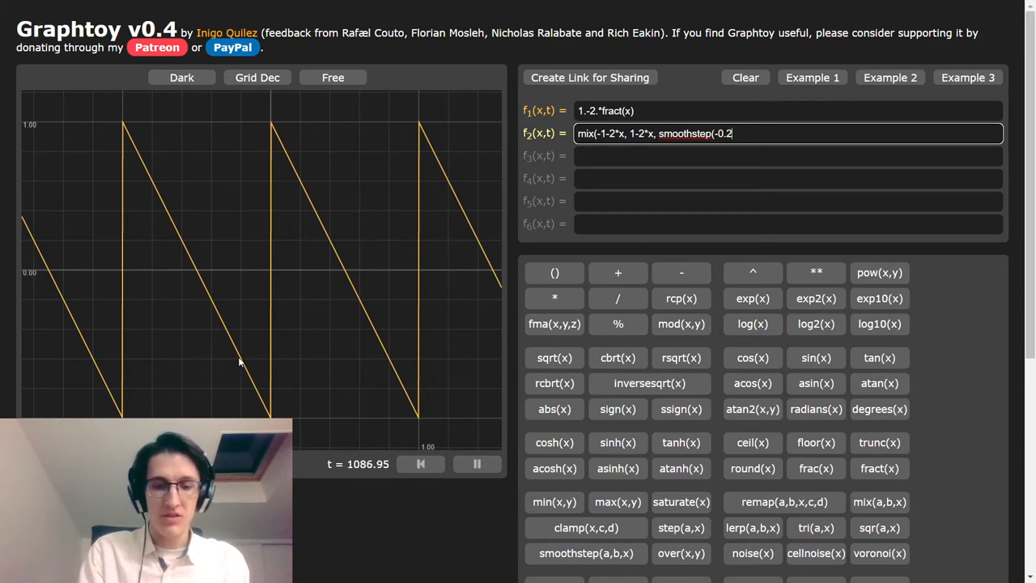
{"action": "type", "text": ","}
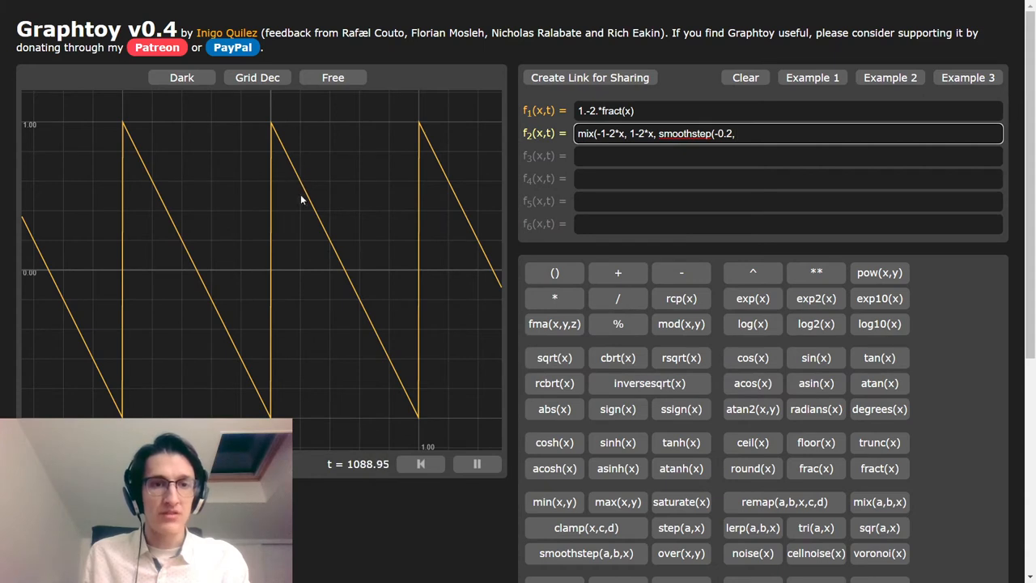
{"action": "type", "text": "0.2,"}
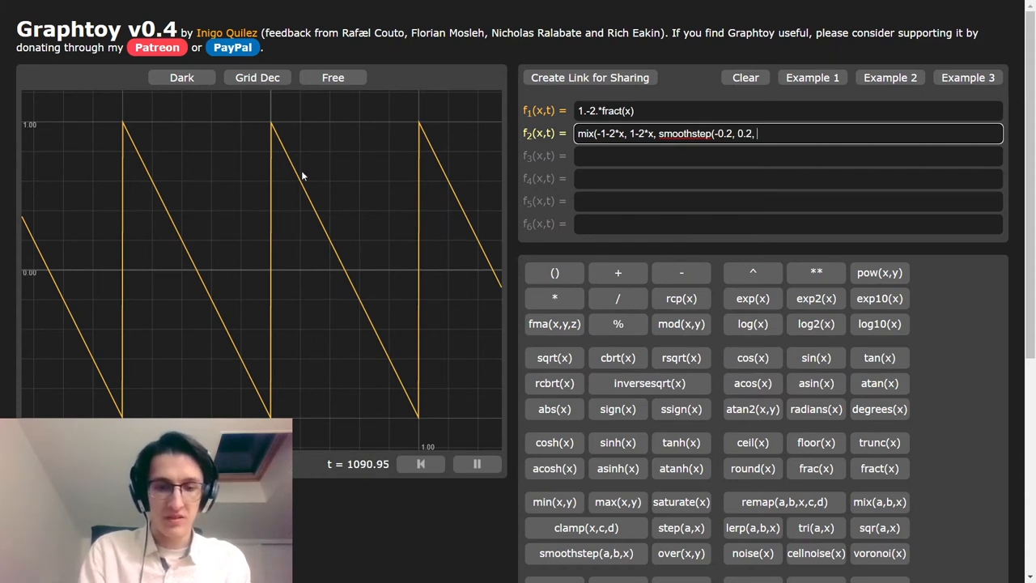
{"action": "type", "text": "x))"}
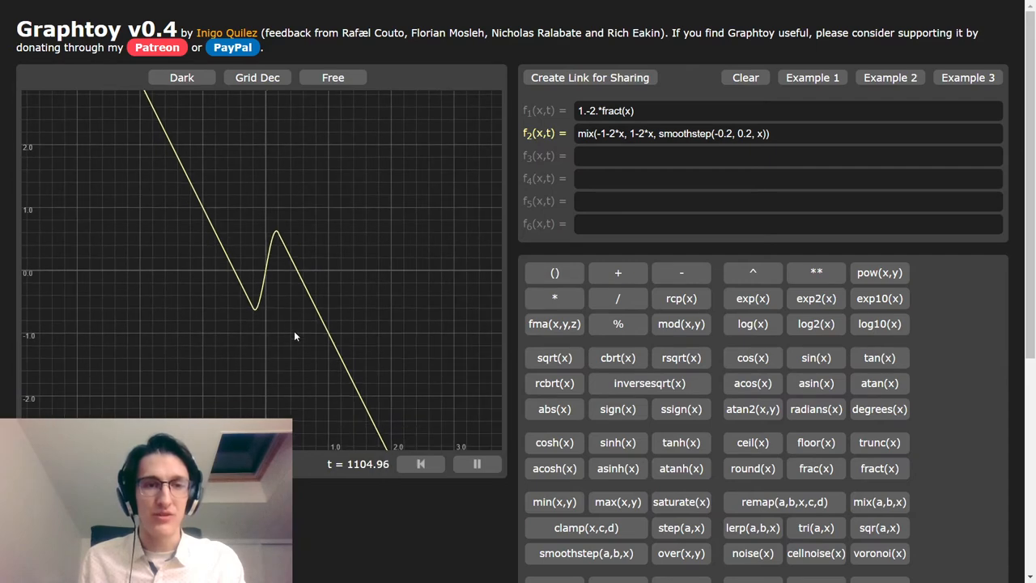
Step: Enter f2(x - round(x)) as Graphtoy's third function to plot a repeating smoothed sawtooth
{"action": "left_click", "coordinate": [785, 156]}
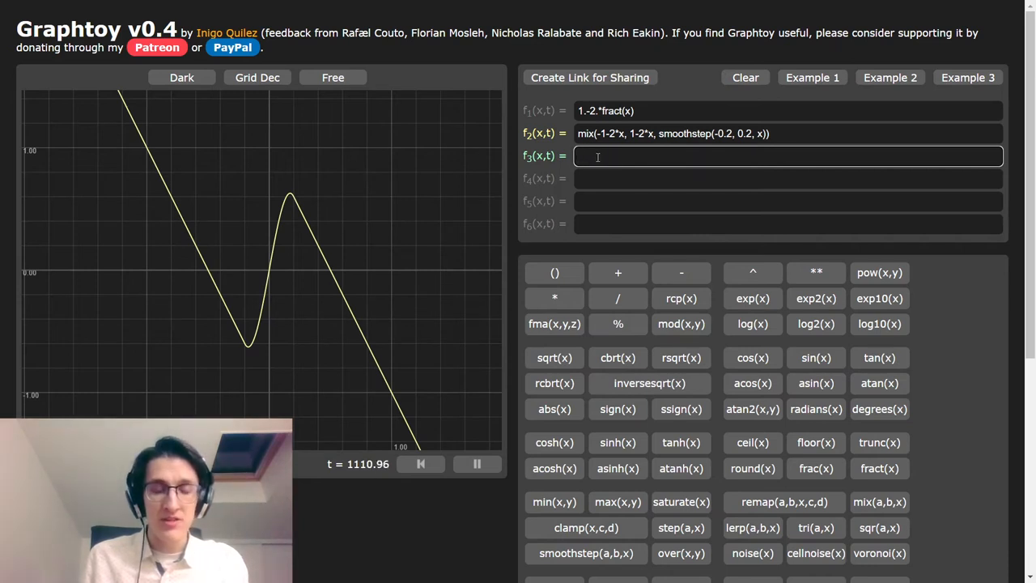
{"action": "type", "text": "f2"}
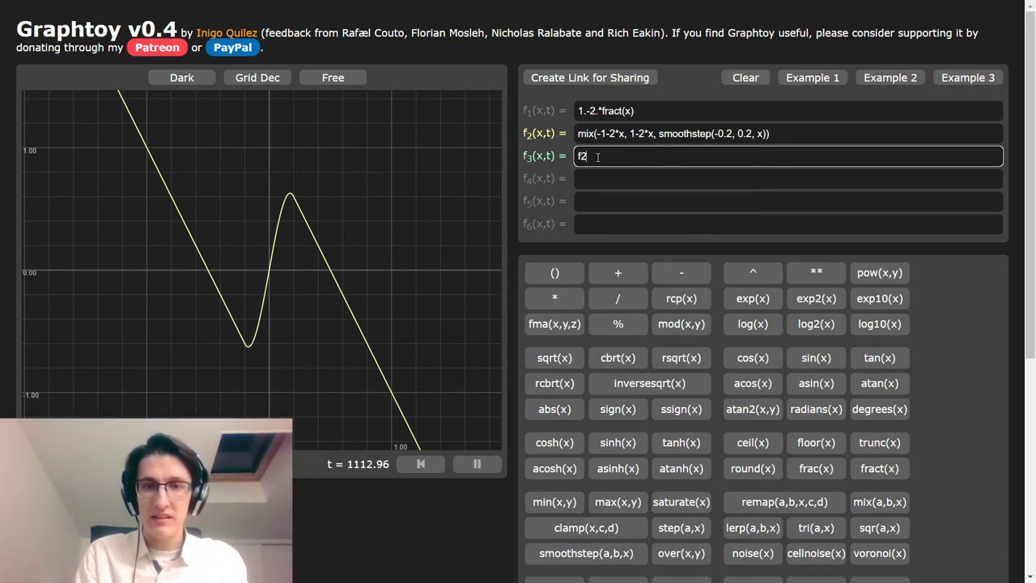
{"action": "type", "text": "(x,"}
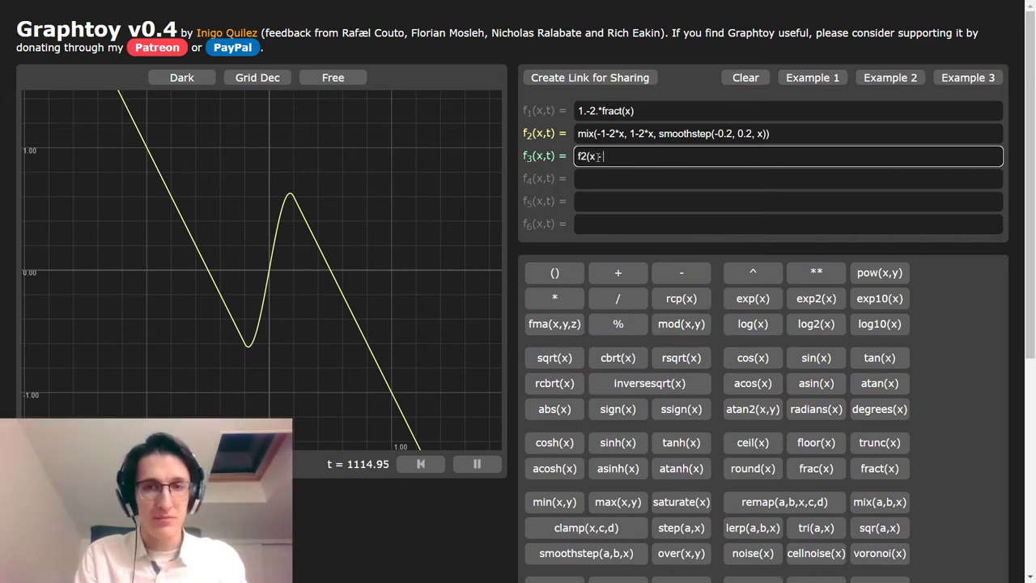
{"action": "type", "text": "round(x"}
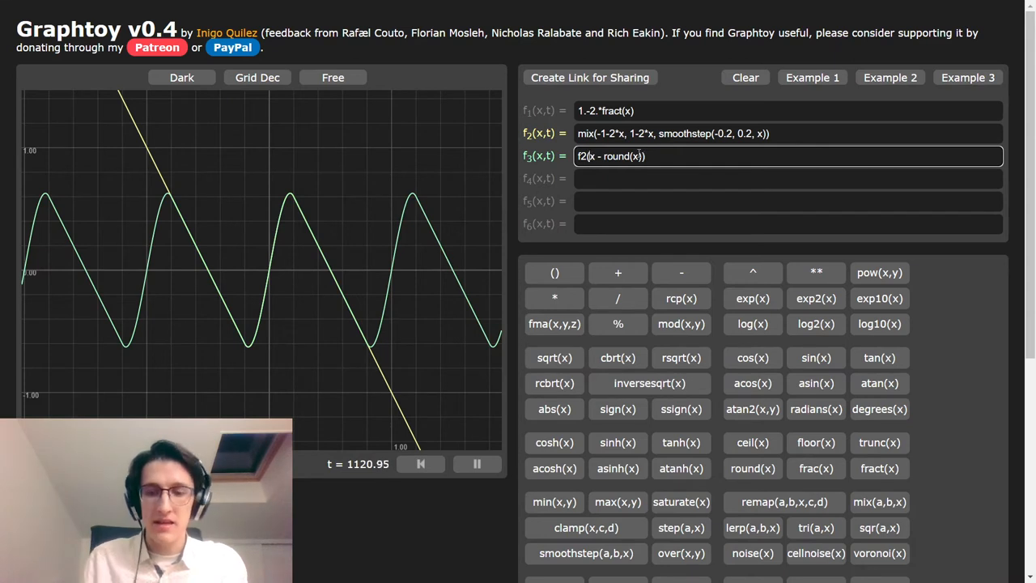
{"action": "double_click", "coordinate": [612, 155]}
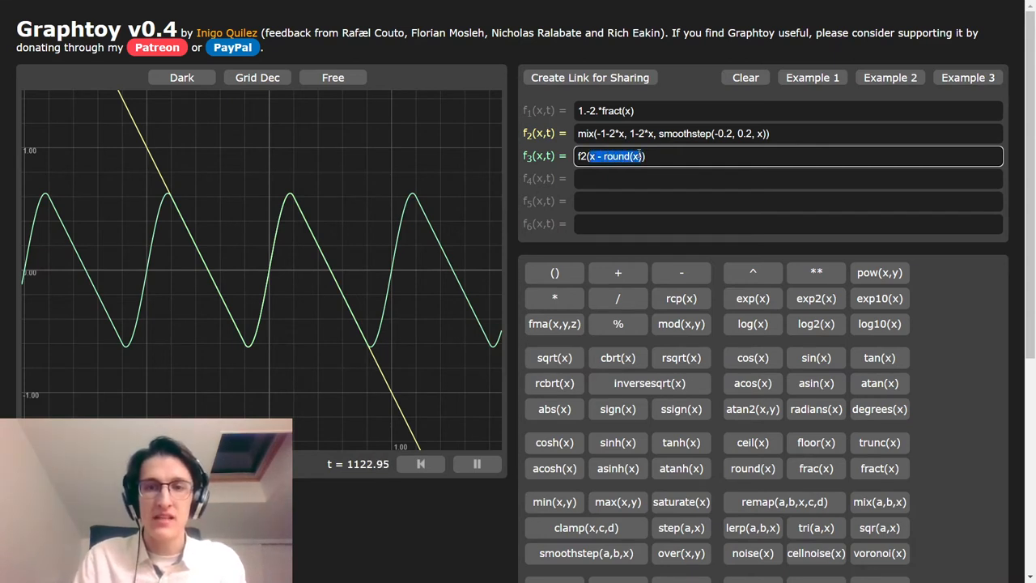
{"action": "mouse_move", "coordinate": [283, 265]}
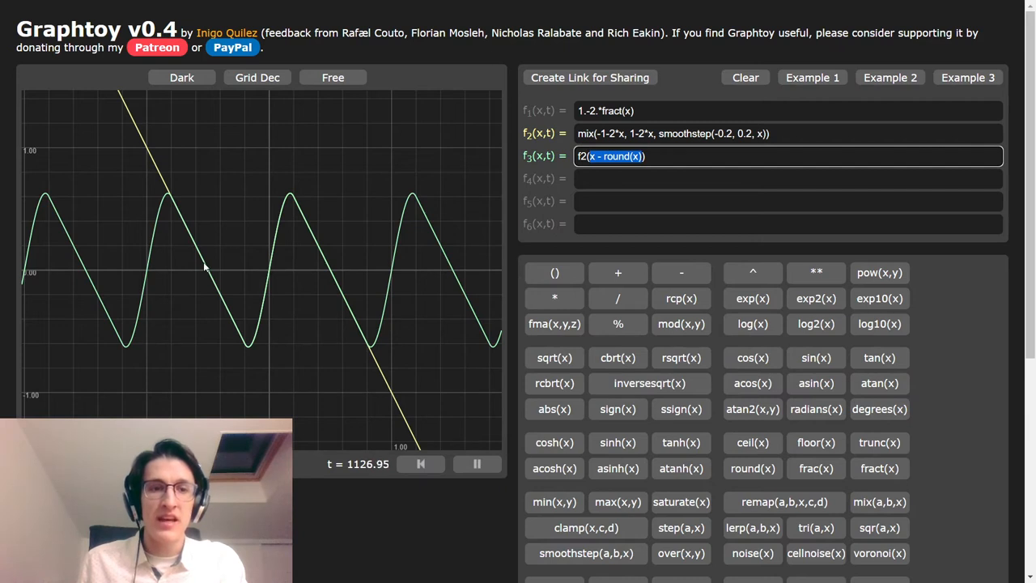
{"action": "mouse_move", "coordinate": [330, 258]}
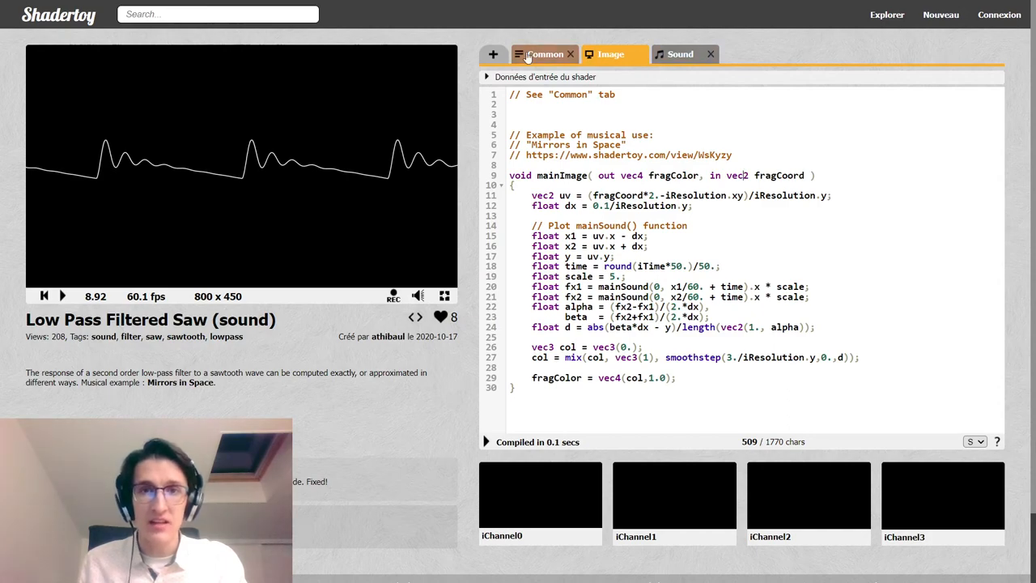
Step: Browse the Common code's lpfSaw3 function, highlight its resonance Q parameter, and recompile
{"action": "left_click", "coordinate": [542, 54]}
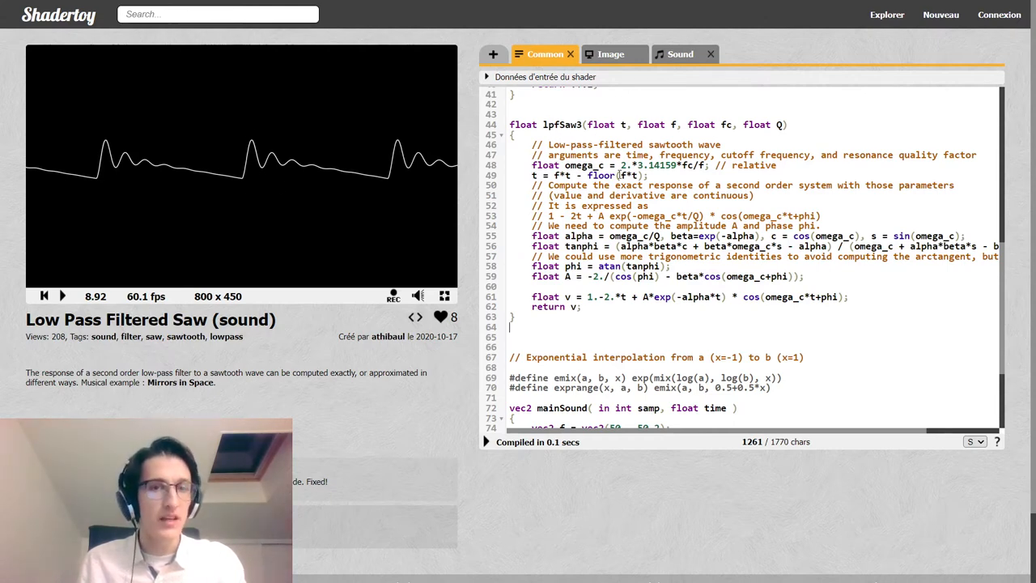
{"action": "left_click_drag", "start_coordinate": [518, 123], "coordinate": [579, 307]}
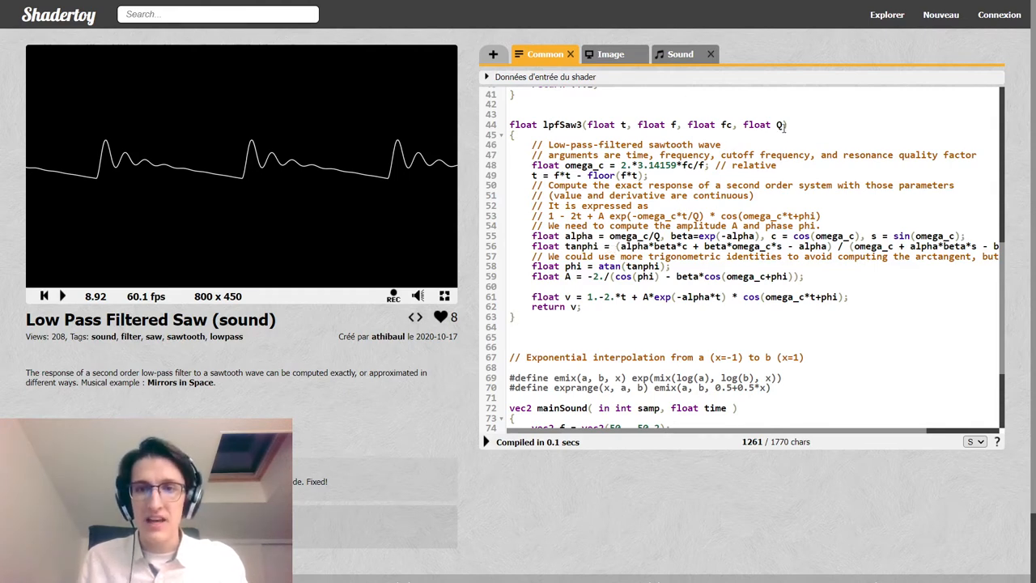
{"action": "double_click", "coordinate": [758, 123]}
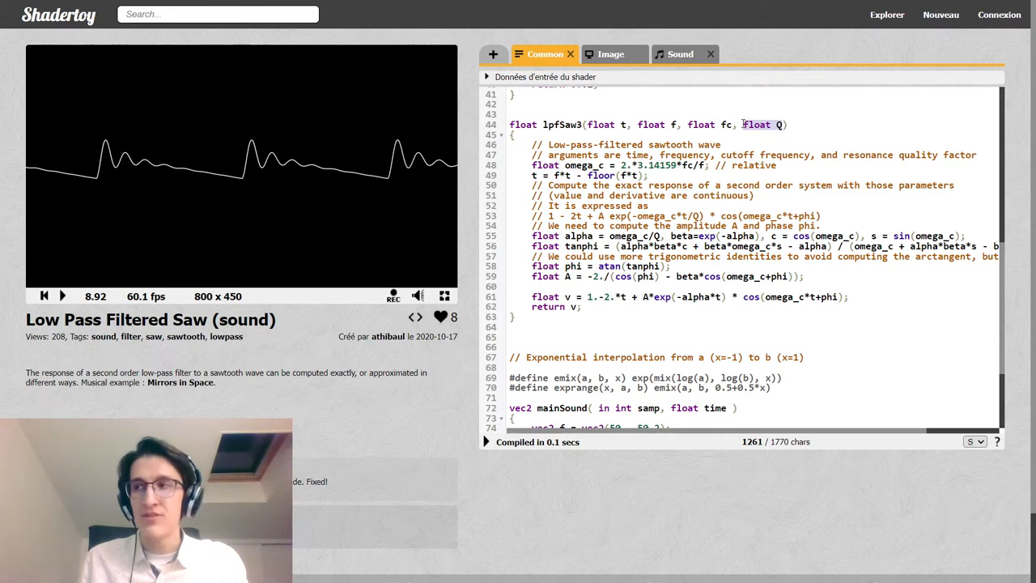
{"action": "mouse_move", "coordinate": [787, 142]}
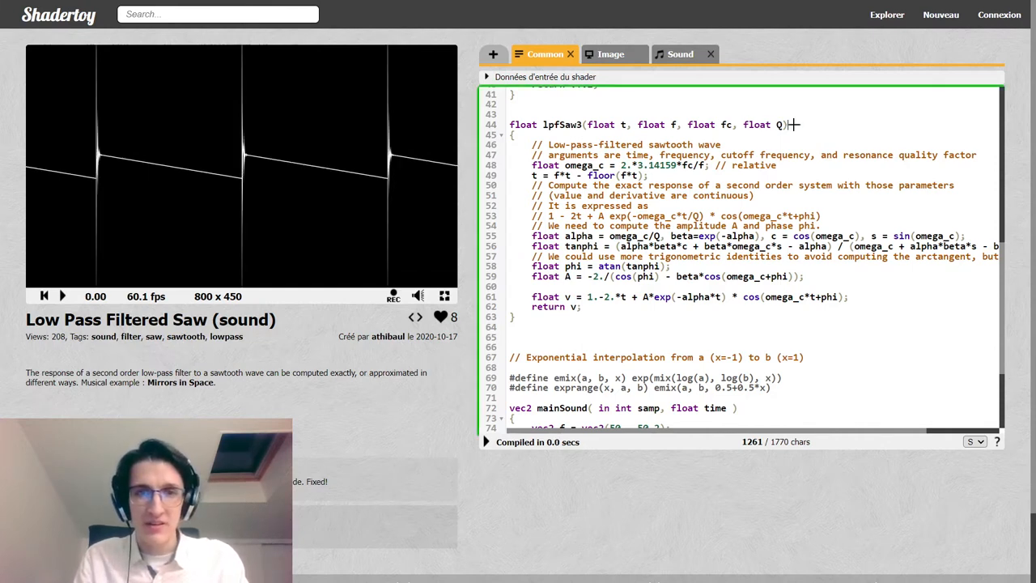
{"action": "left_click", "coordinate": [62, 295]}
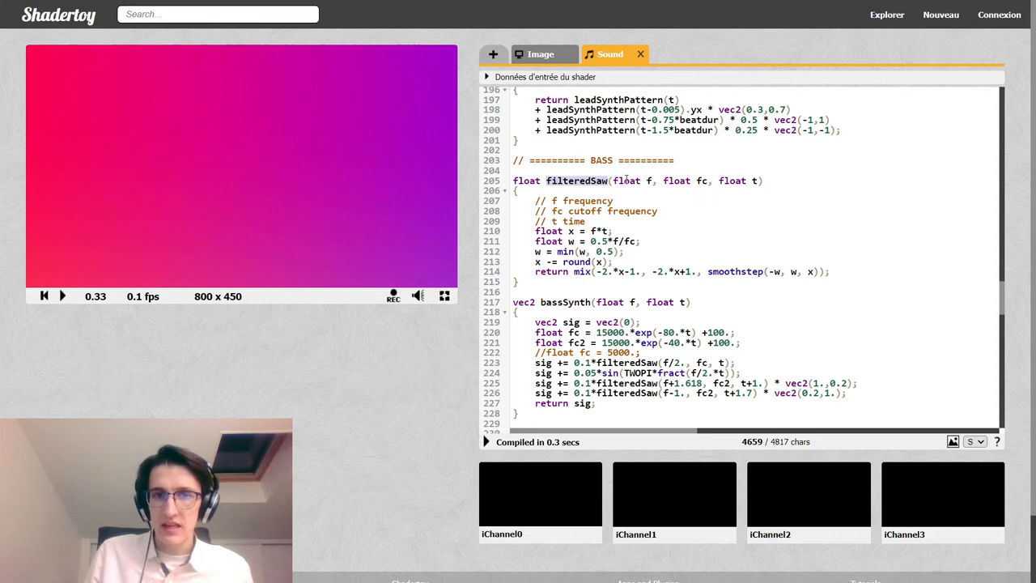
{"action": "double_click", "coordinate": [576, 181]}
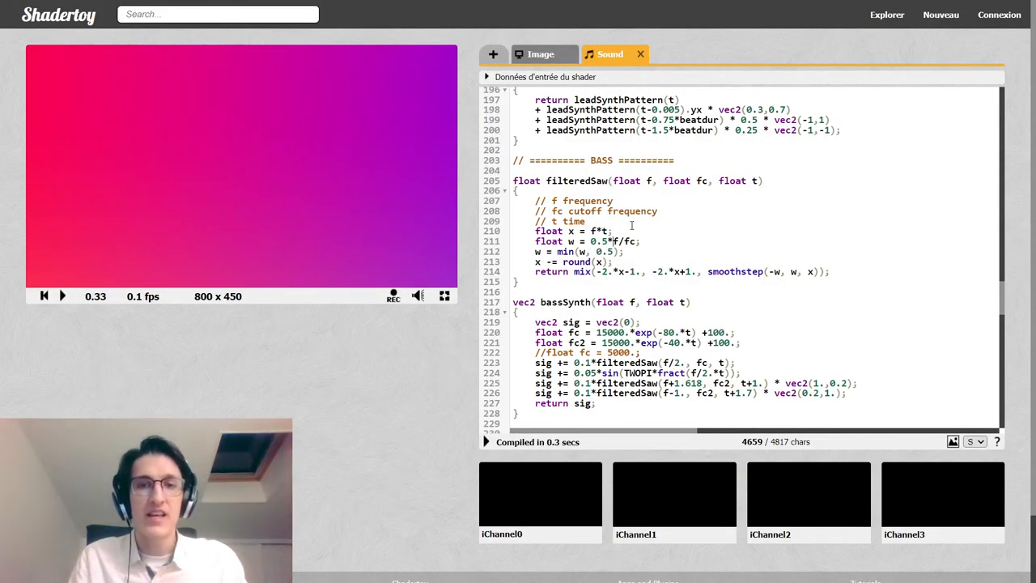
{"action": "double_click", "coordinate": [613, 241]}
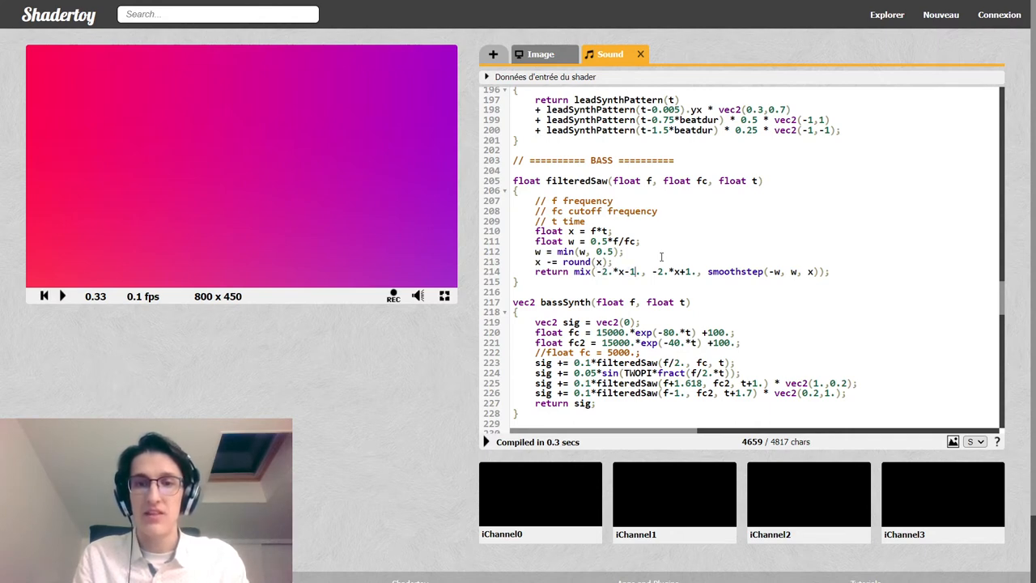
{"action": "double_click", "coordinate": [672, 272]}
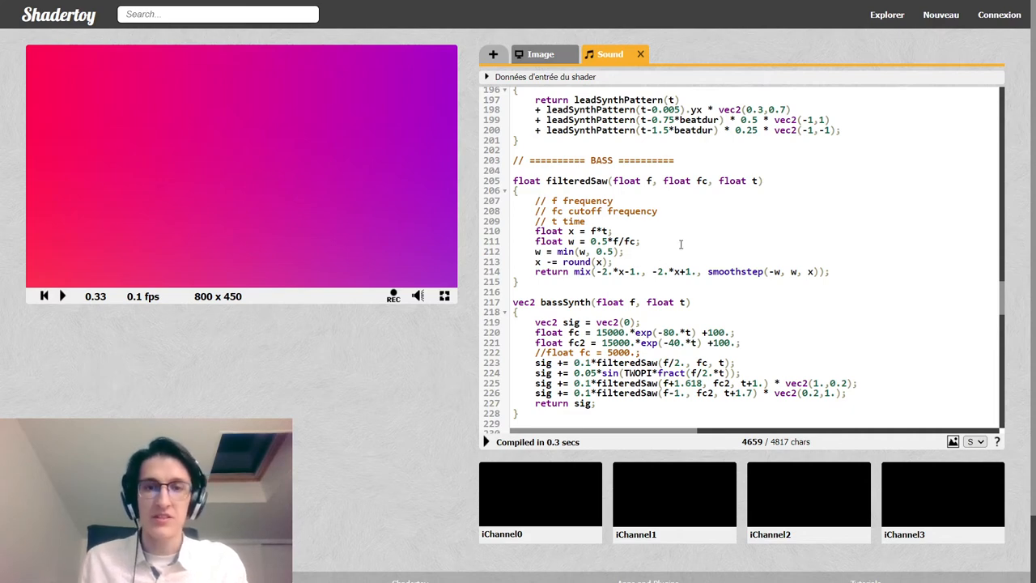
{"action": "scroll", "scroll_direction": "down", "scroll_amount": 3}
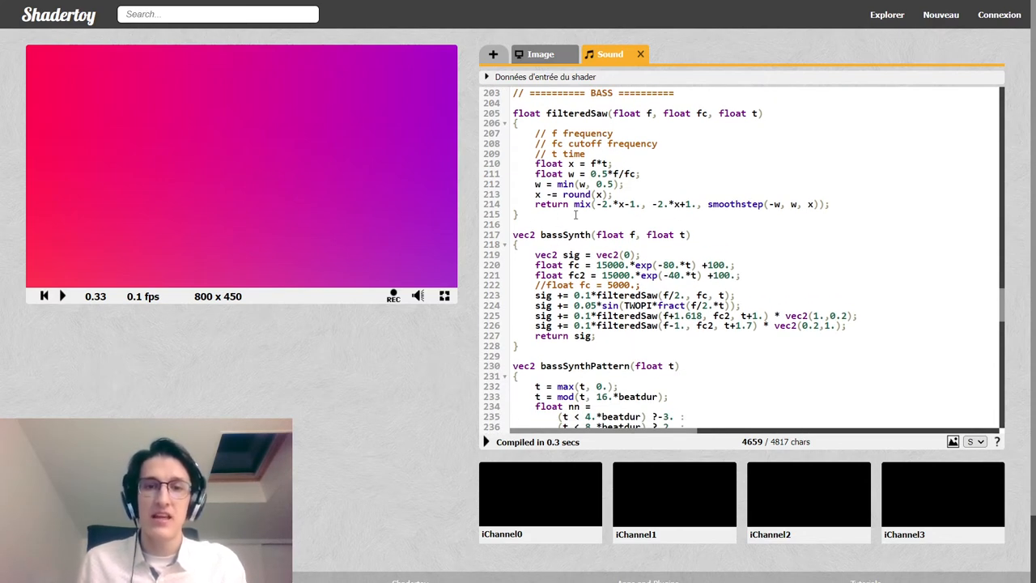
Step: Comment out bassSynth's half-frequency saw and sine lines, keeping the two detuned filteredSaw layers
{"action": "double_click", "coordinate": [567, 233]}
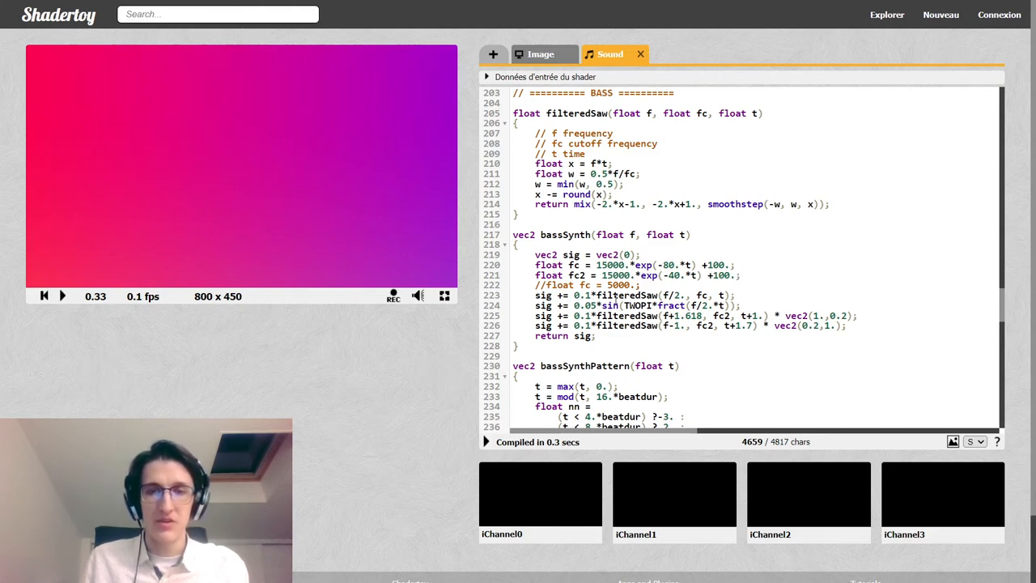
{"action": "double_click", "coordinate": [625, 295]}
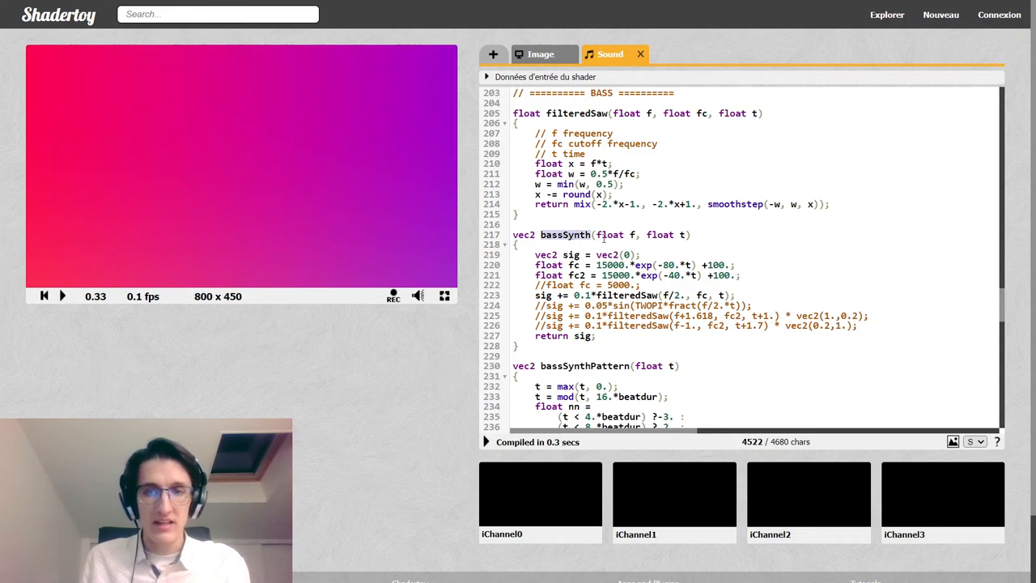
{"action": "scroll", "scroll_direction": "down", "scroll_amount": 3}
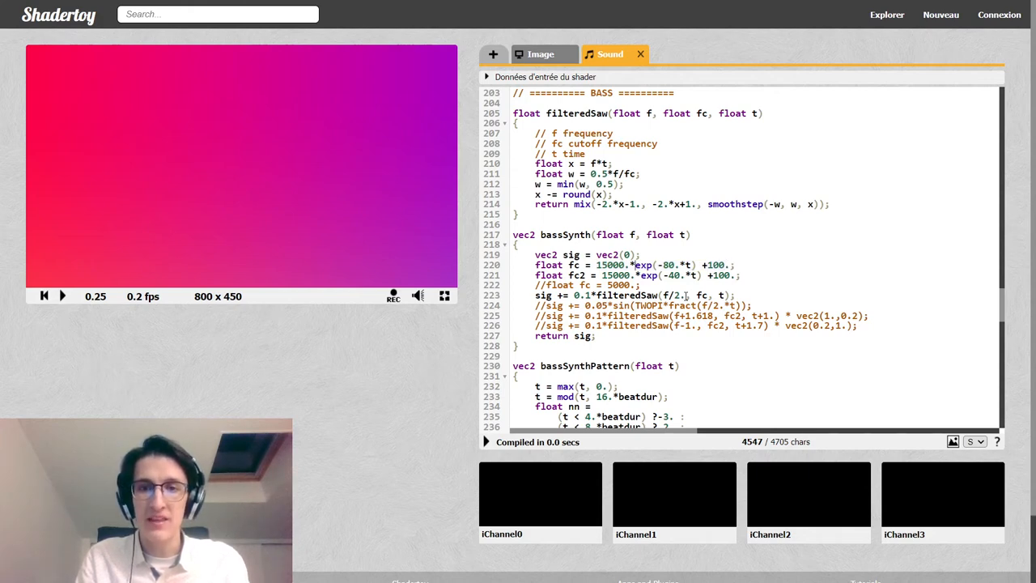
{"action": "double_click", "coordinate": [609, 265]}
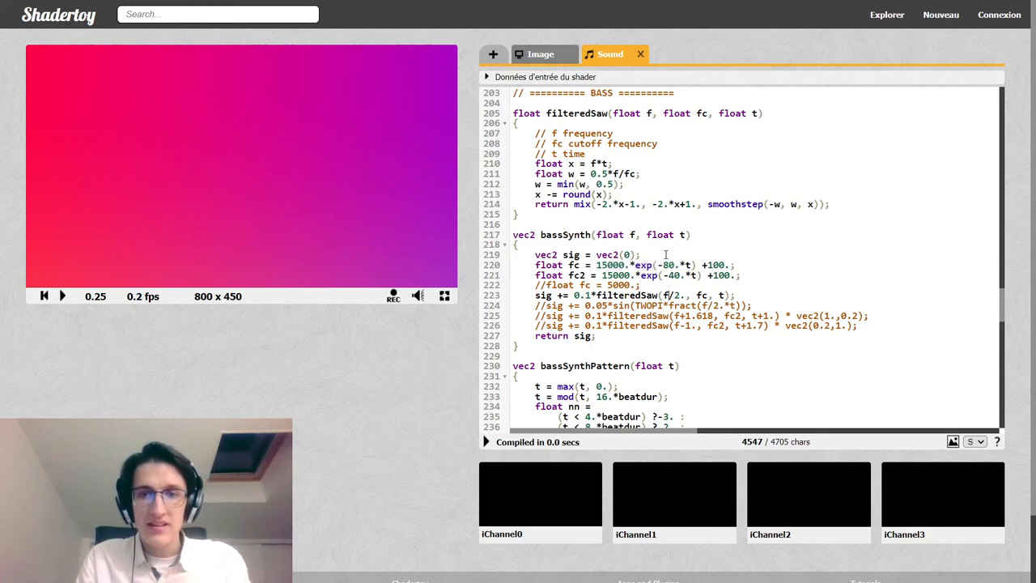
{"action": "double_click", "coordinate": [672, 294]}
{"action": "type", "text": "//"}
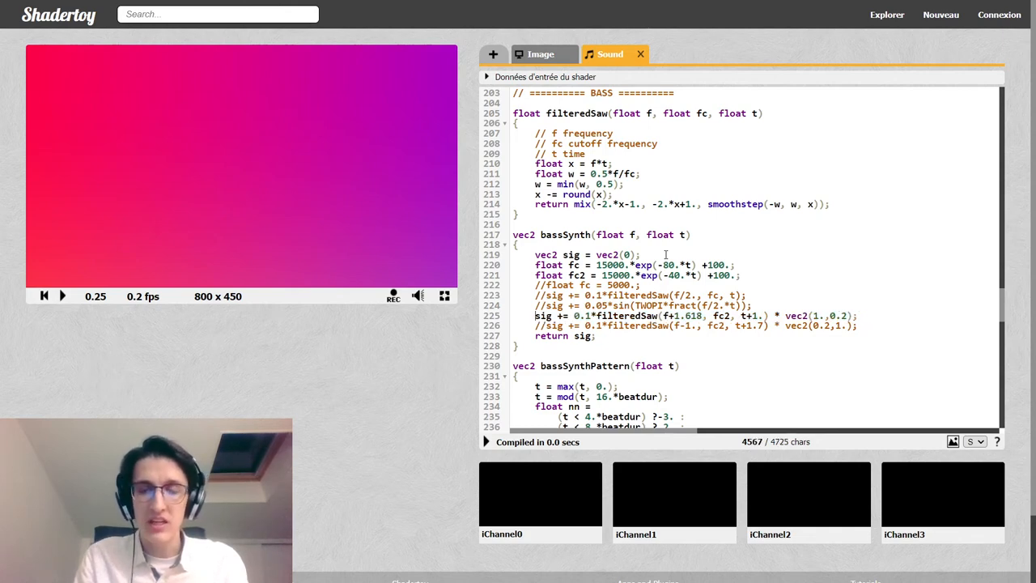
{"action": "left_click", "coordinate": [45, 295]}
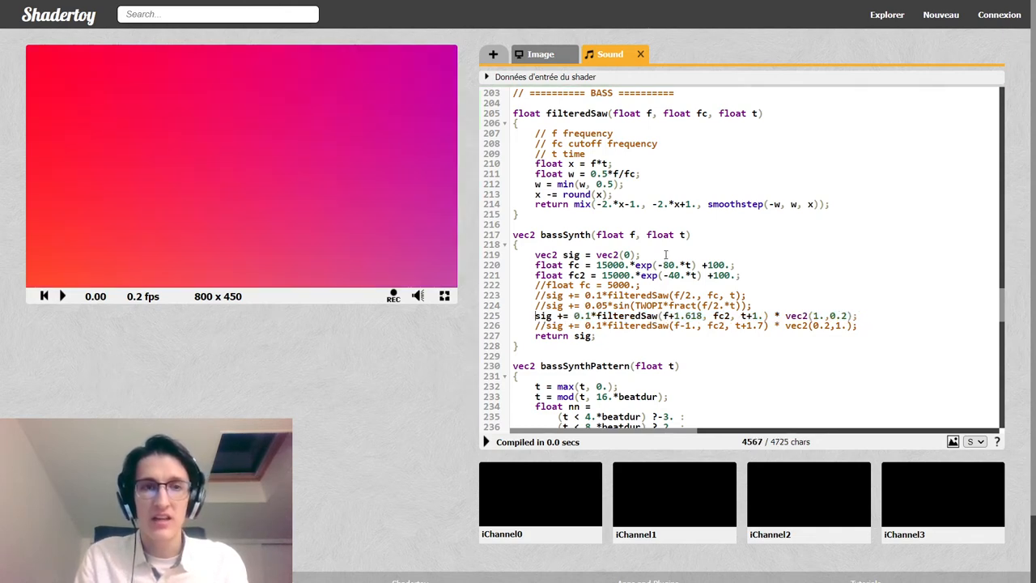
{"action": "left_click", "coordinate": [61, 295]}
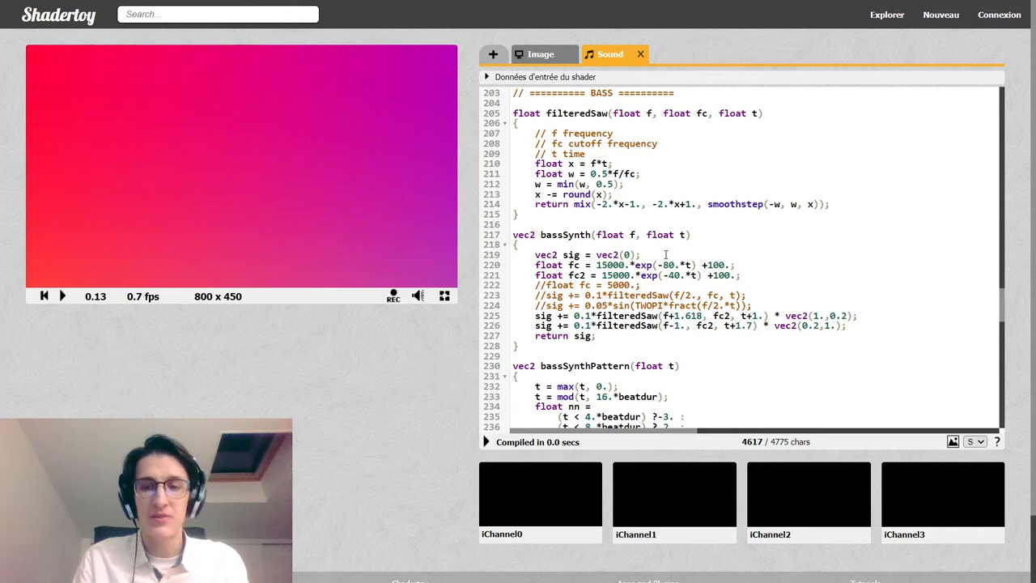
{"action": "double_click", "coordinate": [678, 314]}
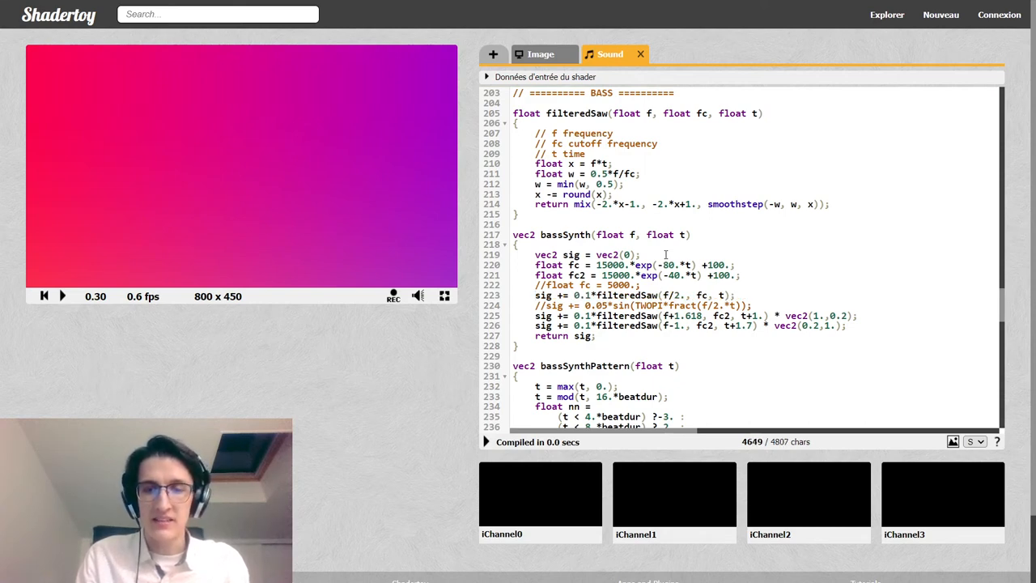
{"action": "left_click", "coordinate": [46, 295]}
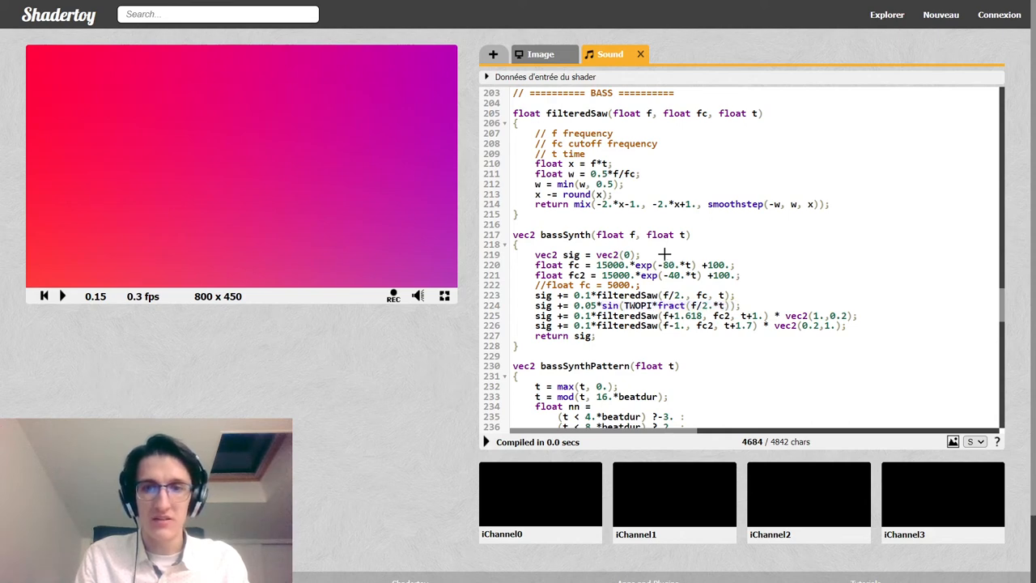
{"action": "left_click", "coordinate": [45, 295]}
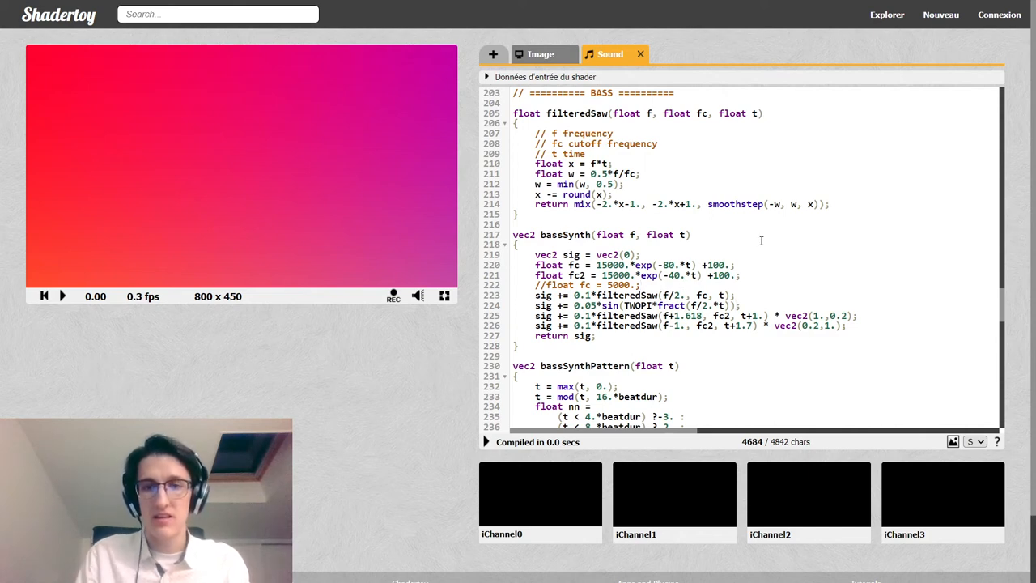
{"action": "left_click", "coordinate": [61, 294]}
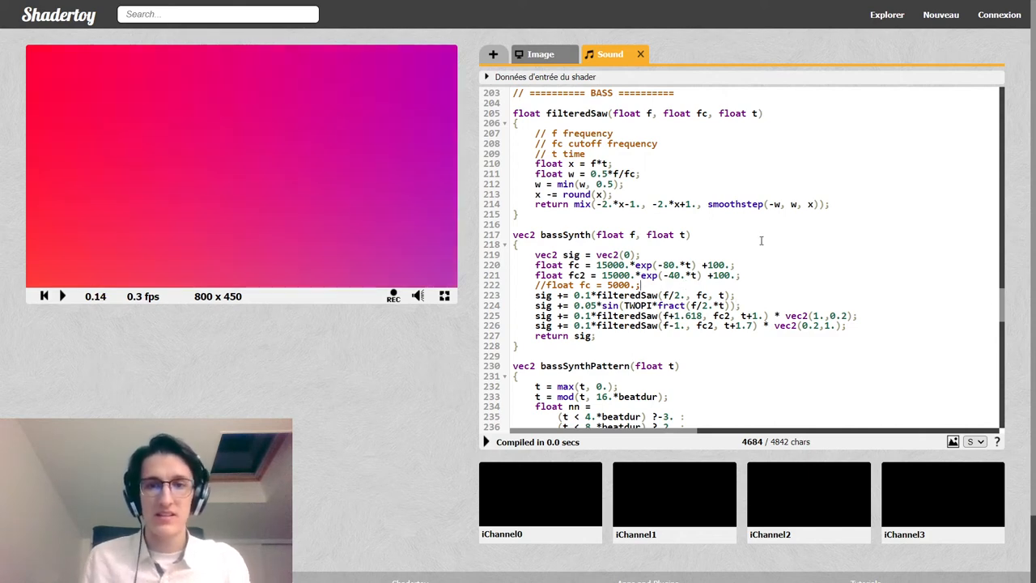
{"action": "scroll", "scroll_direction": "down", "scroll_amount": 3}
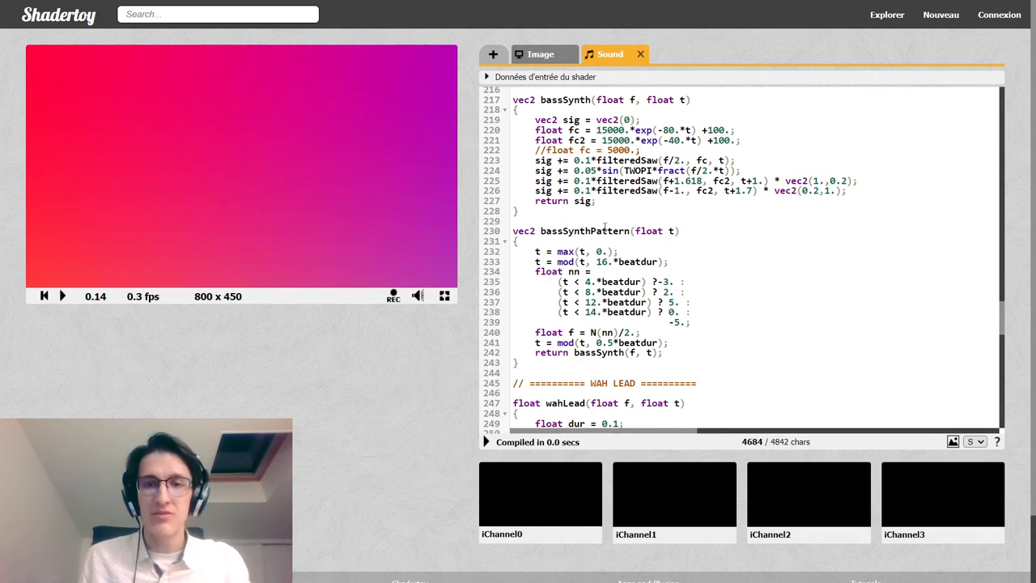
{"action": "double_click", "coordinate": [584, 230]}
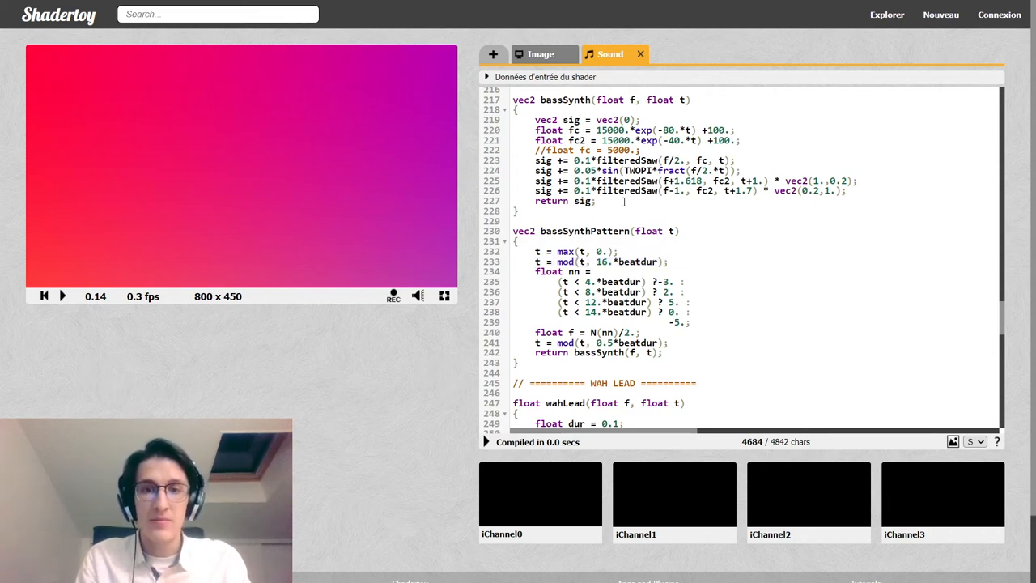
{"action": "left_click_drag", "start_coordinate": [567, 272], "coordinate": [688, 314]}
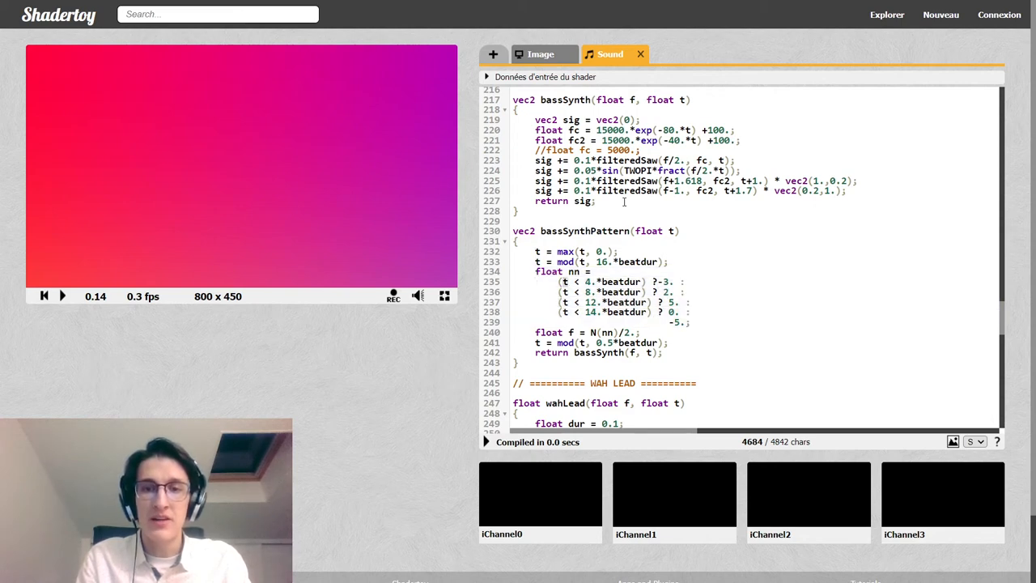
{"action": "double_click", "coordinate": [589, 281]}
{"action": "type", "text": "4"}
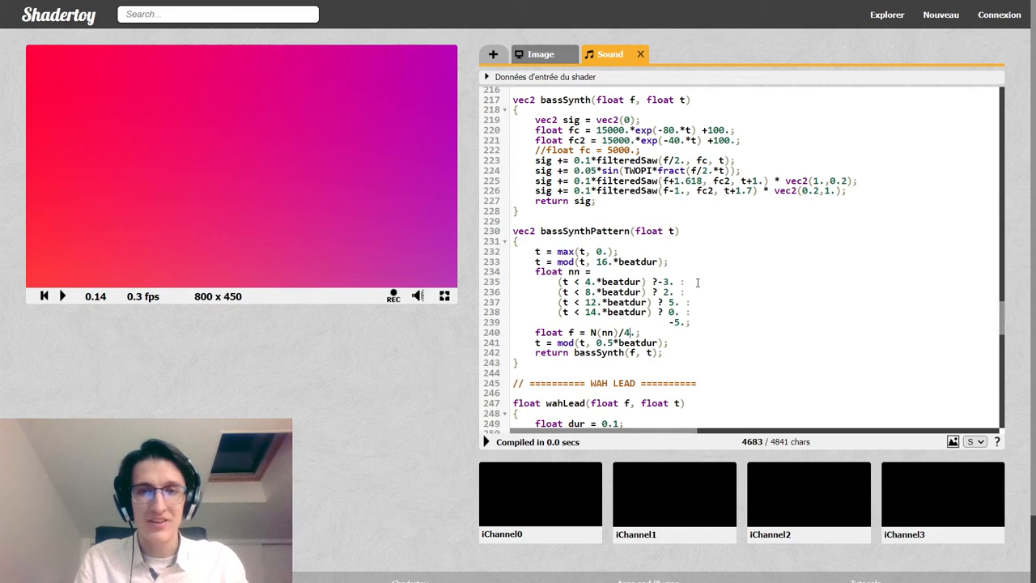
{"action": "key", "text": "Backspace"}
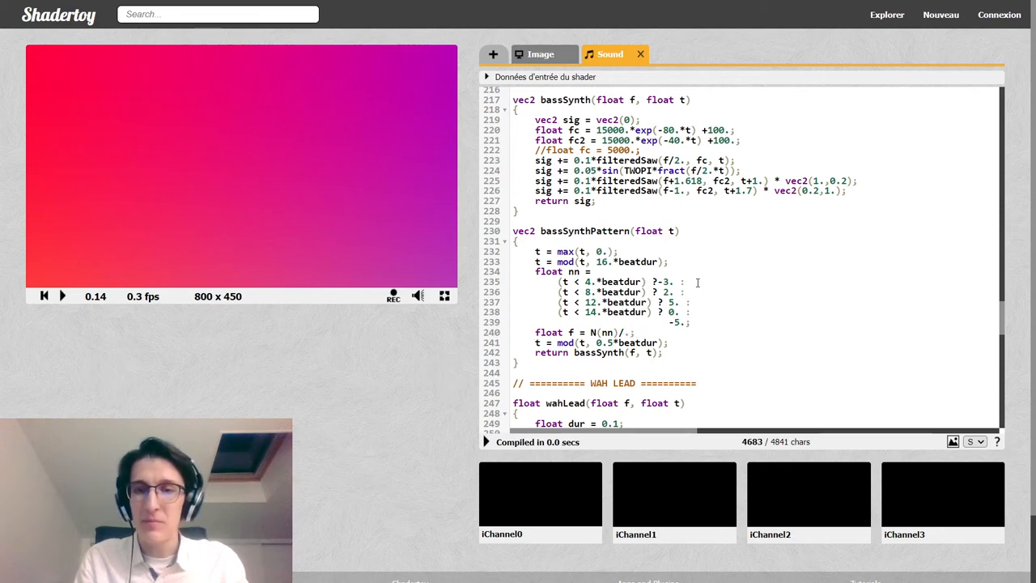
{"action": "type", "text": "4"}
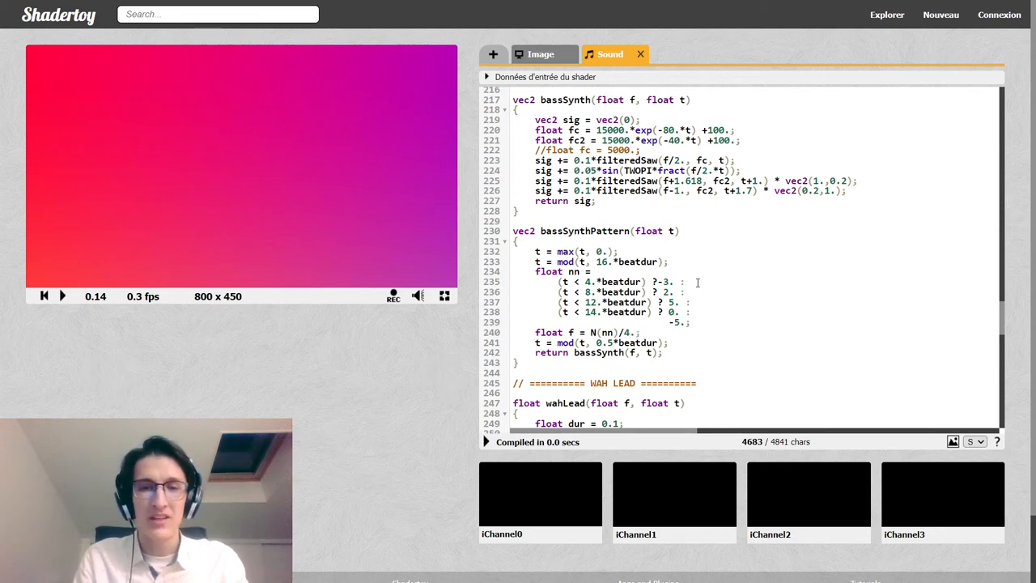
{"action": "type", "text": "4"}
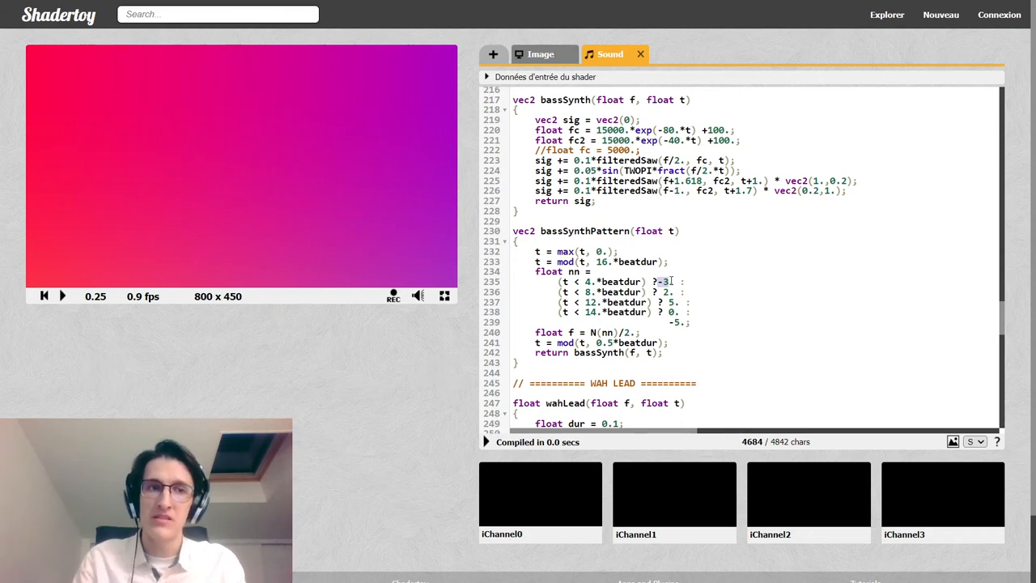
Step: Annotate the bass code with '// A 220', '// 110 Hz' and '// sub 55Hz' comments
{"action": "type", "text": "// A"}
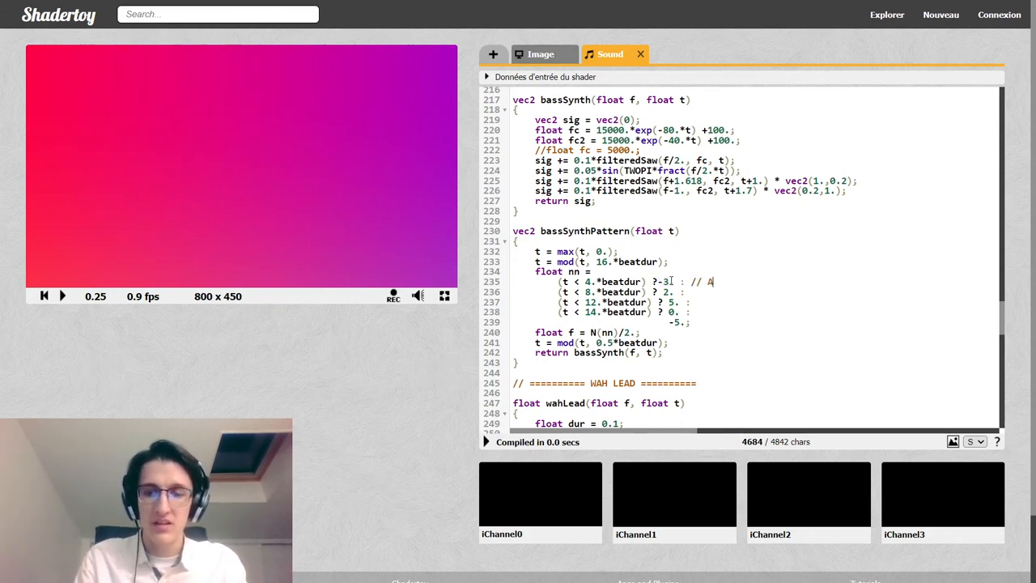
{"action": "type", "text": "220"}
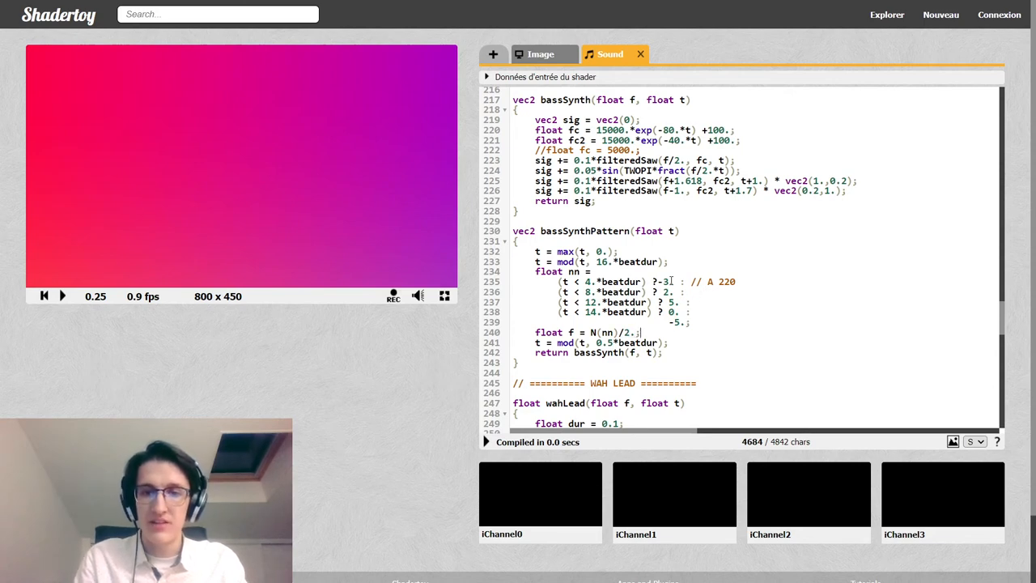
{"action": "type", "text": "// 110 Hz"}
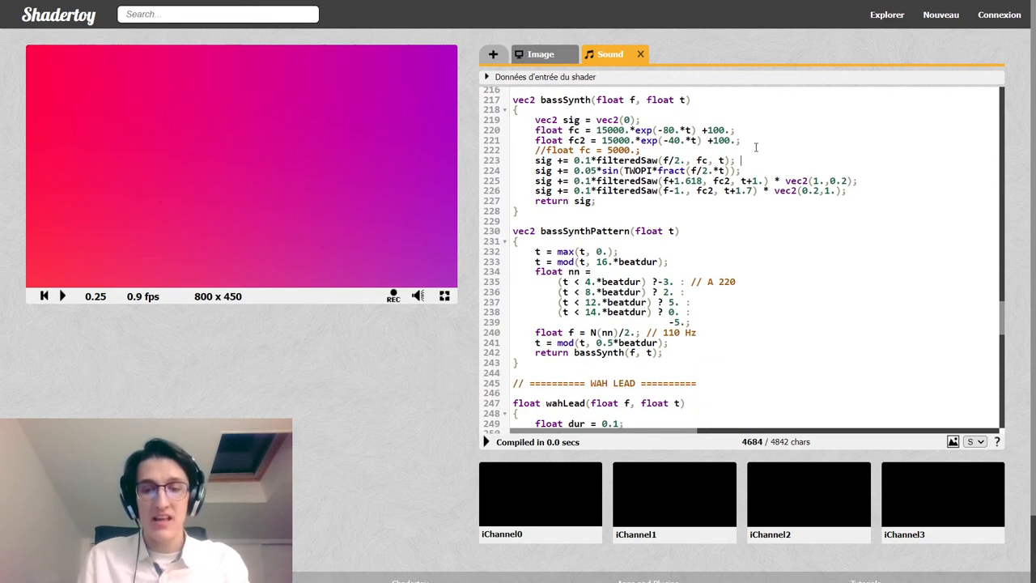
{"action": "type", "text": "// sub"}
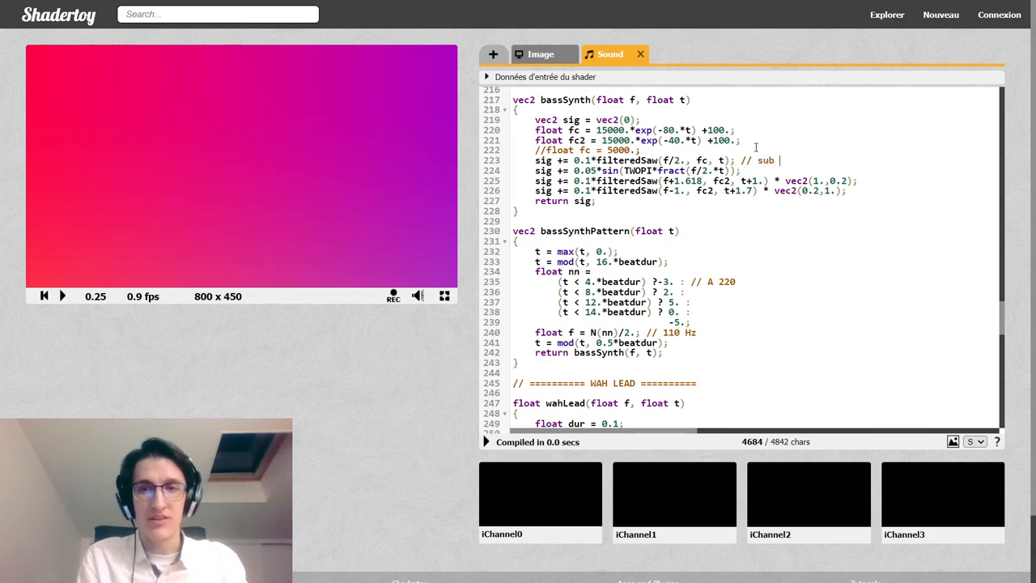
{"action": "type", "text": "55Hz"}
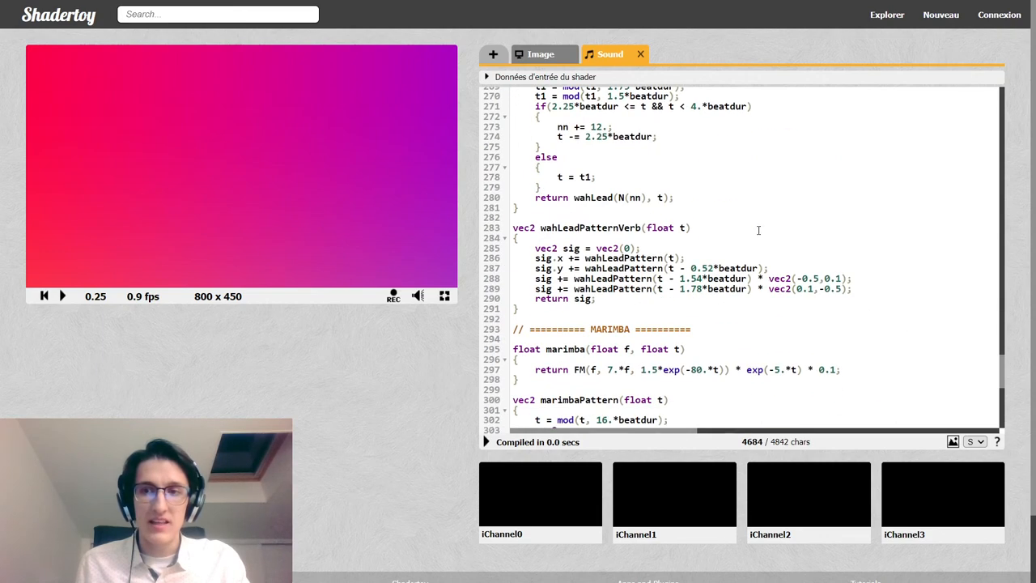
{"action": "scroll", "scroll_direction": "down", "scroll_amount": 3}
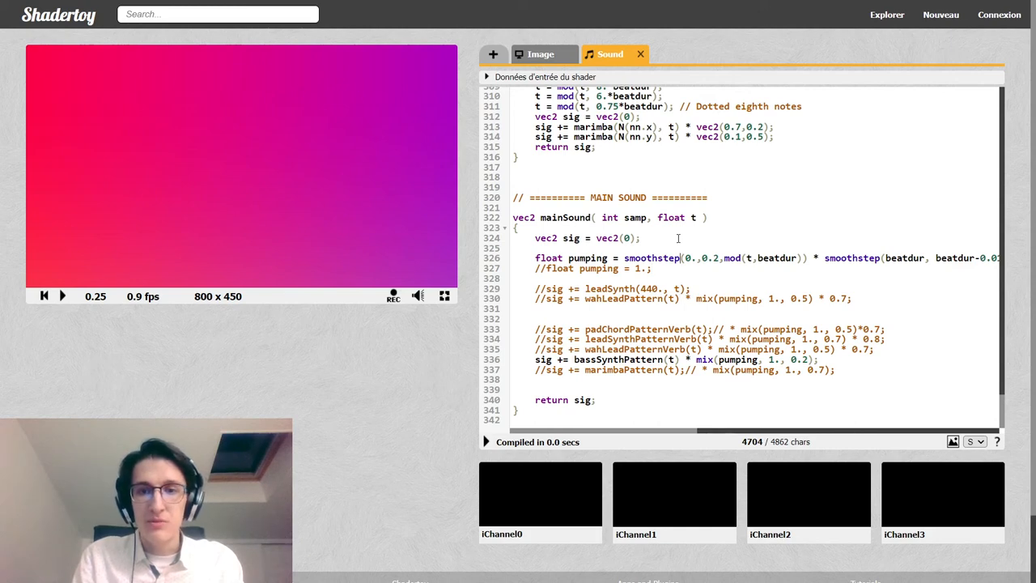
Step: Scroll to the main sound section where the pumping envelope is defined
{"action": "scroll", "scroll_direction": "right", "scroll_amount": 3}
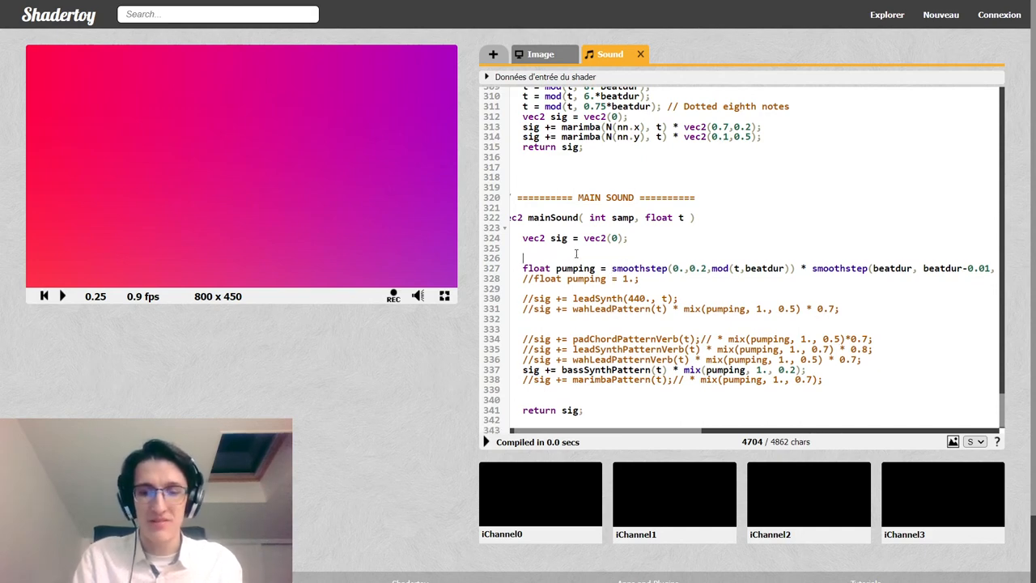
Step: Label the pumping envelope with a '// Fake sidechain compression' comment
{"action": "type", "text": "// Fake side"}
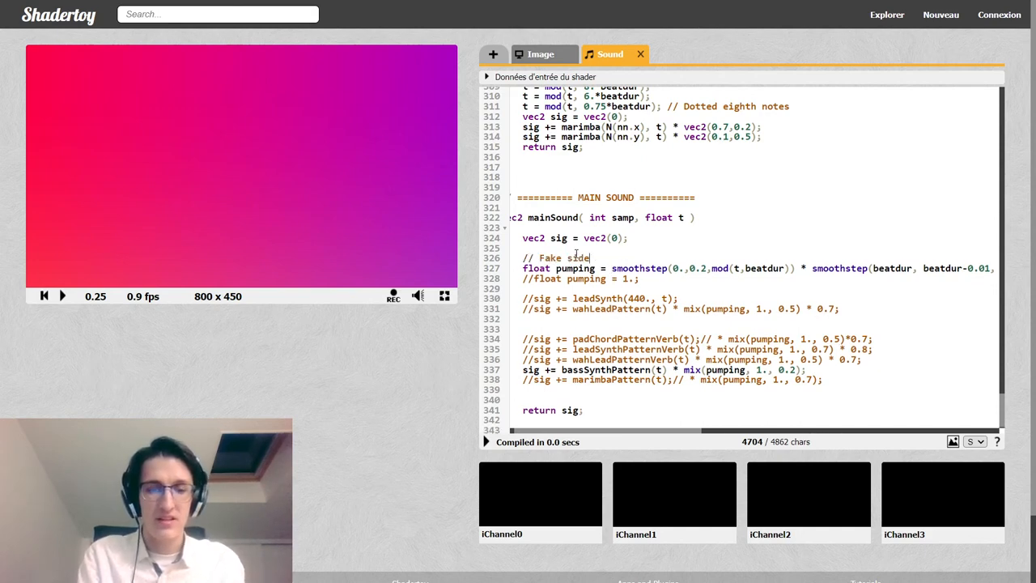
{"action": "type", "text": "chain compression"}
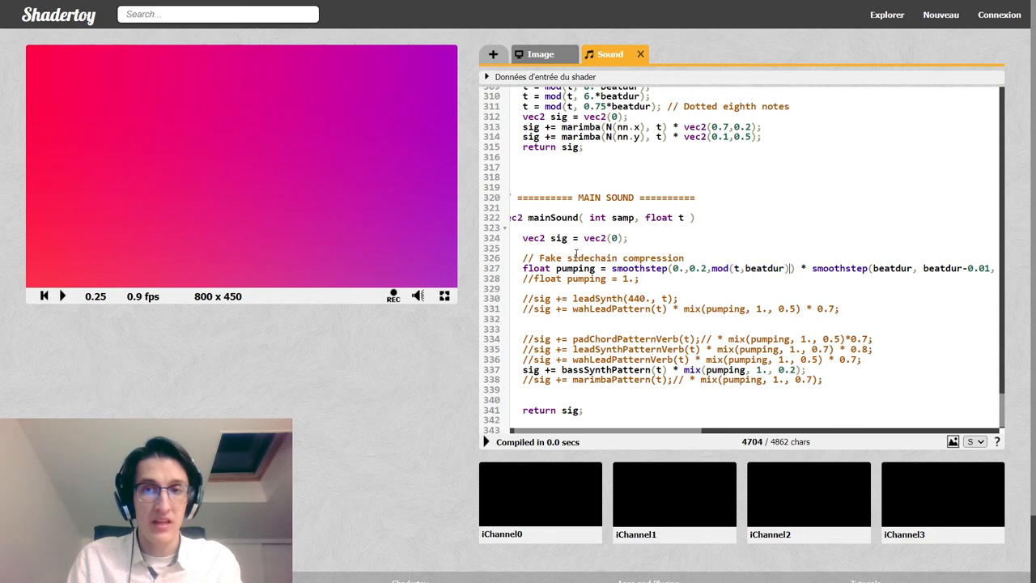
Step: Uncomment sig += padChordPatternVerb(t) in mainSound and play it alongside the bass
{"action": "scroll", "scroll_direction": "right", "scroll_amount": 3}
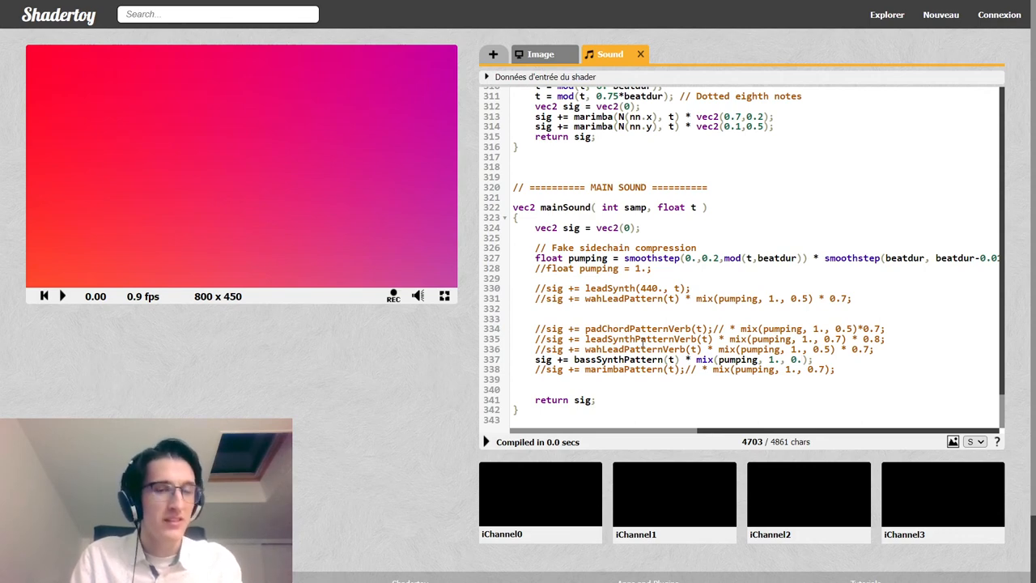
{"action": "left_click", "coordinate": [62, 295]}
{"action": "type", "text": "2"}
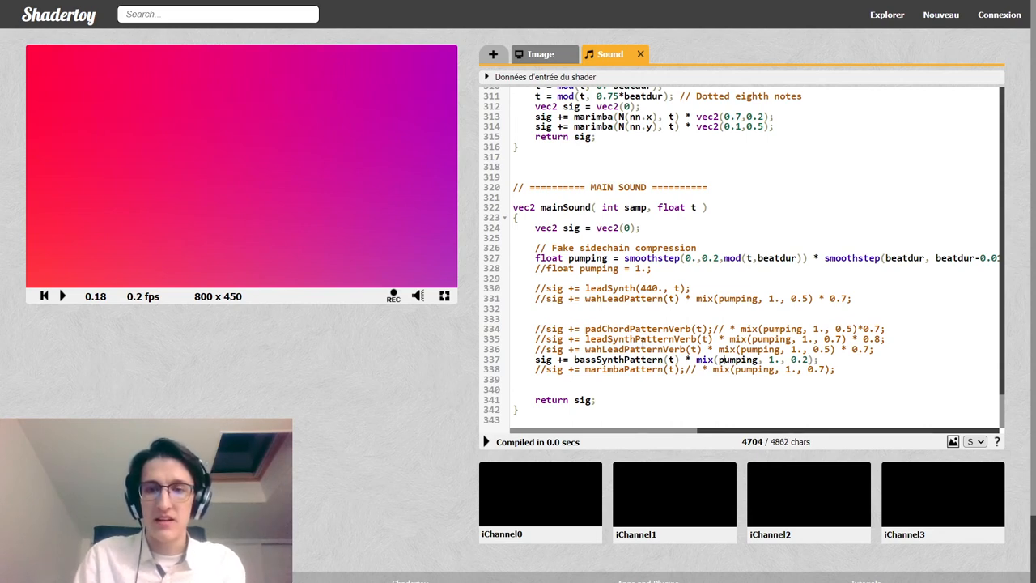
{"action": "double_click", "coordinate": [737, 359]}
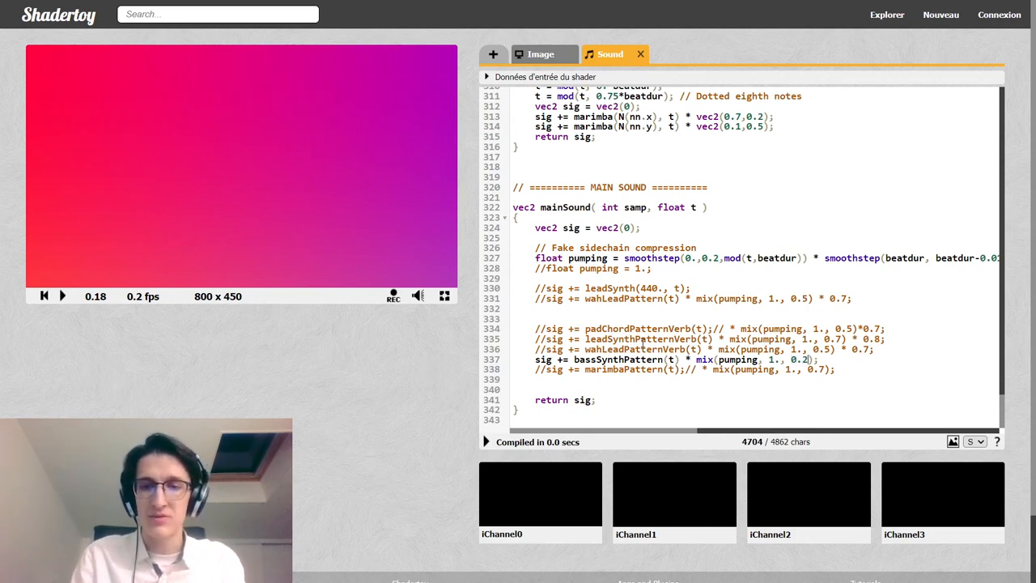
{"action": "left_click", "coordinate": [45, 295]}
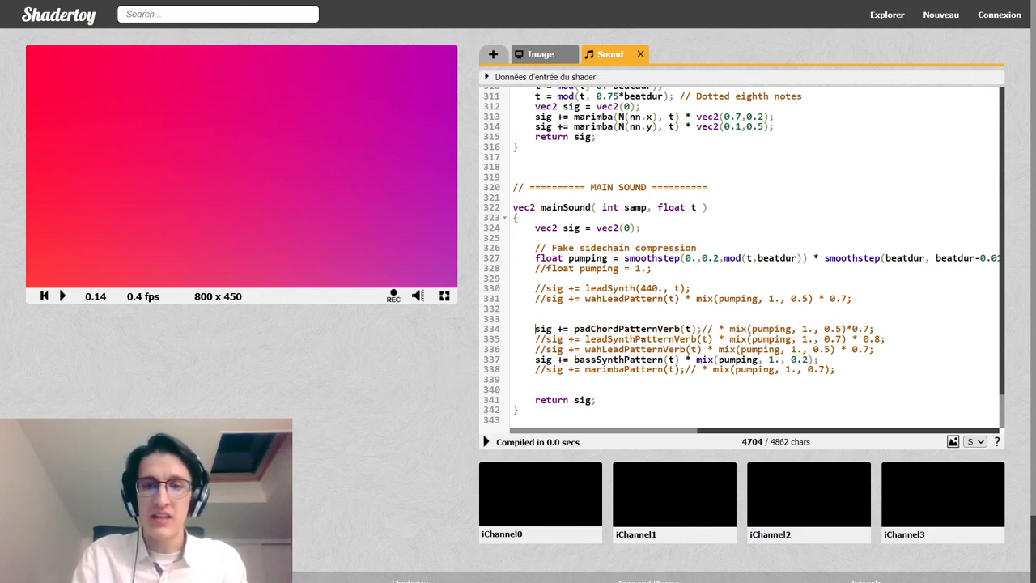
{"action": "left_click", "coordinate": [542, 369]}
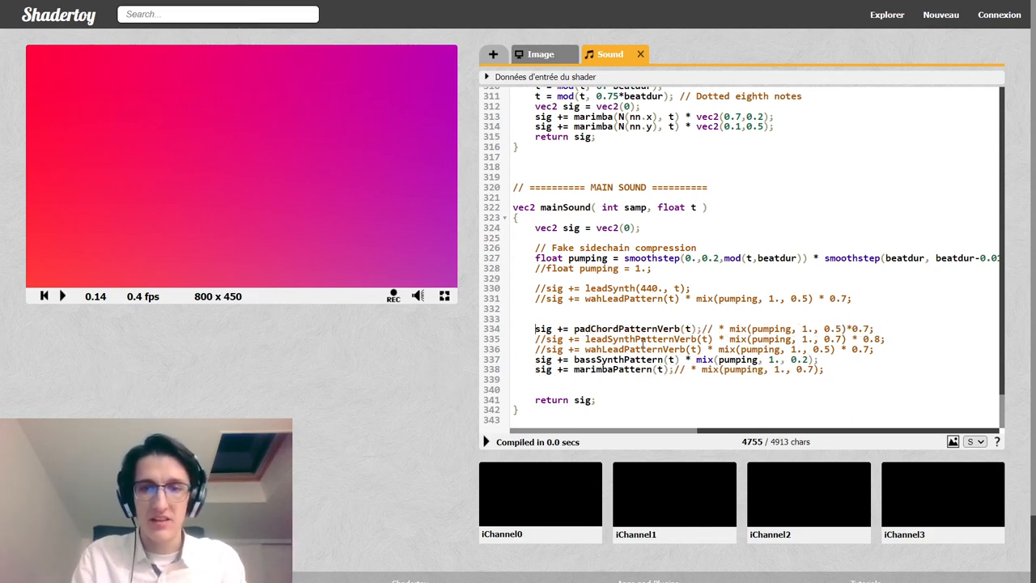
{"action": "left_click", "coordinate": [695, 327]}
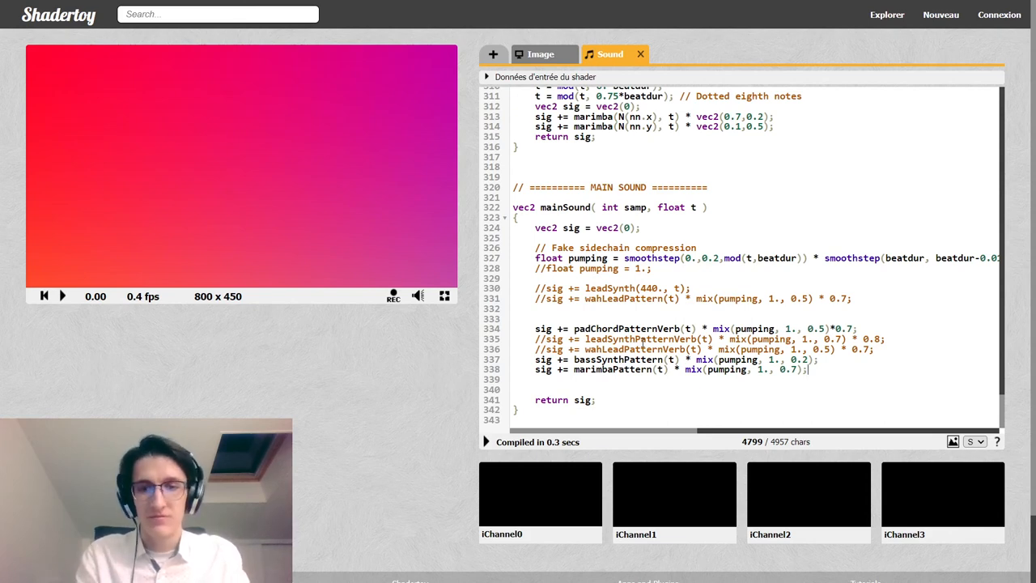
{"action": "left_click", "coordinate": [62, 295]}
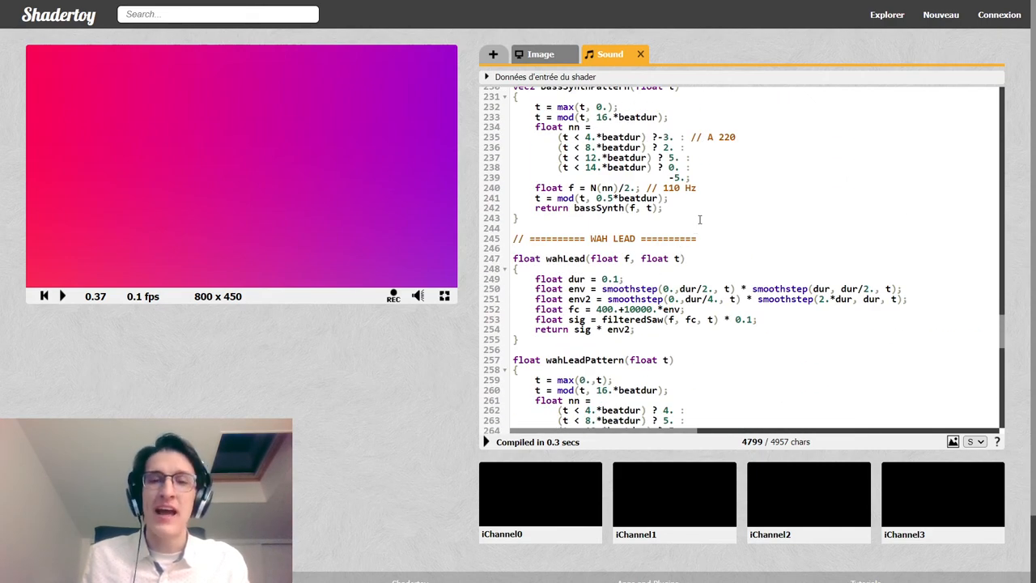
{"action": "scroll", "scroll_direction": "down", "scroll_amount": 3}
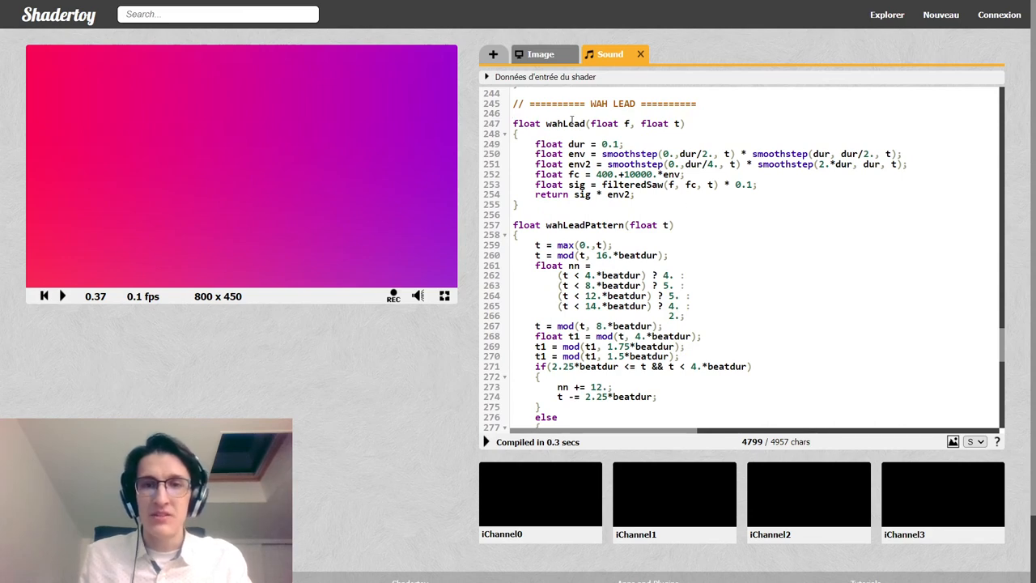
{"action": "double_click", "coordinate": [565, 123]}
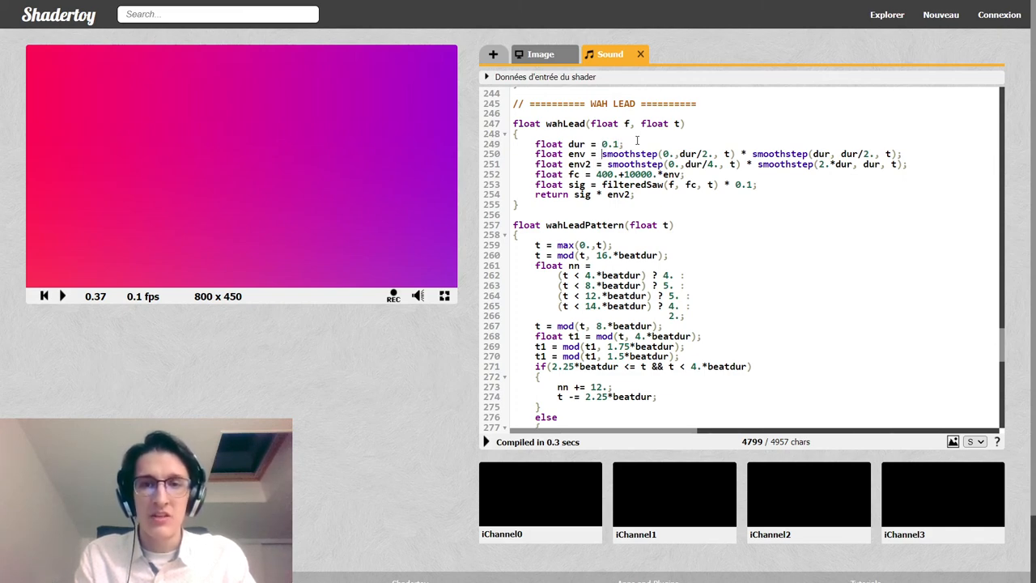
{"action": "double_click", "coordinate": [629, 154]}
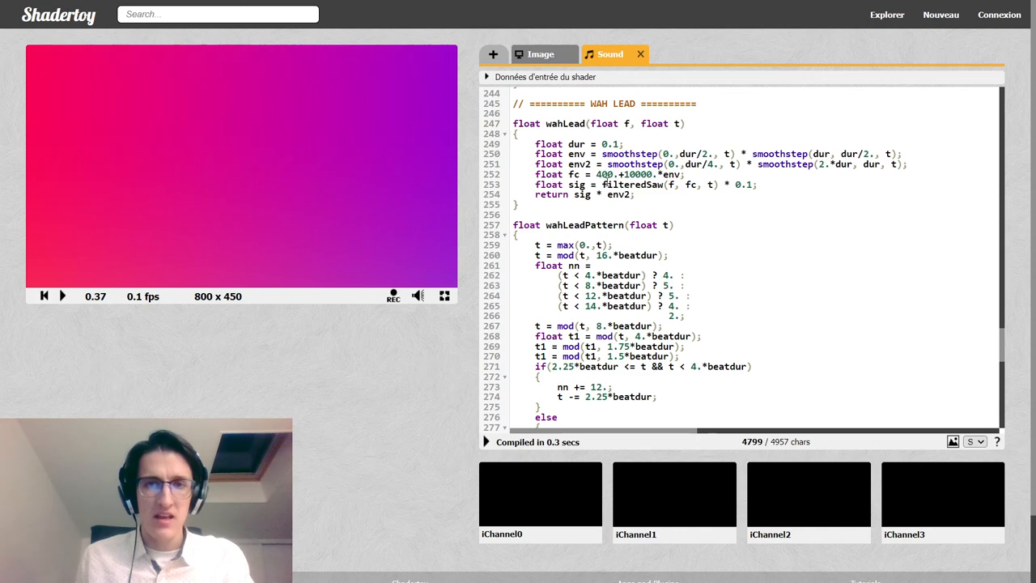
{"action": "double_click", "coordinate": [632, 185]}
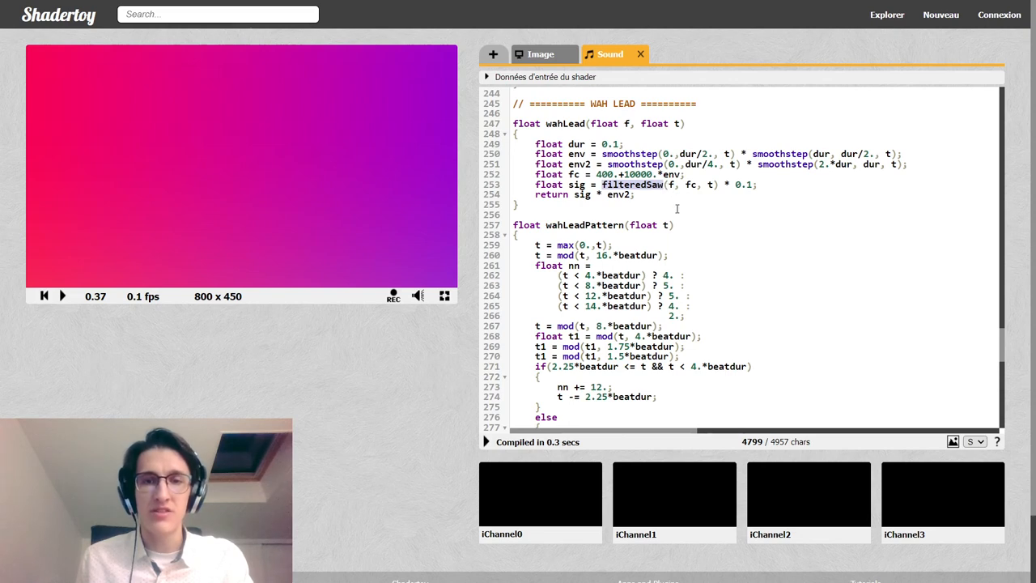
{"action": "scroll", "scroll_direction": "down", "scroll_amount": 3}
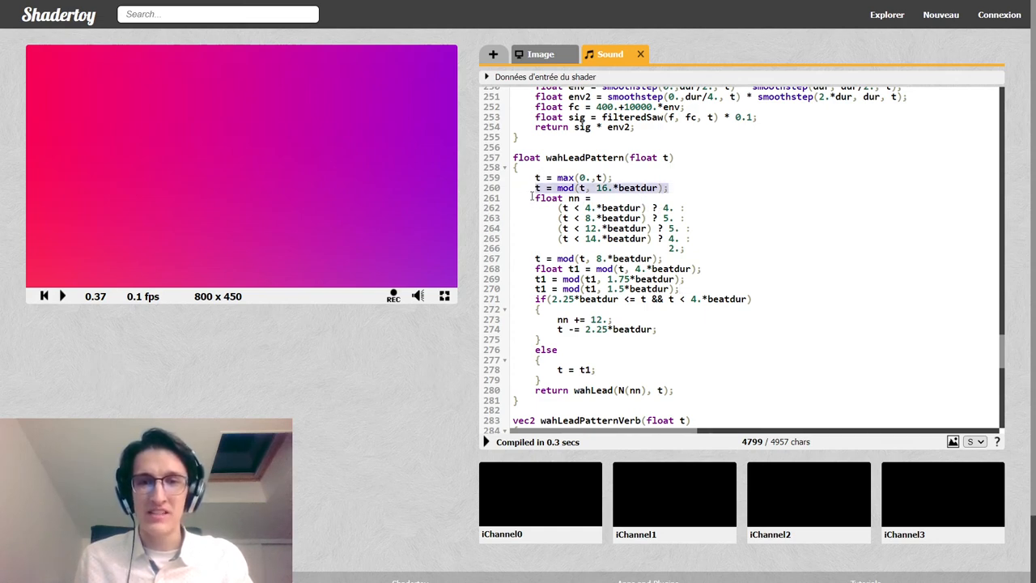
{"action": "left_click_drag", "start_coordinate": [531, 198], "coordinate": [683, 249]}
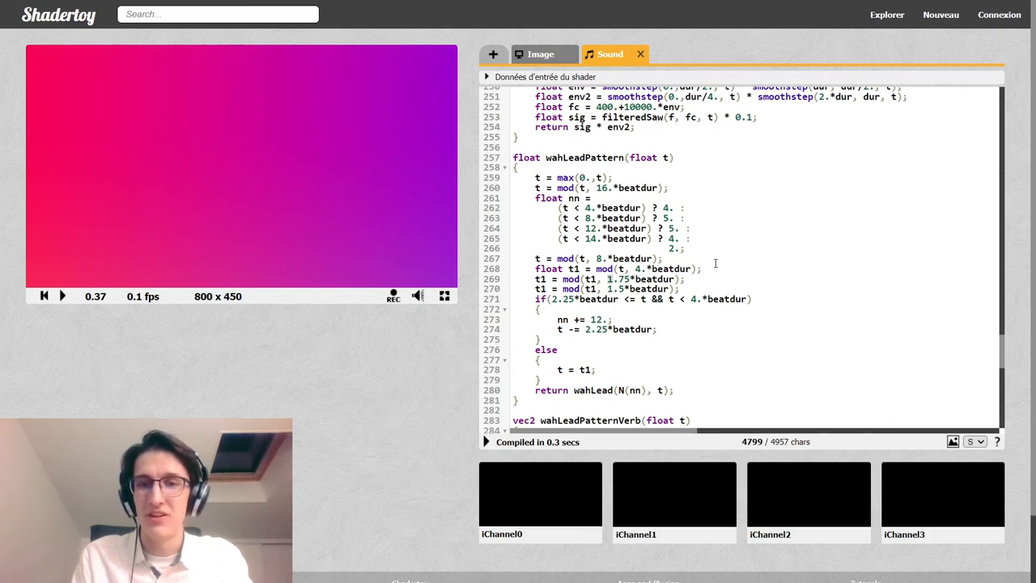
{"action": "double_click", "coordinate": [618, 279]}
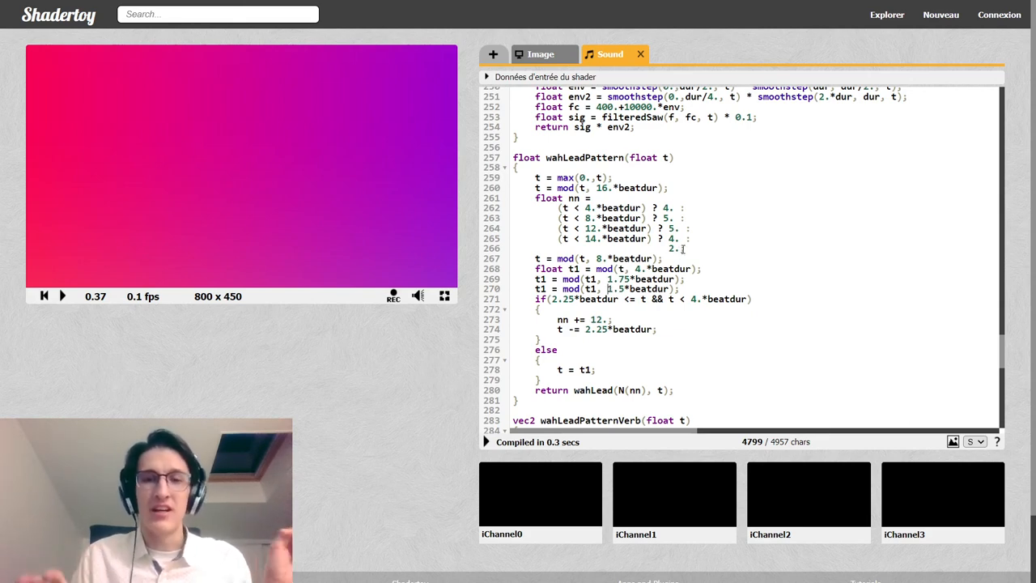
{"action": "double_click", "coordinate": [586, 157]}
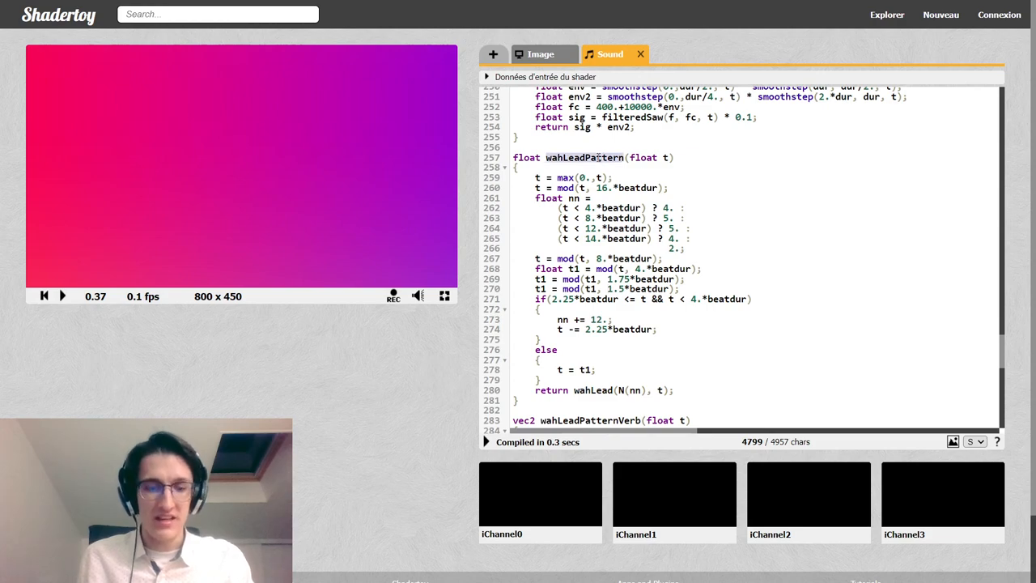
{"action": "scroll", "scroll_direction": "down", "scroll_amount": 3}
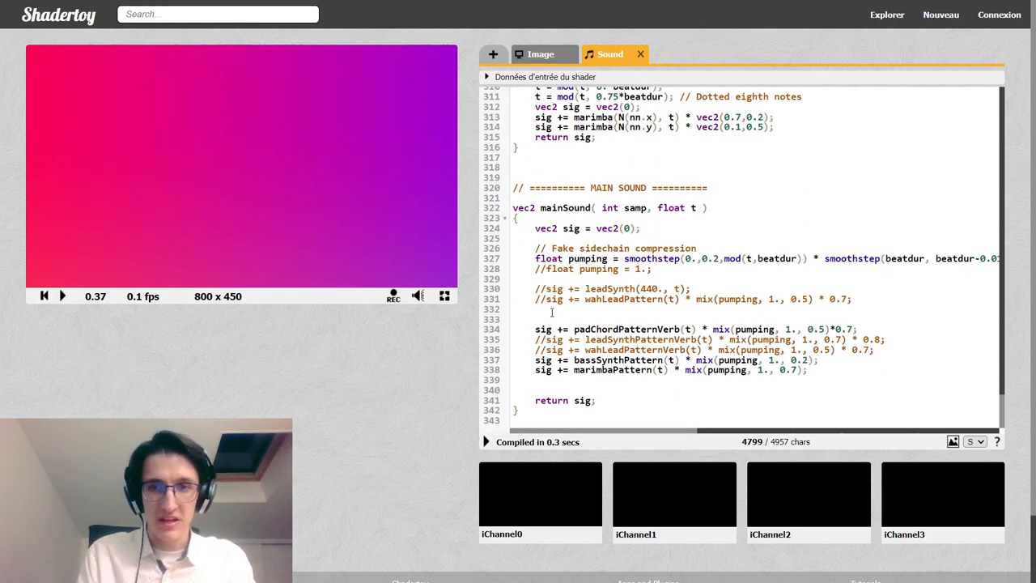
Step: Block-comment the other instruments with /* */ and play the dry wah lead pattern alone
{"action": "type", "text": "/*"}
{"action": "type", "text": ";//"}
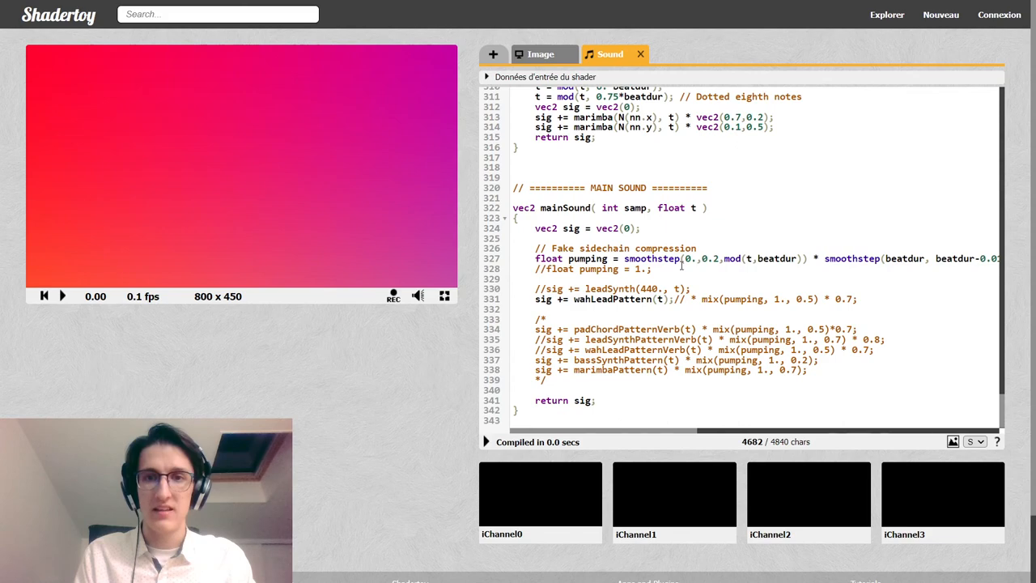
{"action": "left_click", "coordinate": [62, 294]}
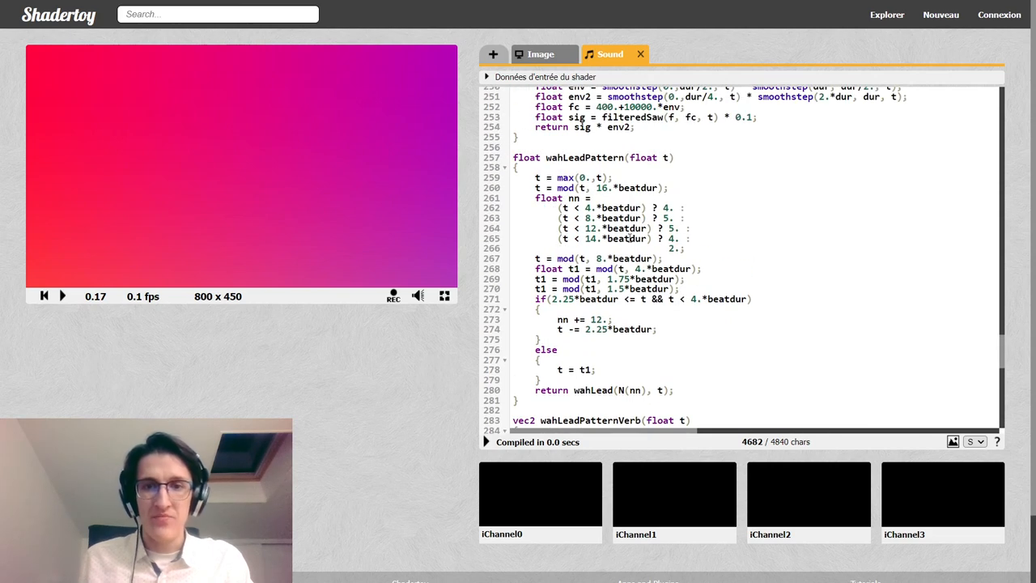
{"action": "double_click", "coordinate": [570, 279]}
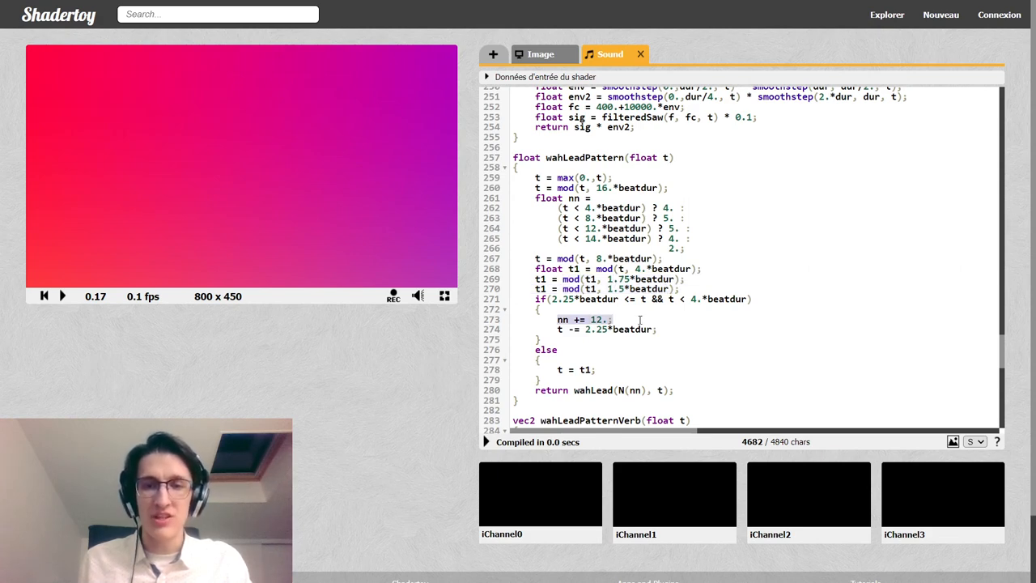
{"action": "scroll", "scroll_direction": "down", "scroll_amount": 3}
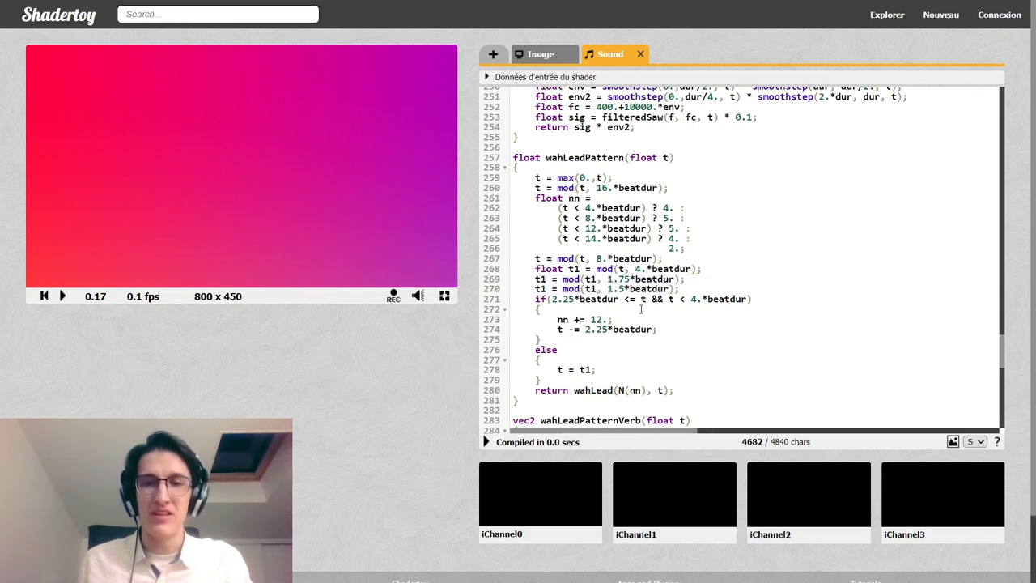
{"action": "left_click_drag", "start_coordinate": [550, 298], "coordinate": [748, 298]}
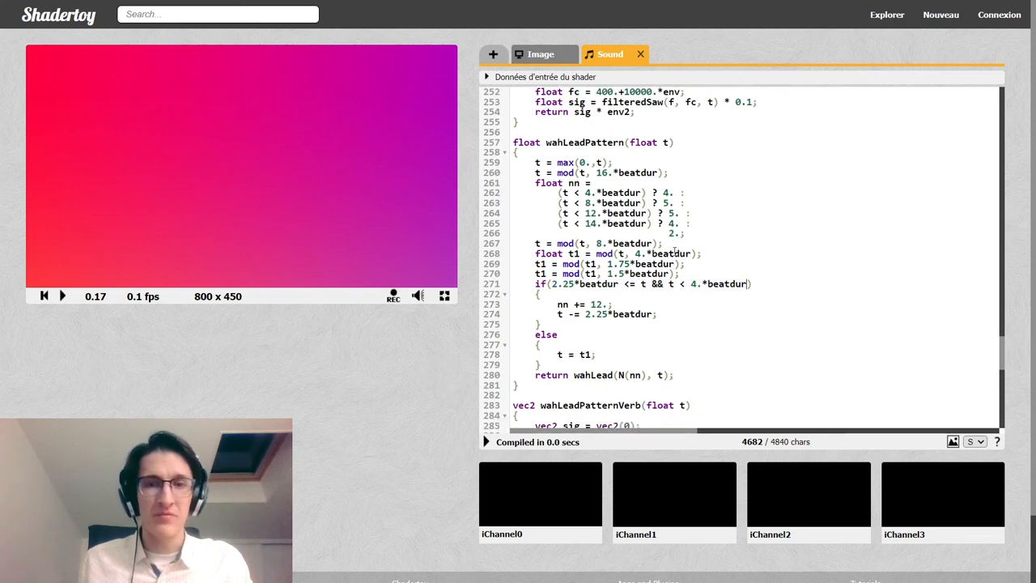
{"action": "scroll", "scroll_direction": "down", "scroll_amount": 3}
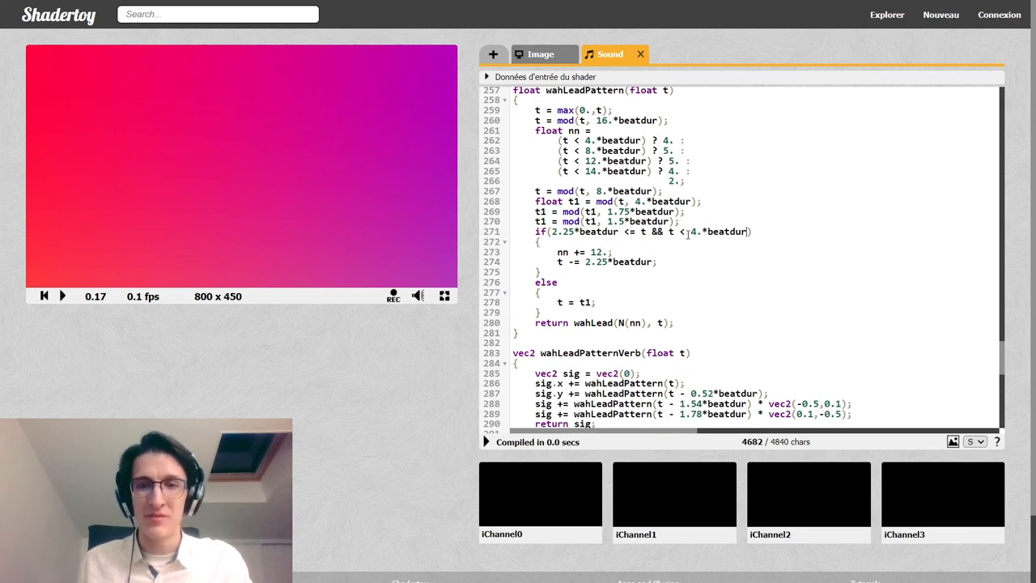
{"action": "scroll", "scroll_direction": "down", "scroll_amount": 3}
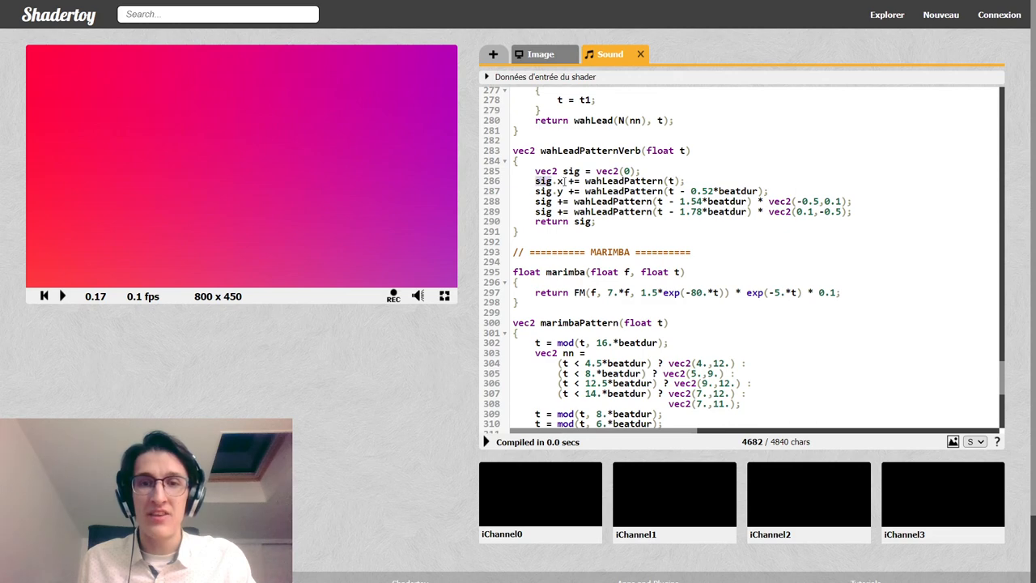
{"action": "double_click", "coordinate": [623, 181]}
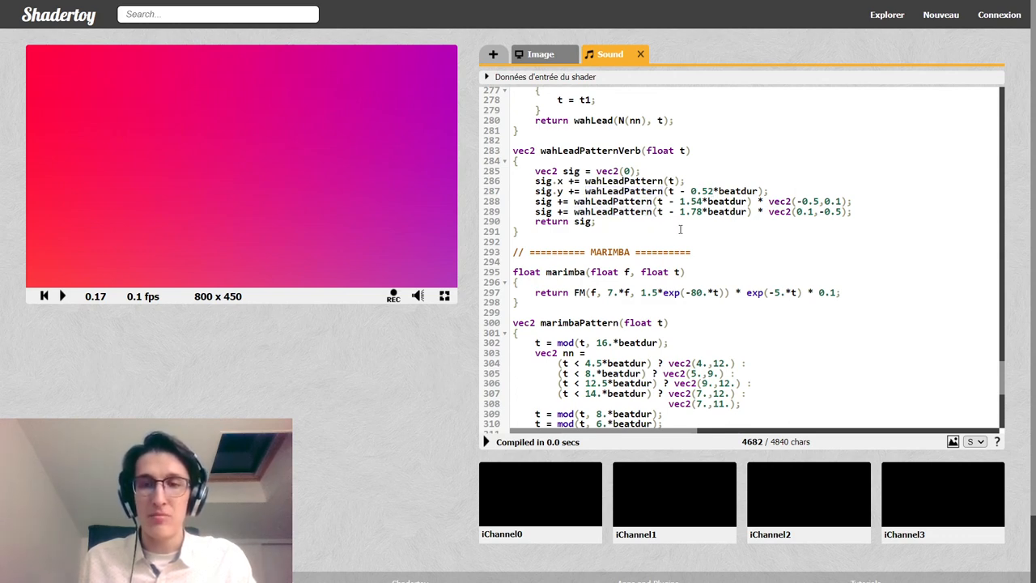
{"action": "scroll", "scroll_direction": "down", "scroll_amount": 3}
{"action": "type", "text": "sig += marimbaPattern(t) * mix(pumping, 1., 0.7);"}
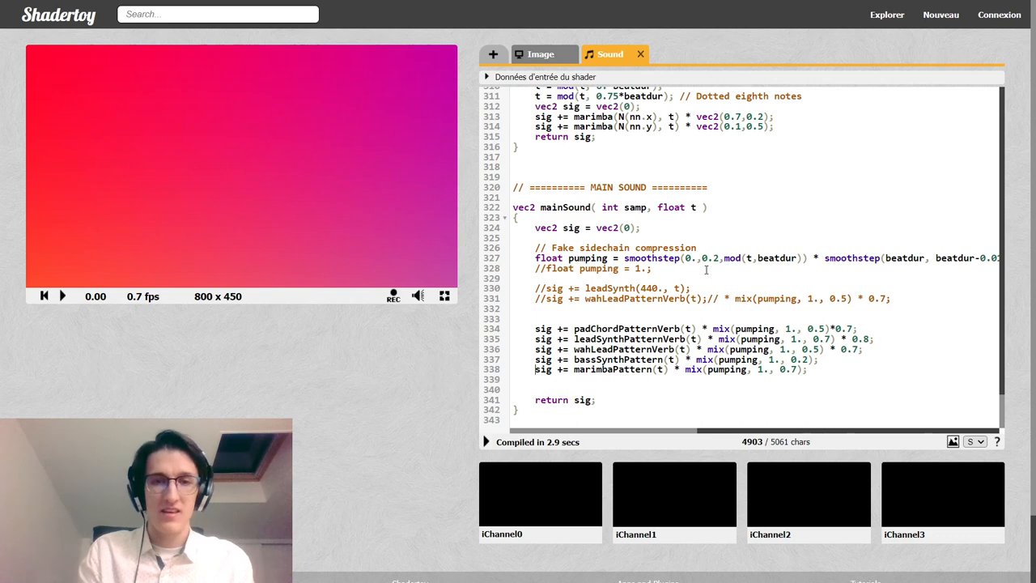
Step: Play the recompiled full mix of pads, lead, wah lead reverb, bass and marimba
{"action": "left_click", "coordinate": [62, 295]}
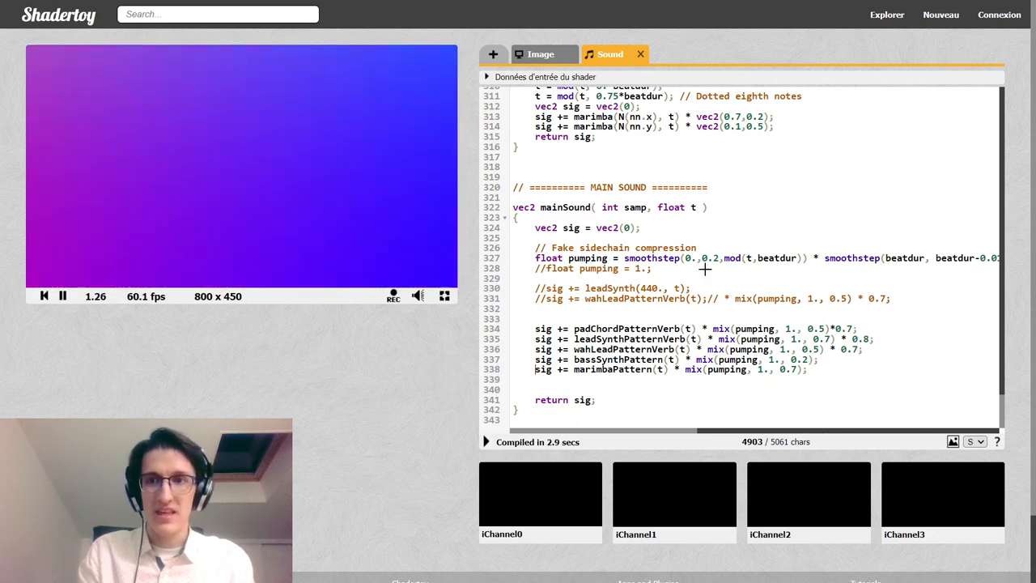